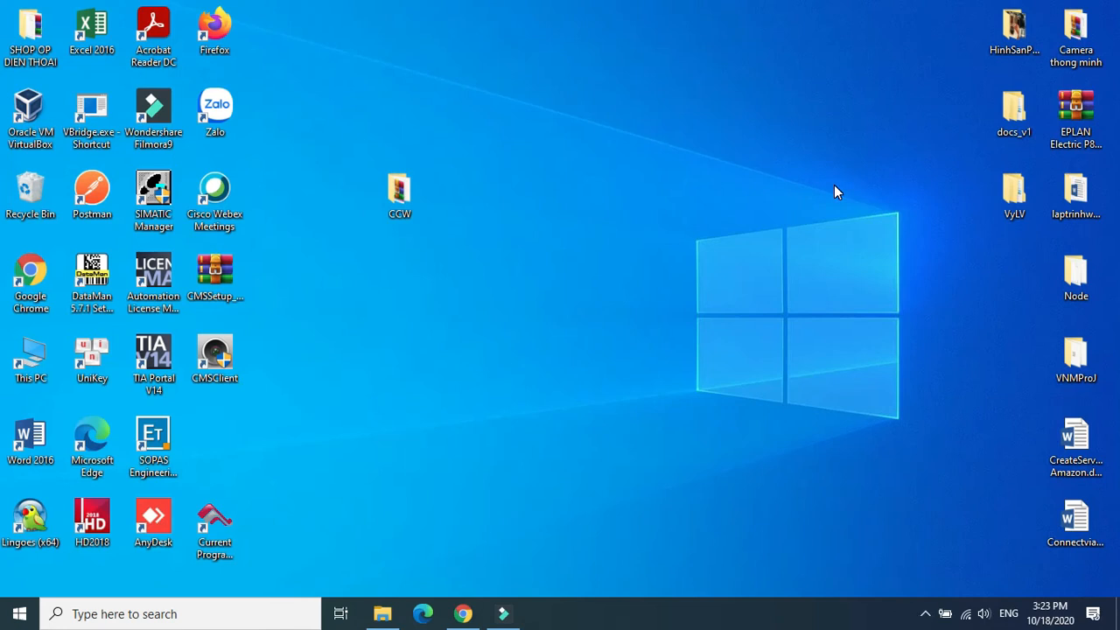
mouse_move(835, 192)
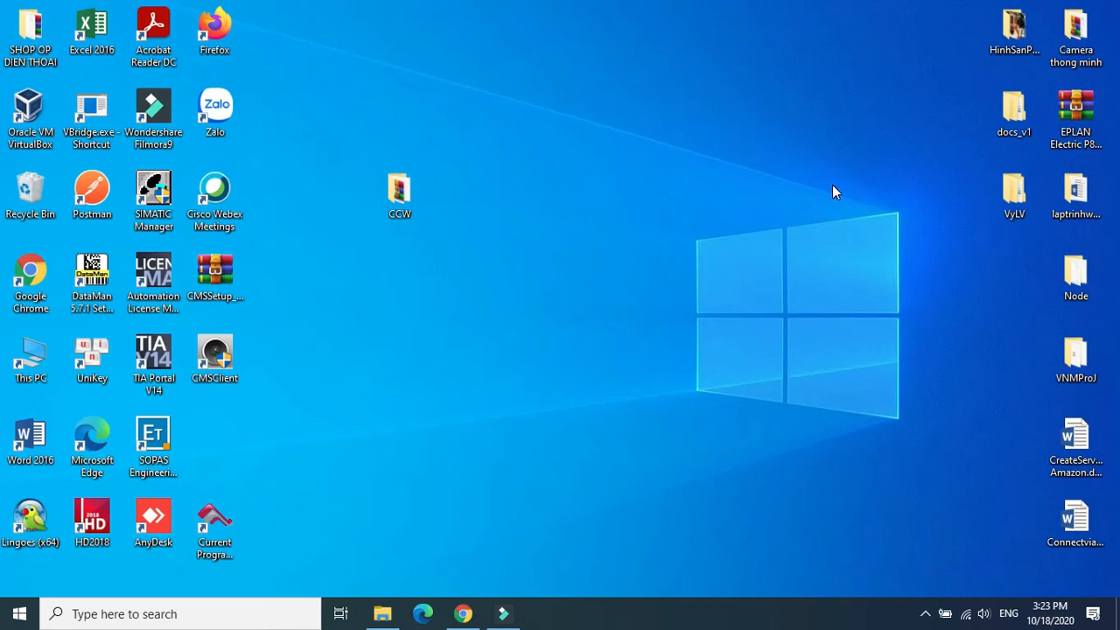
mouse_move(833, 200)
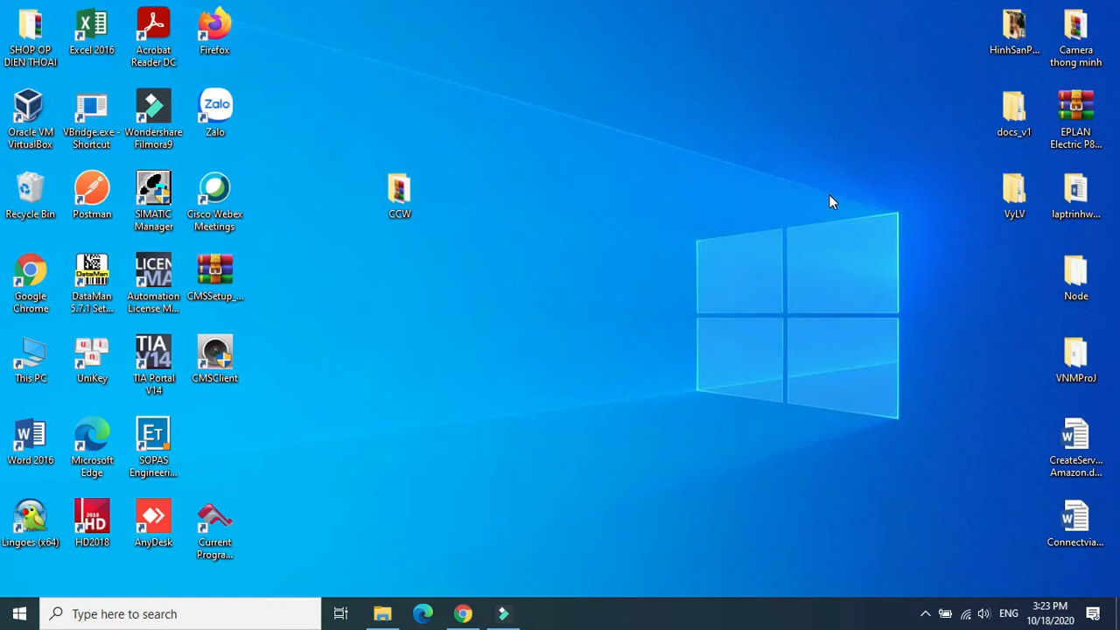
mouse_move(887, 164)
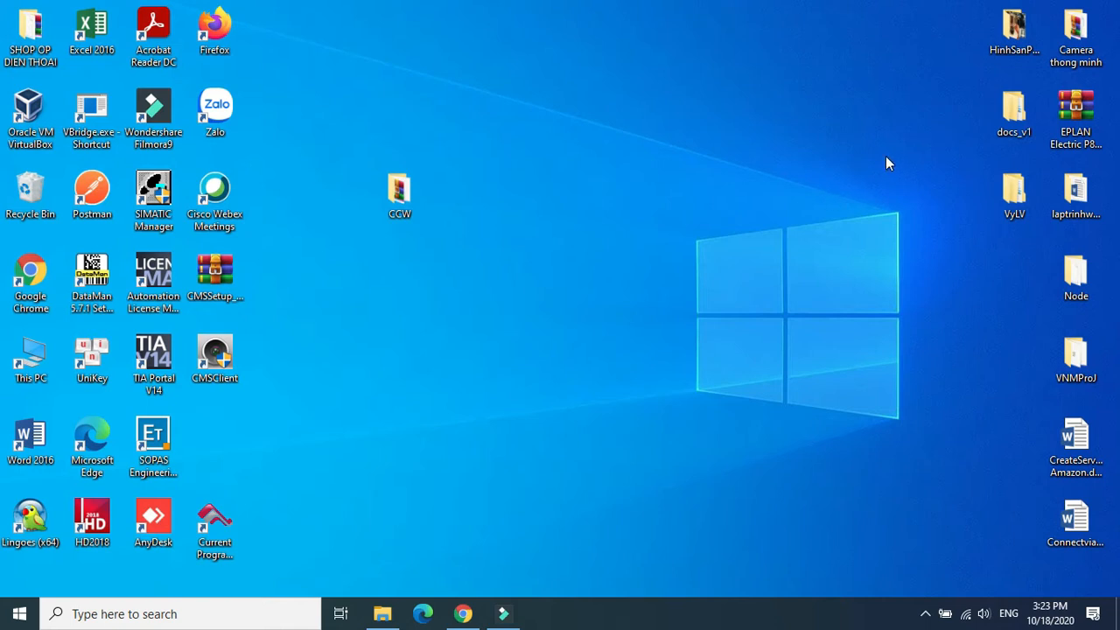
mouse_move(585, 192)
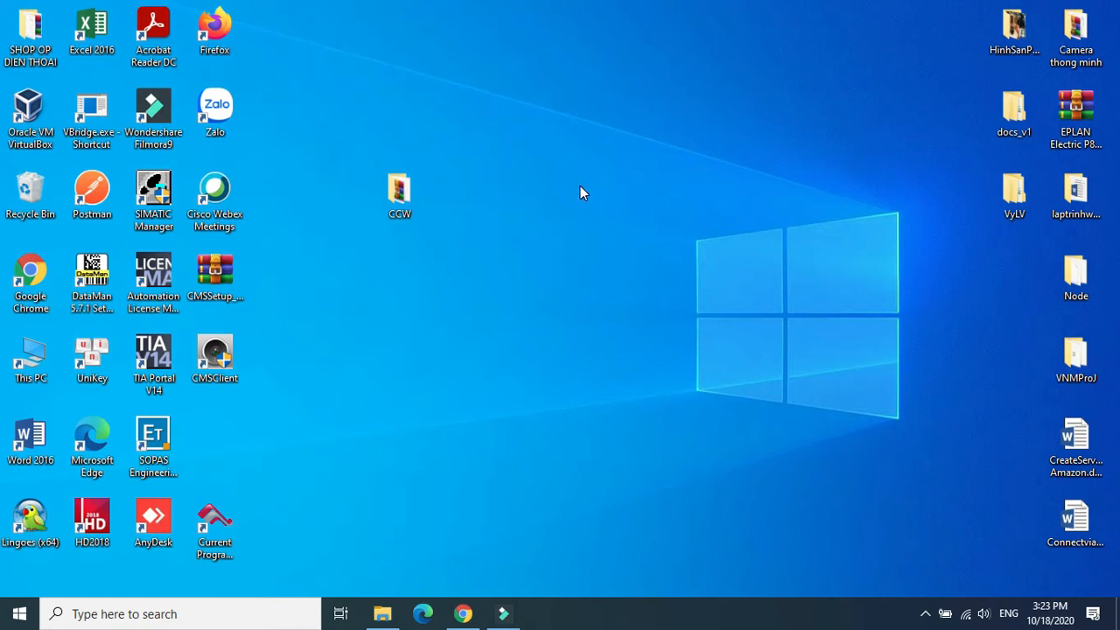
mouse_move(586, 190)
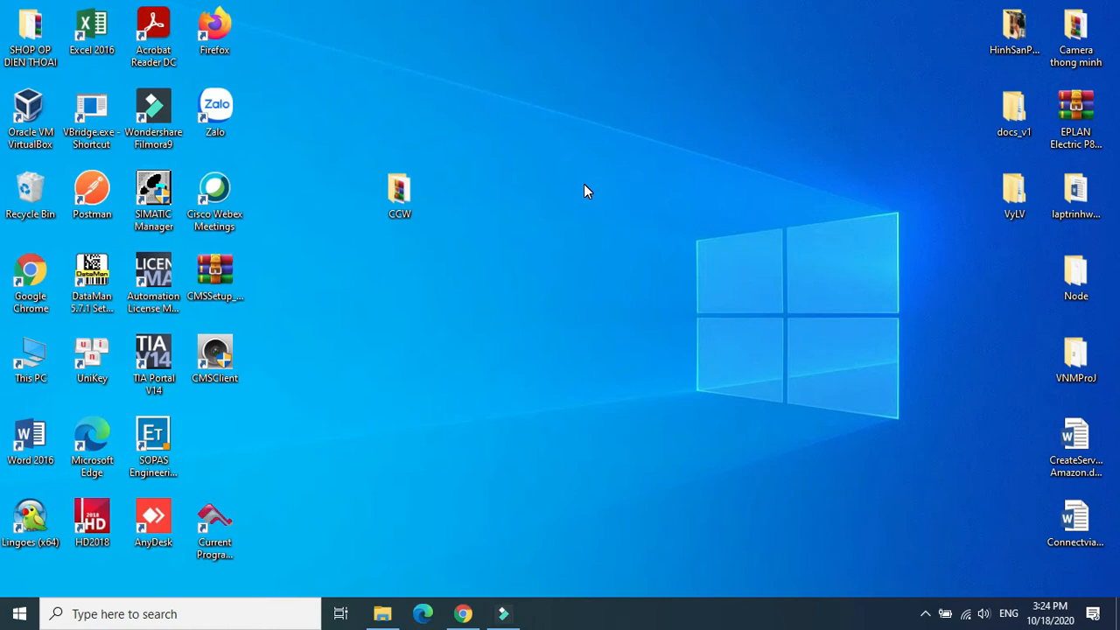
mouse_move(676, 191)
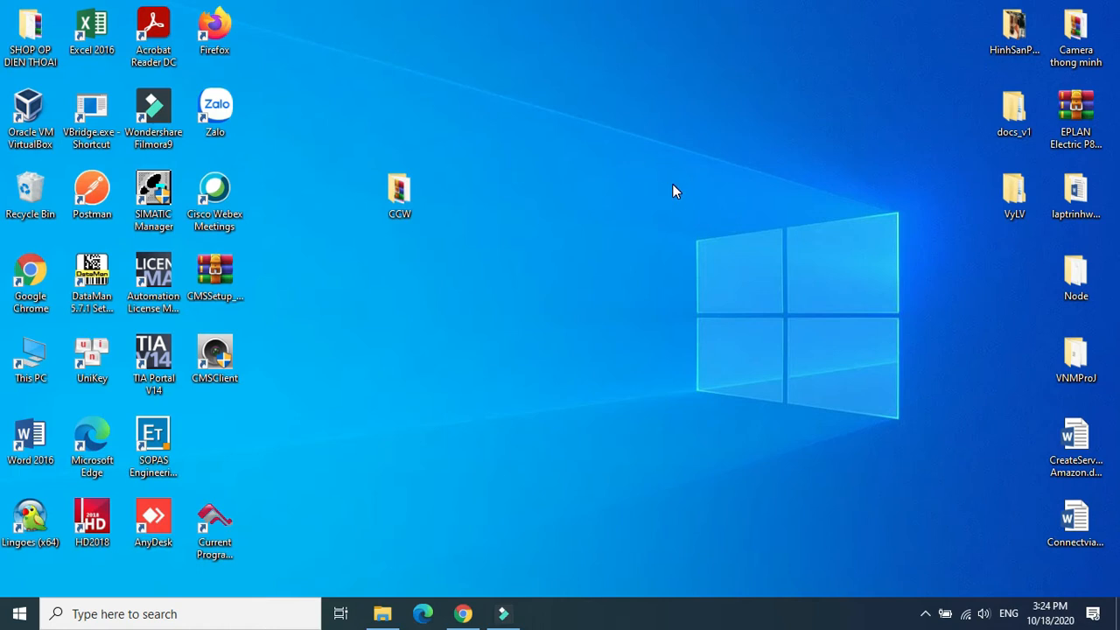
mouse_move(580, 182)
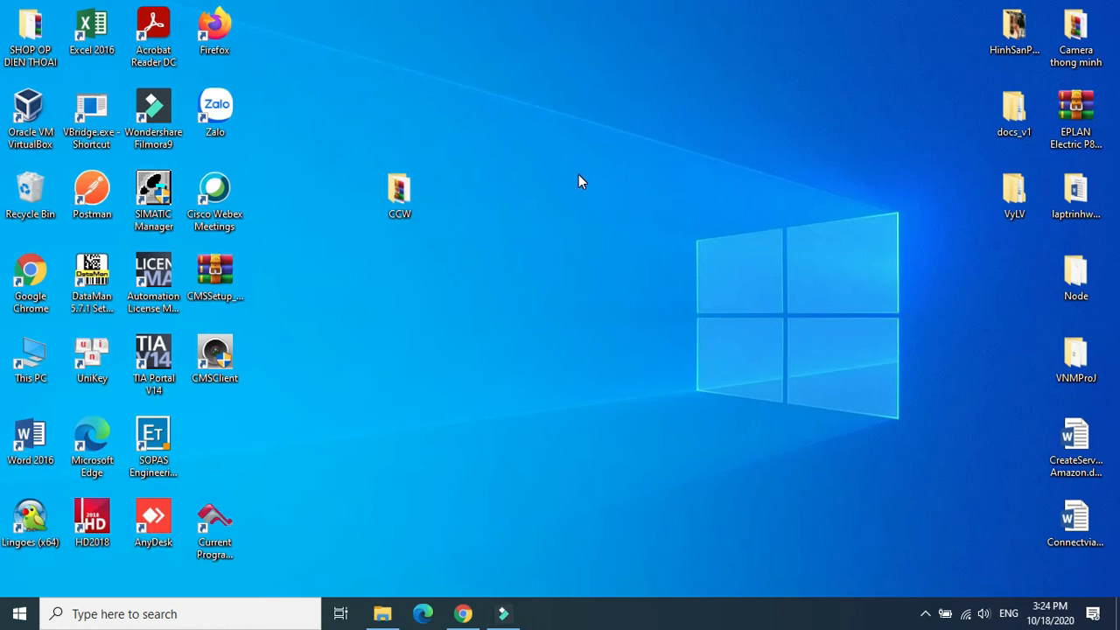
mouse_move(594, 179)
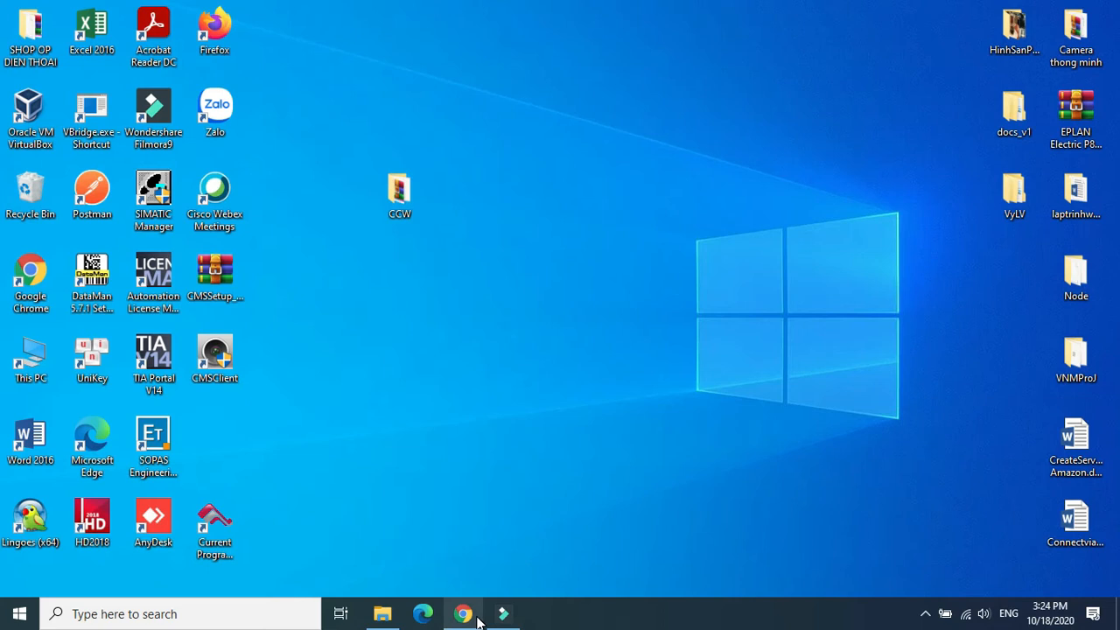
Step: Search for 'ccw download' in Chrome and open the suggested result
left_click(464, 614)
type("ccw doq")
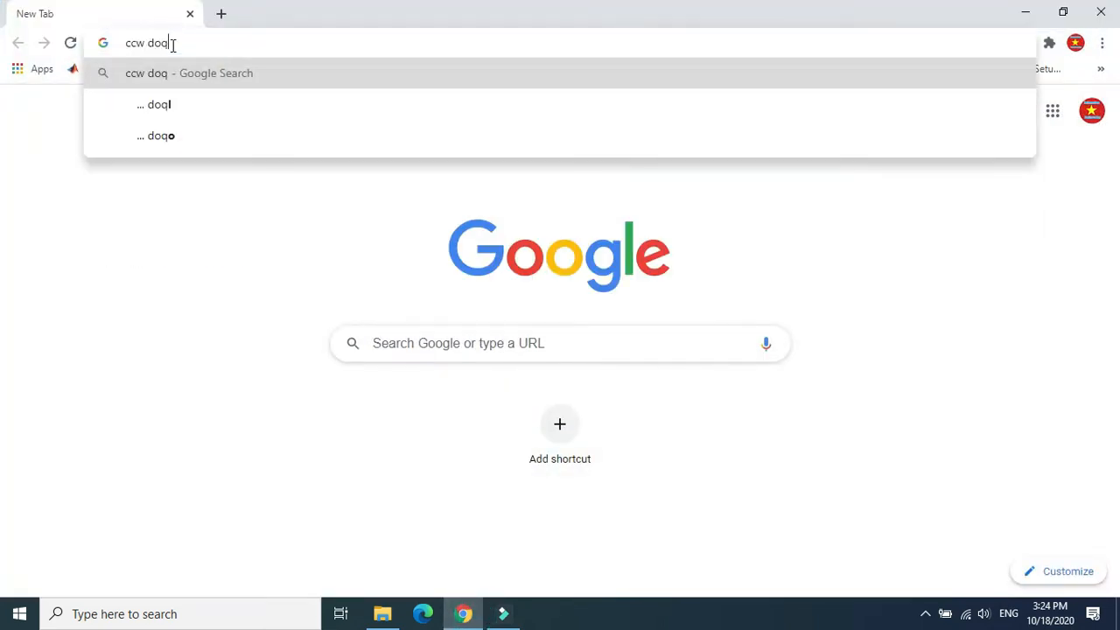
key("Backspace")
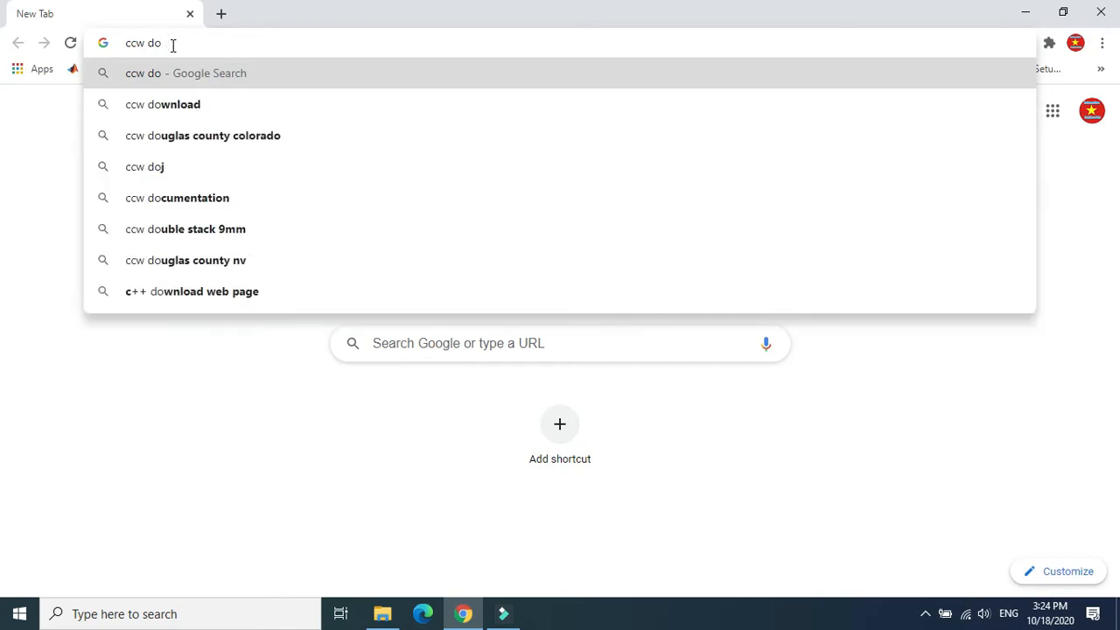
left_click(162, 104)
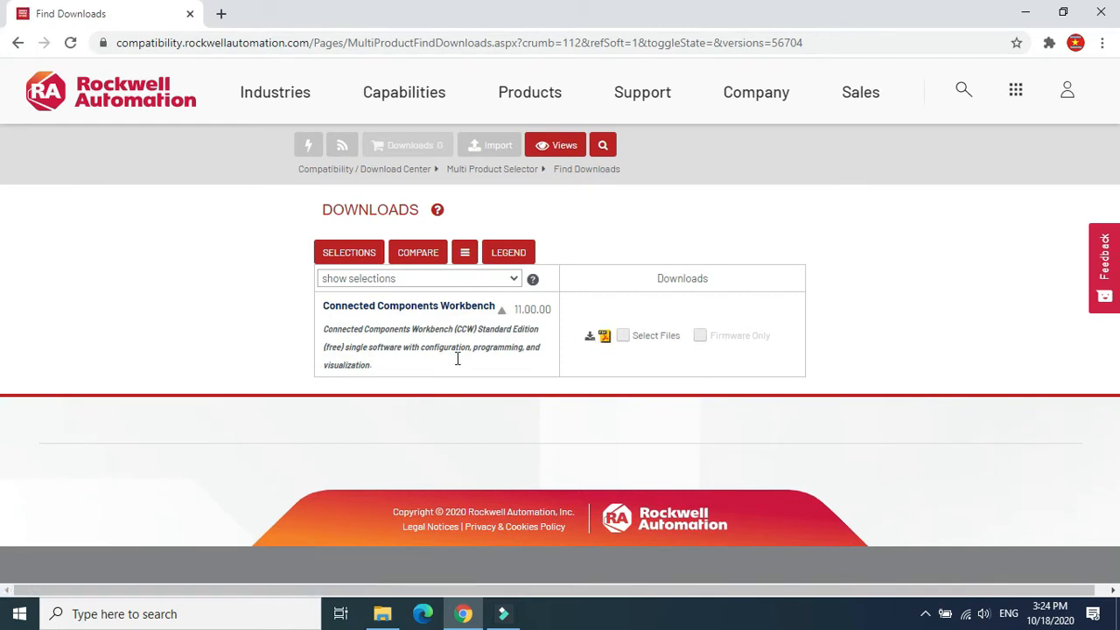
mouse_move(437, 277)
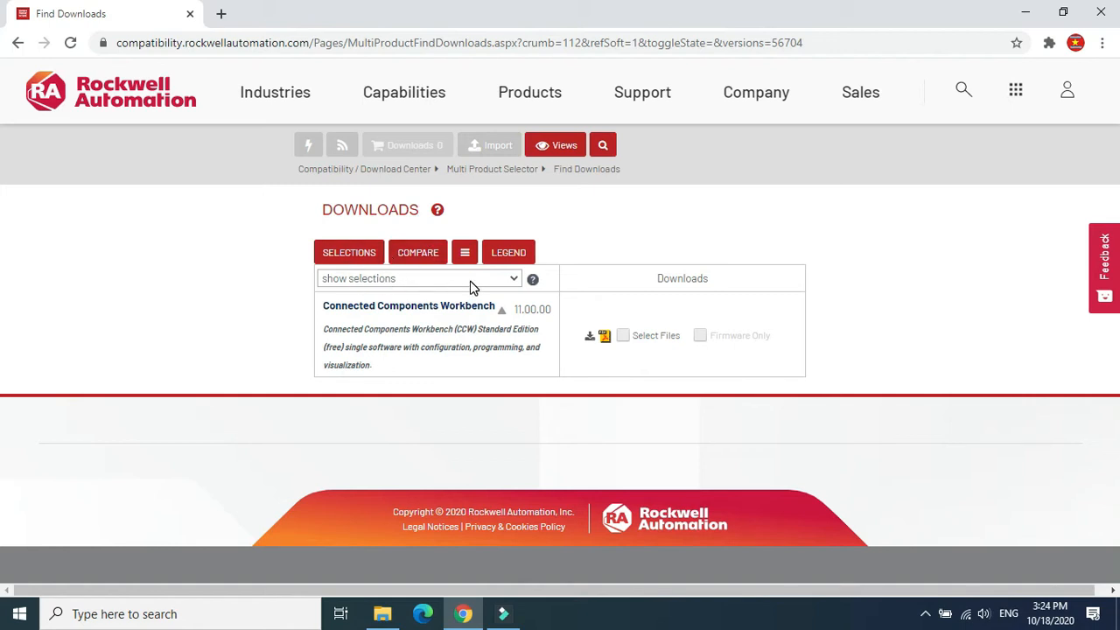
Step: List all product versions and open the download files for CCW 12.00.00
left_click(418, 278)
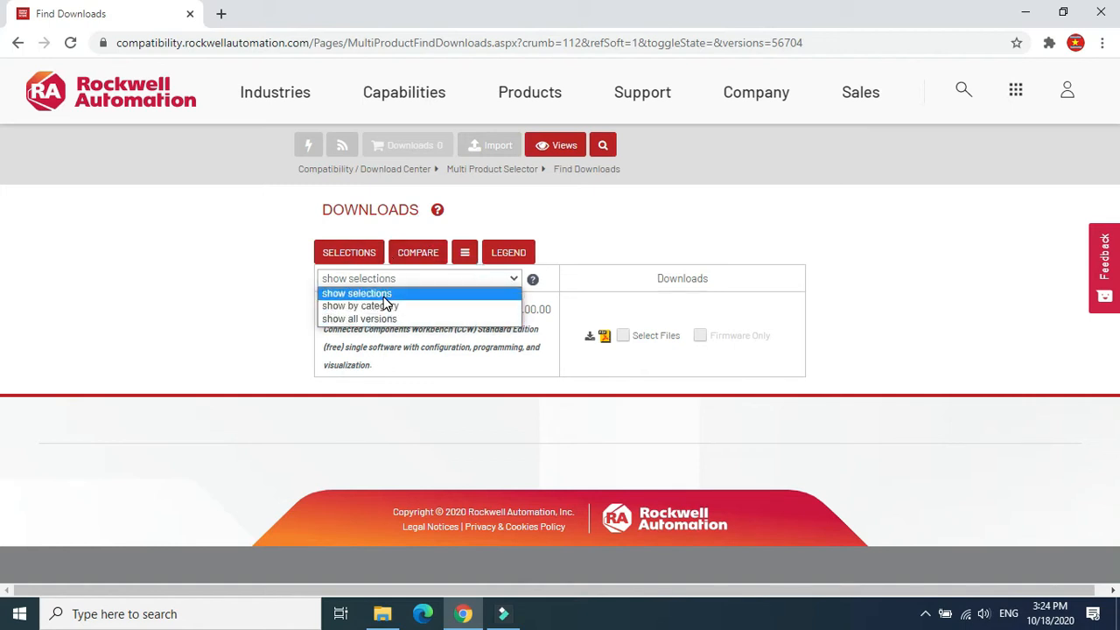
left_click(359, 317)
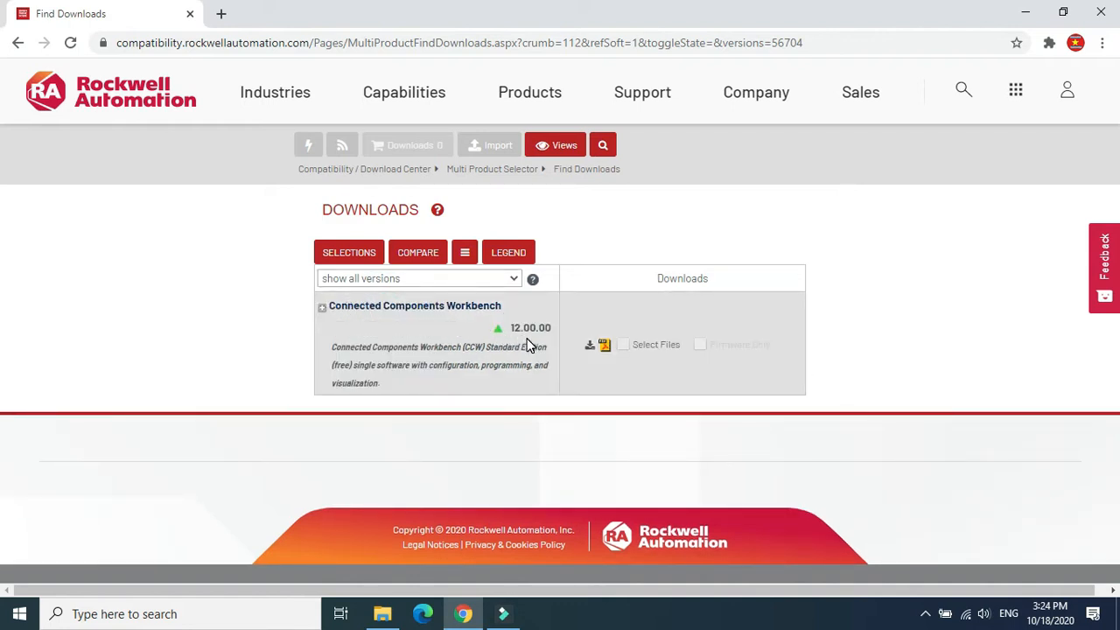
mouse_move(531, 346)
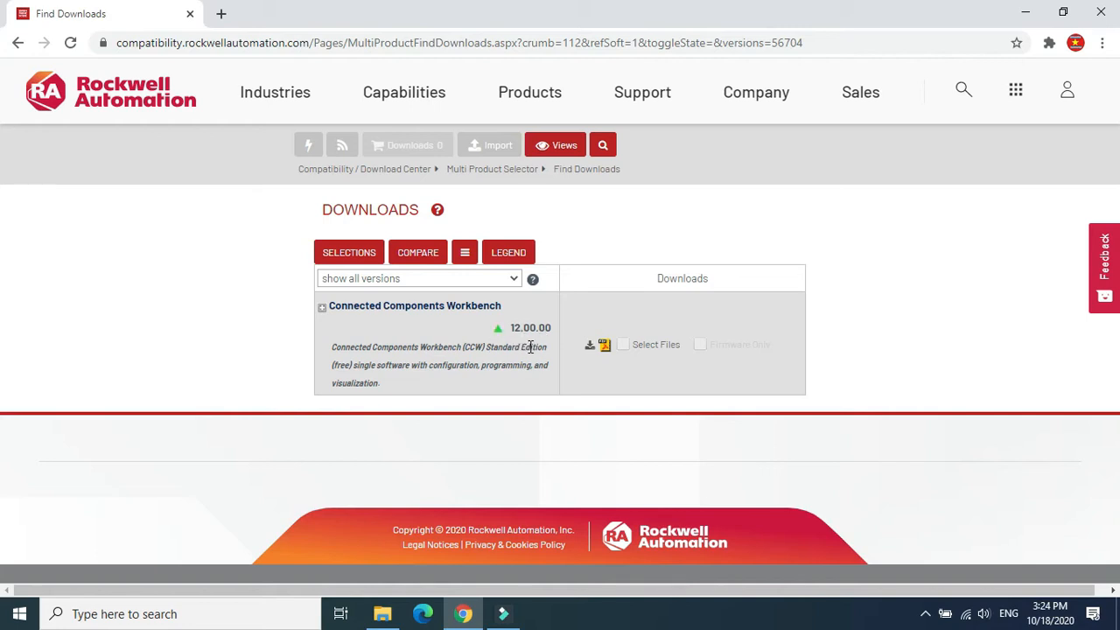
left_click(590, 345)
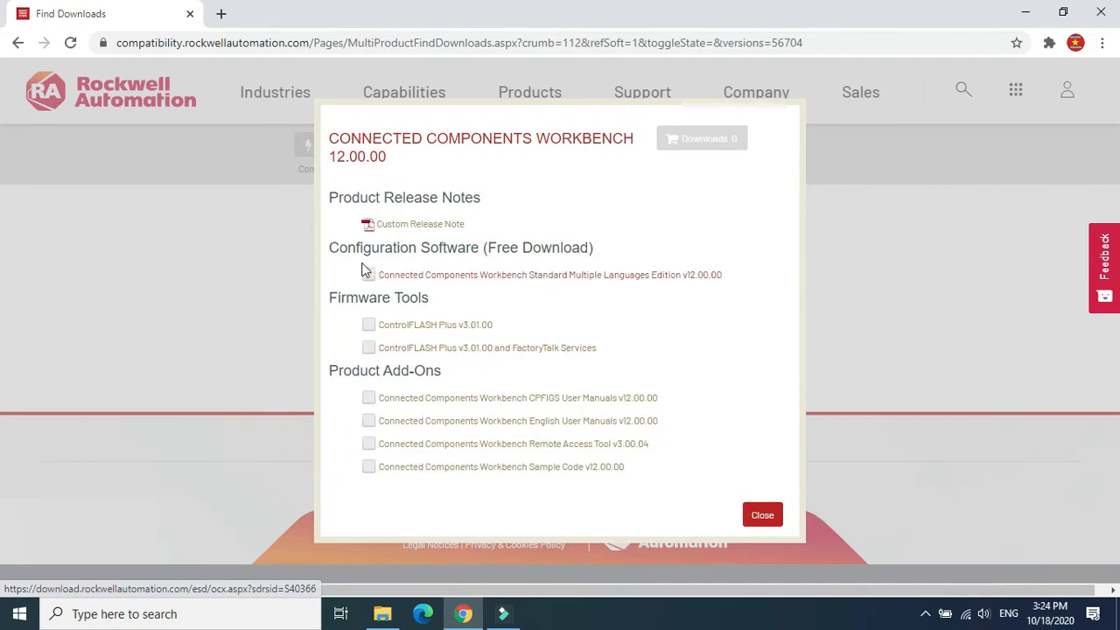
Step: Add Standard Multiple Languages Edition v12.00.00 to the cart and start the download
left_click(368, 275)
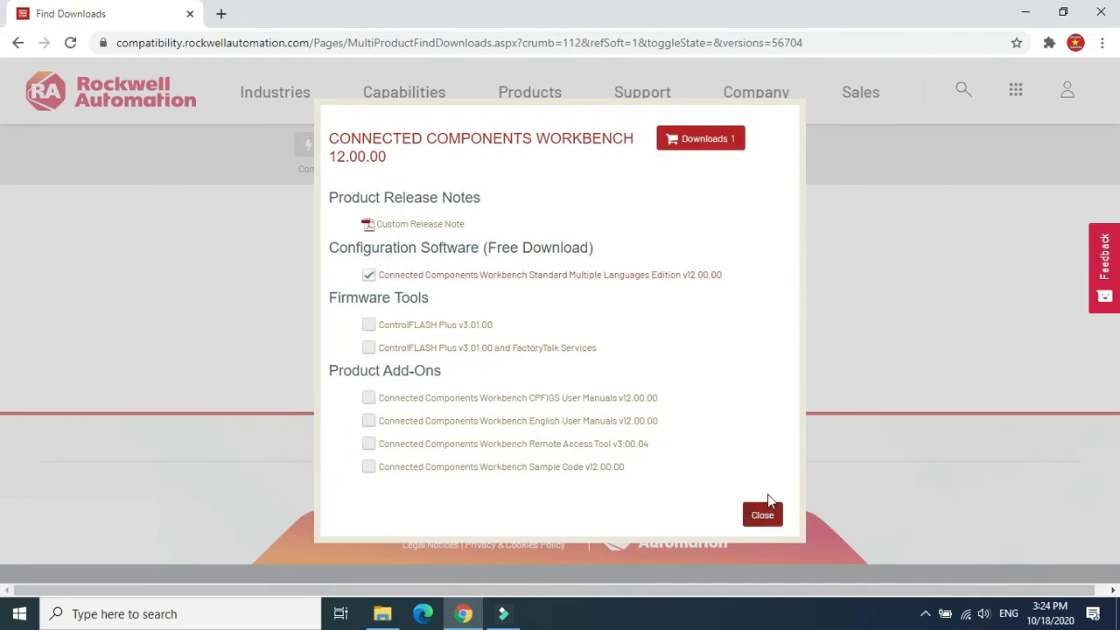
left_click(699, 138)
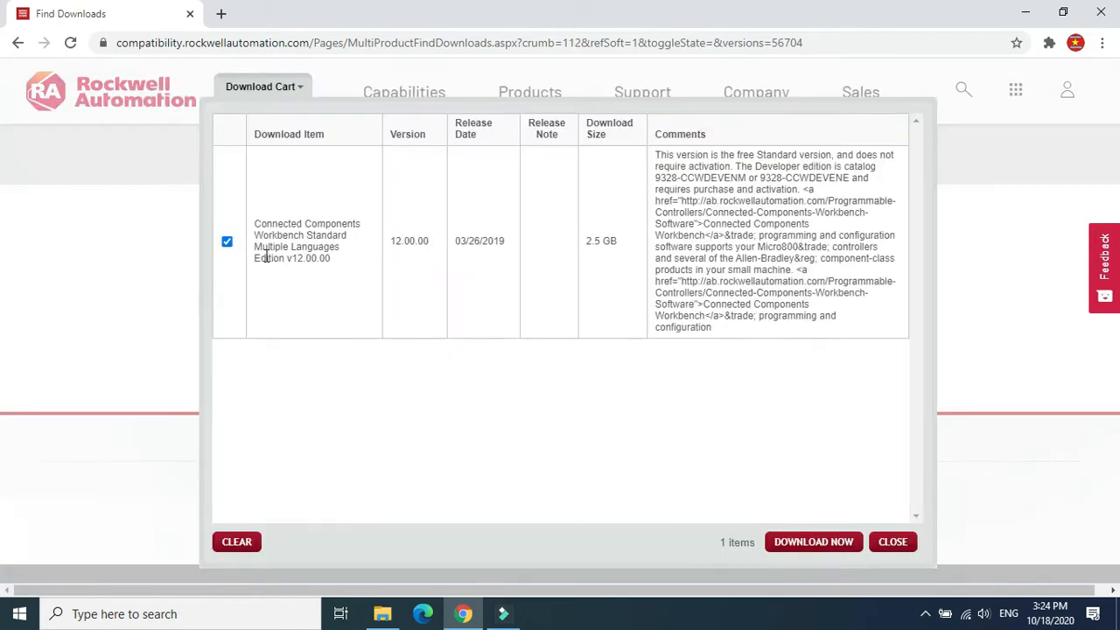
left_click(813, 542)
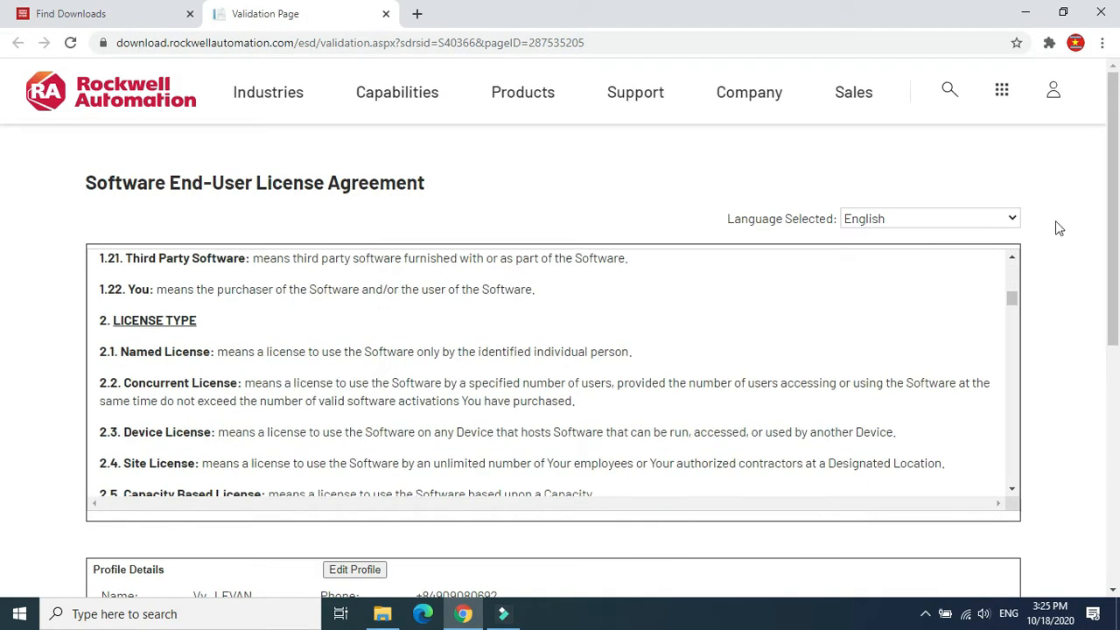
Step: Read through the EULA and export statement, then accept them
scroll("down", 3)
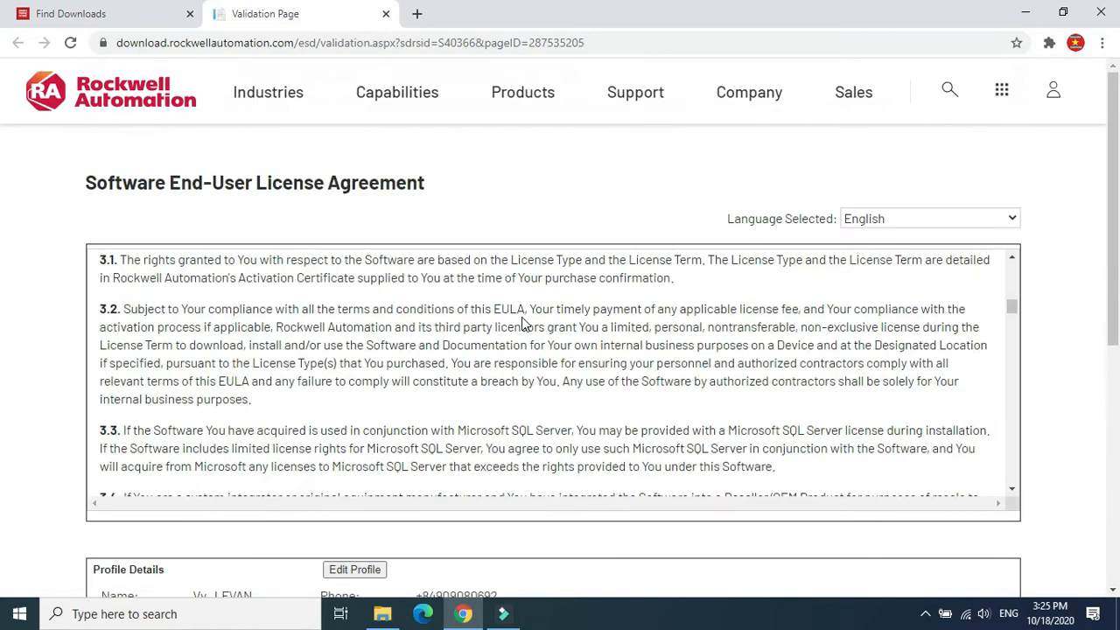
scroll("down", 3)
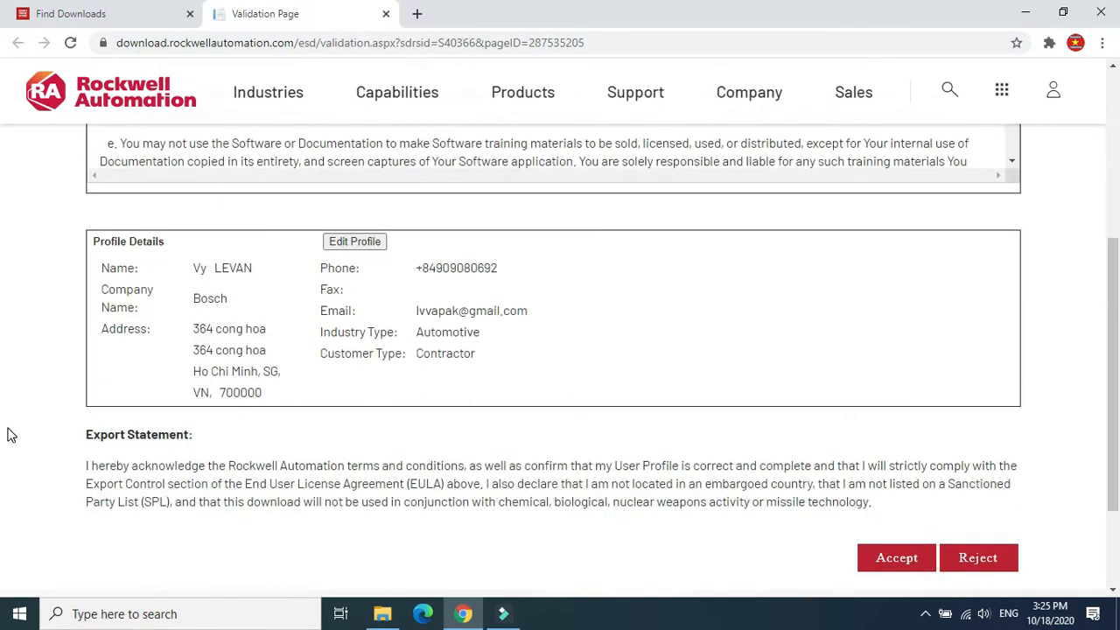
mouse_move(473, 308)
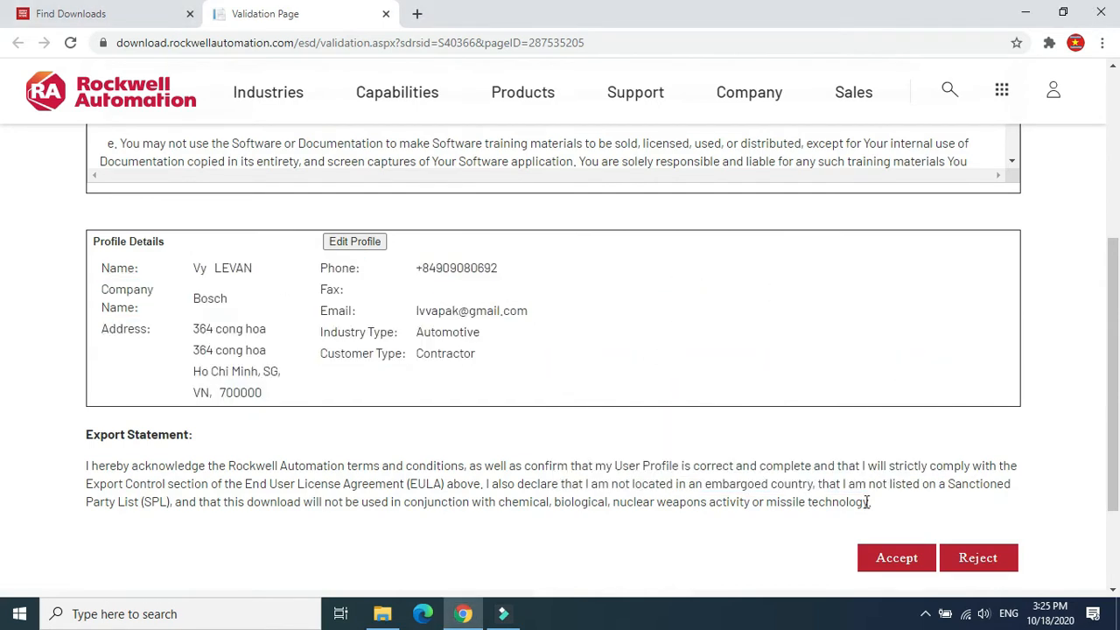
left_click(895, 557)
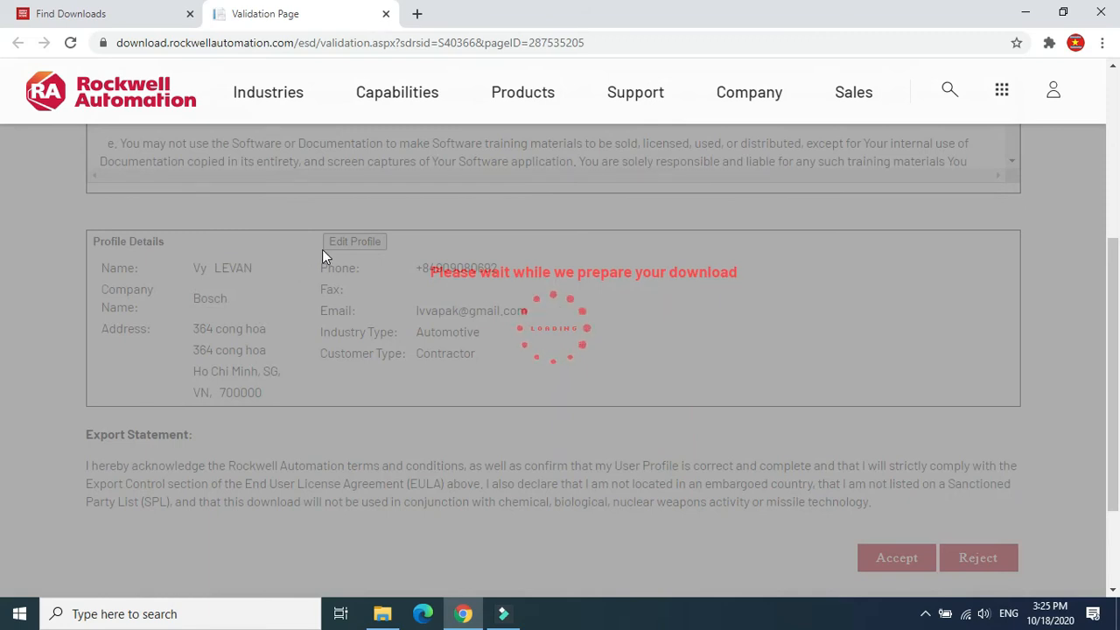
left_click(896, 557)
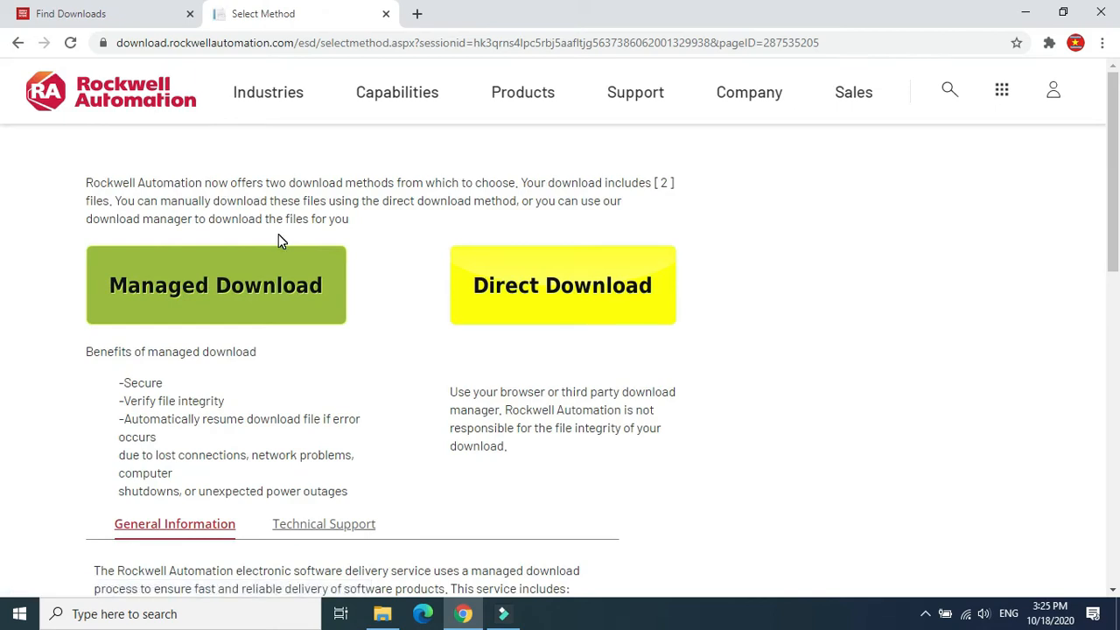
mouse_move(399, 205)
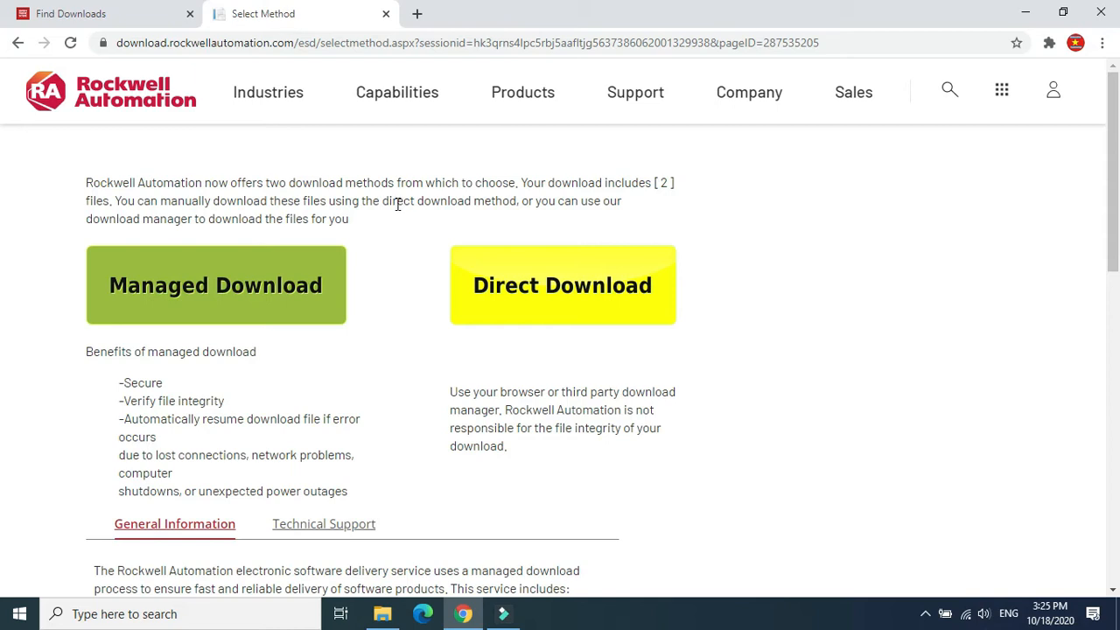
mouse_move(216, 289)
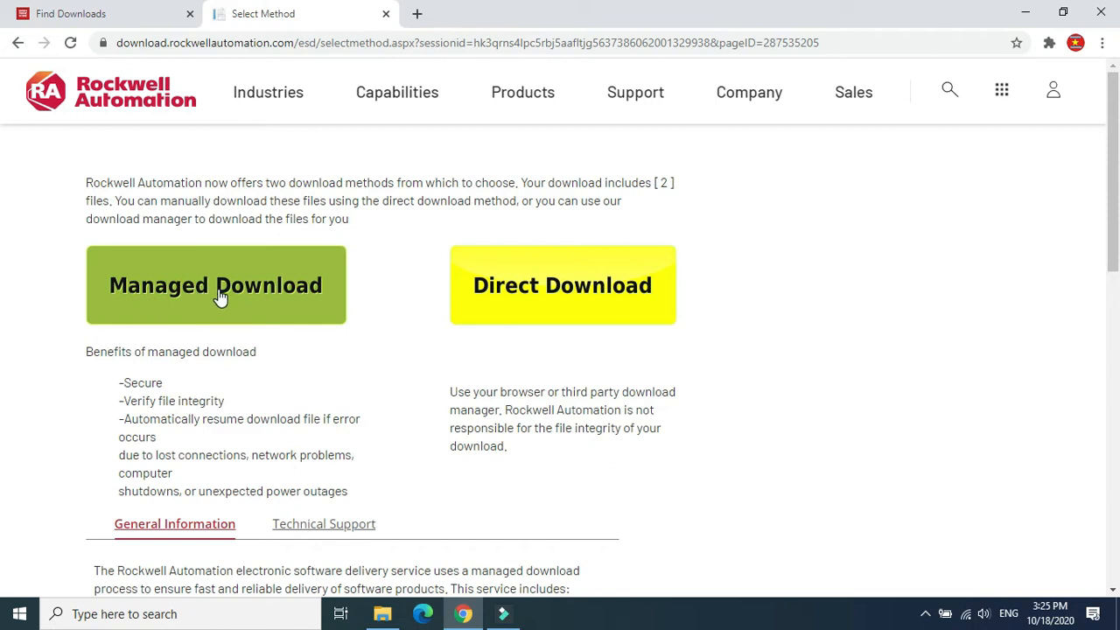
Step: Choose Managed Download to fetch the download manager installer
left_click(216, 284)
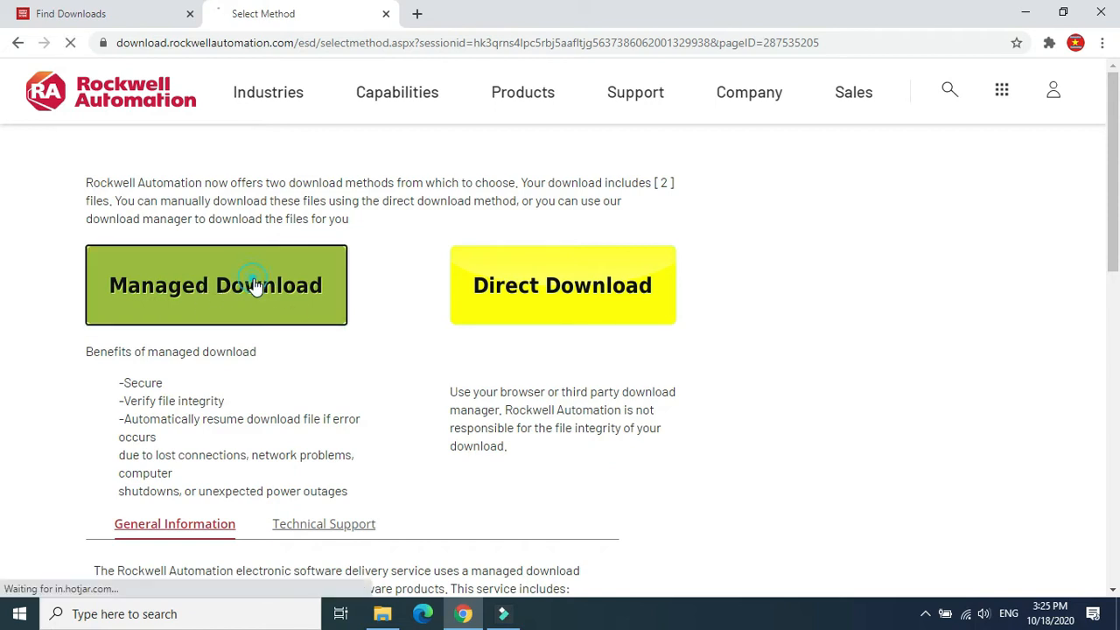
left_click(216, 284)
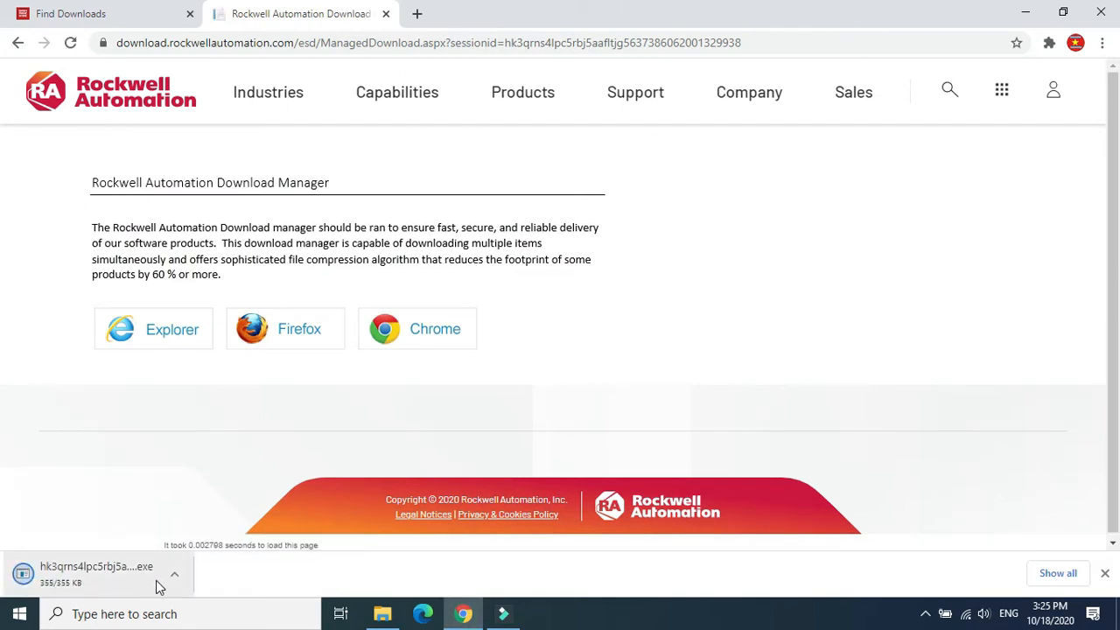
Step: Show the downloaded installer in its Downloads folder and open the folder's context menu
left_click(174, 573)
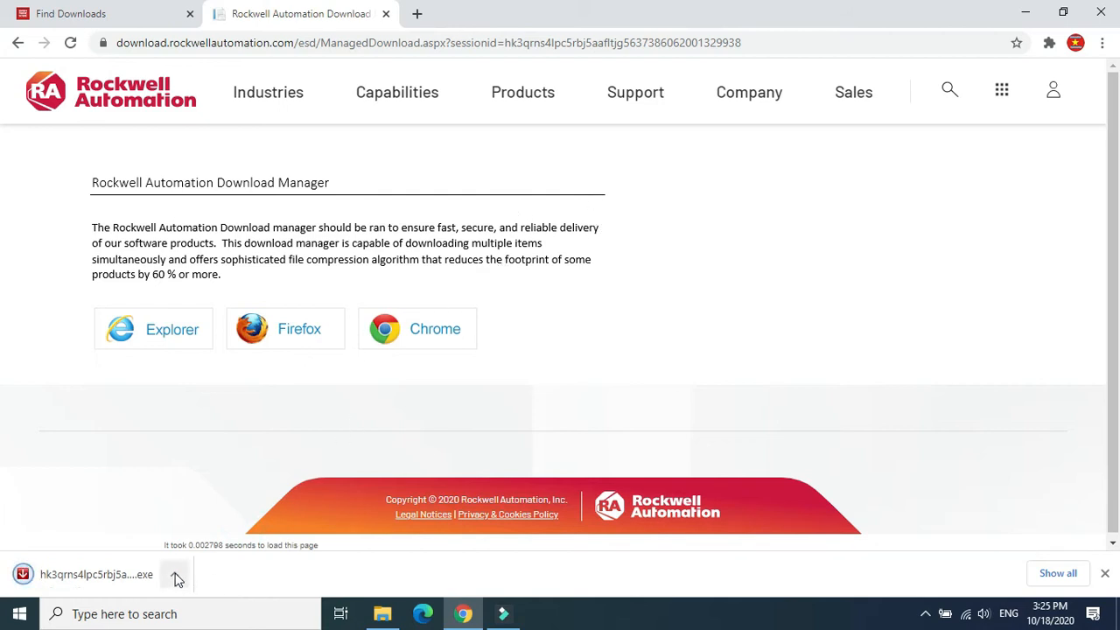
left_click(174, 574)
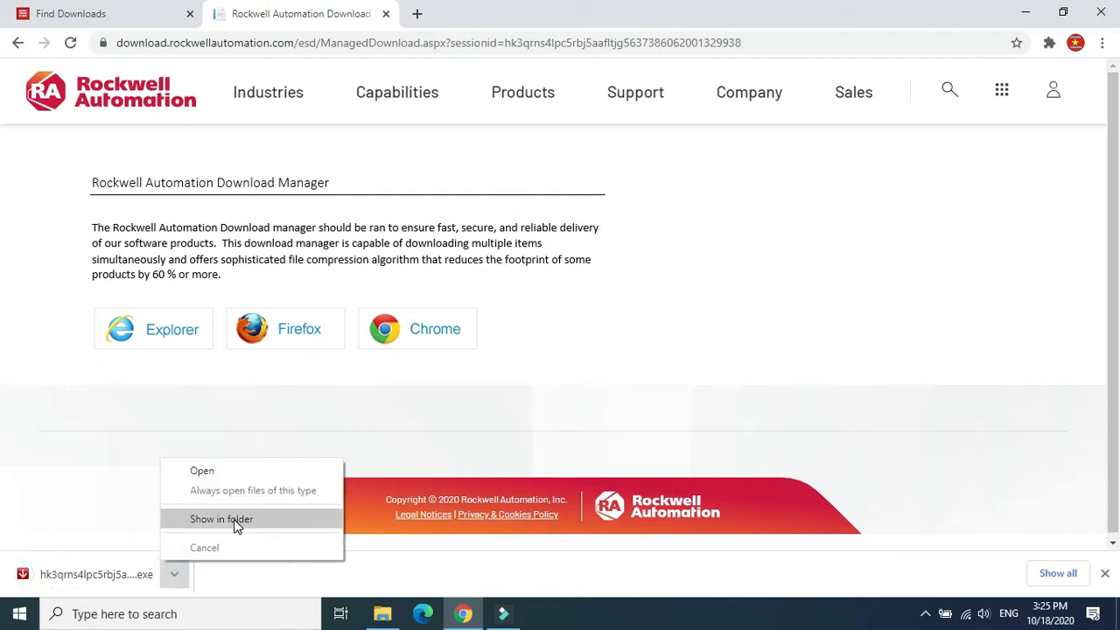
left_click(220, 519)
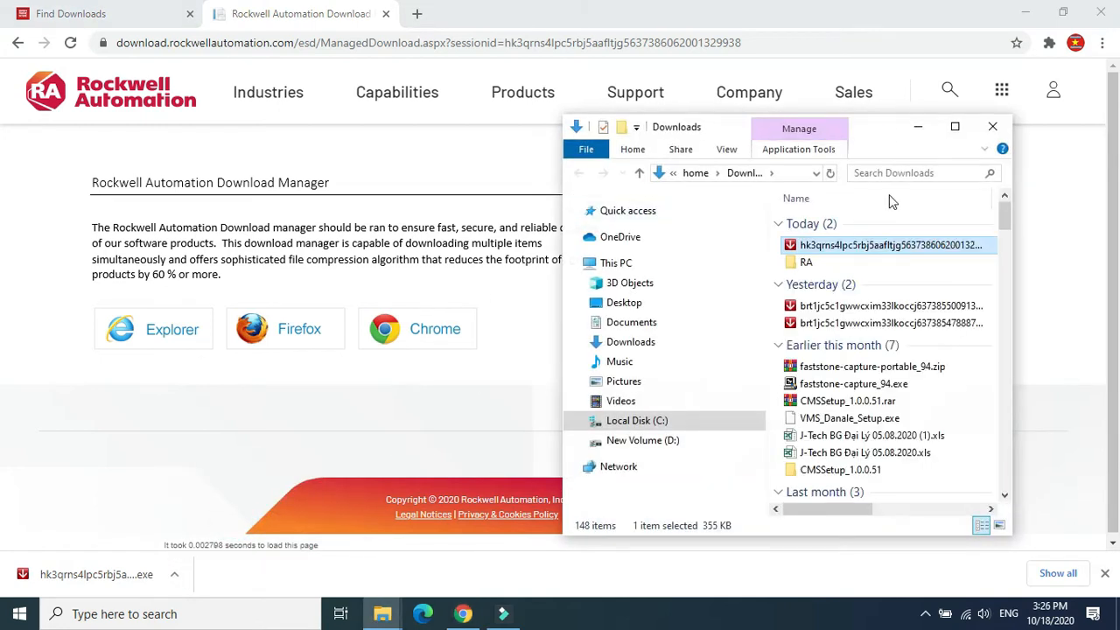
right_click(862, 252)
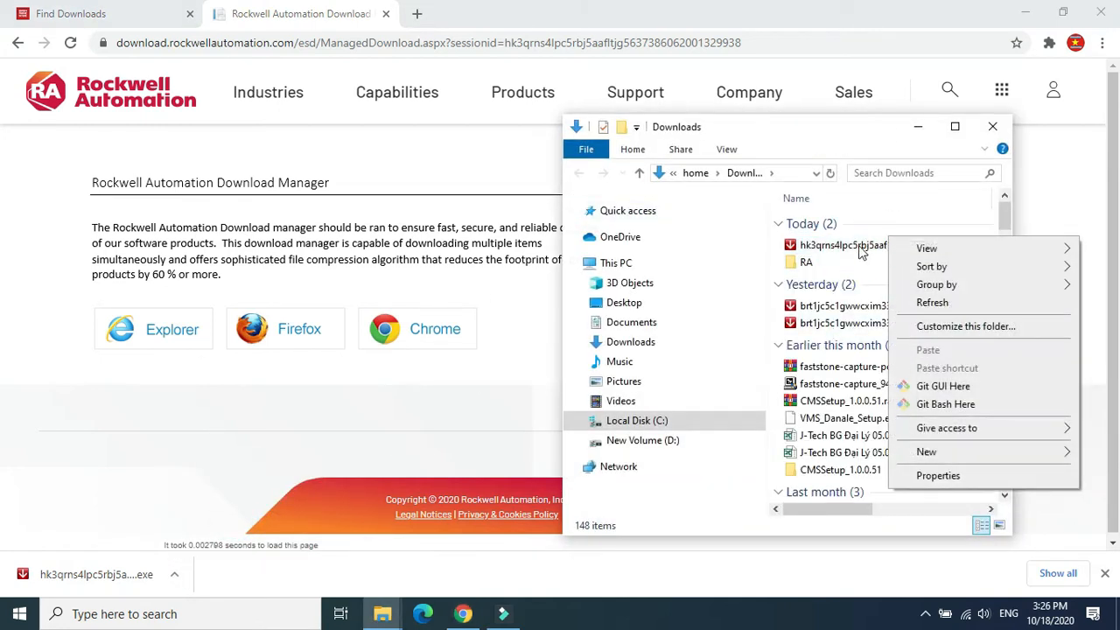
right_click(843, 245)
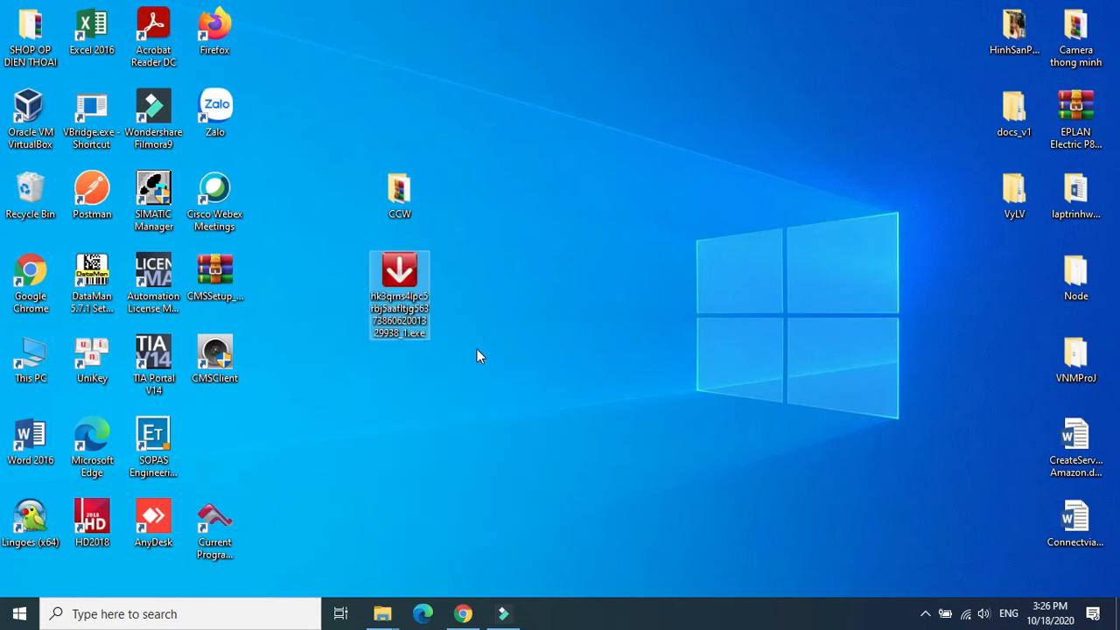
Step: Drag the installer beside the CCW desktop folder and launch the Download Manager
left_click_drag(399, 293, 522, 210)
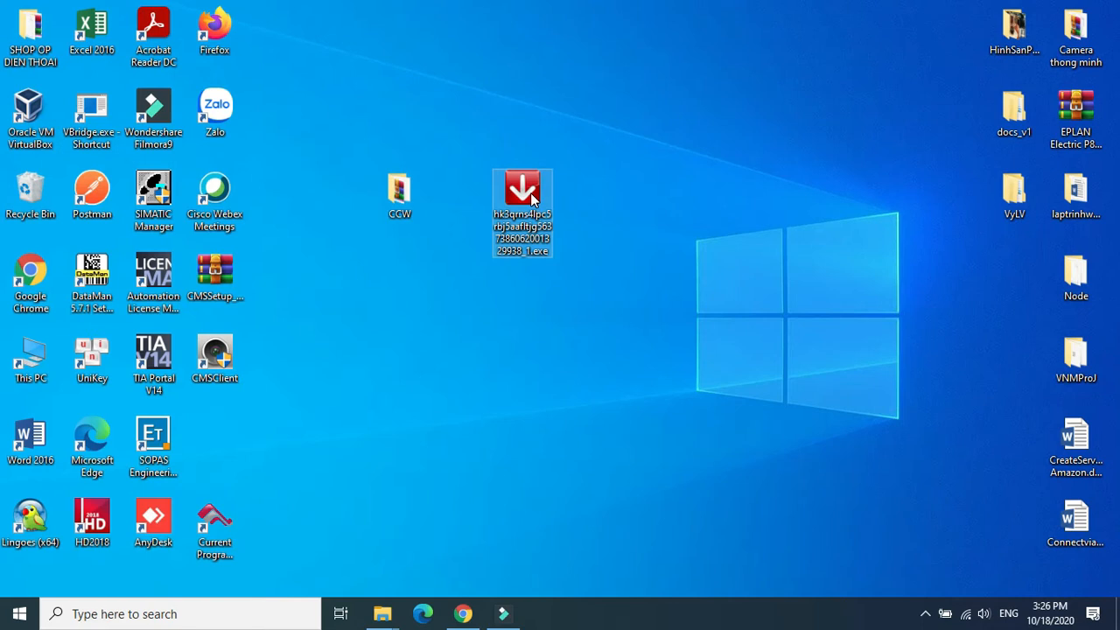
mouse_move(547, 195)
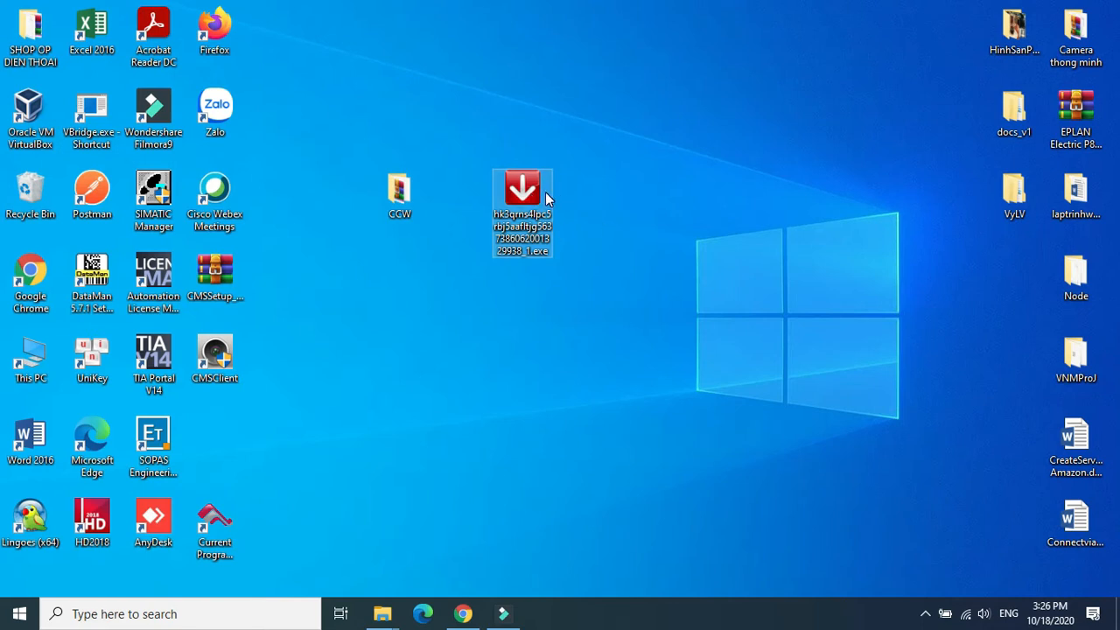
mouse_move(537, 170)
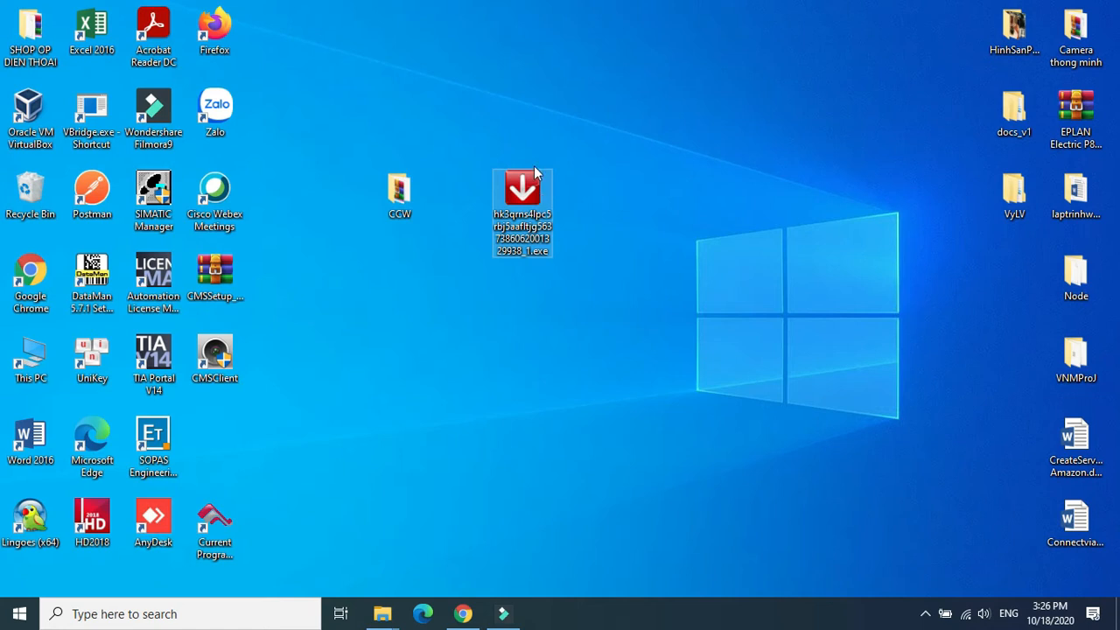
mouse_move(453, 141)
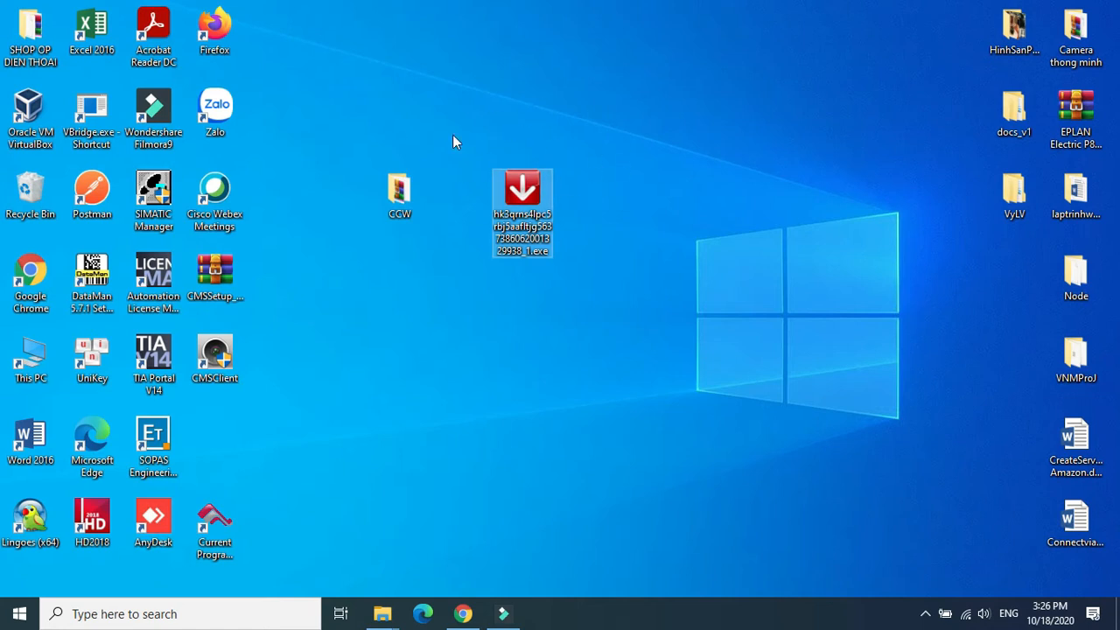
mouse_move(522, 188)
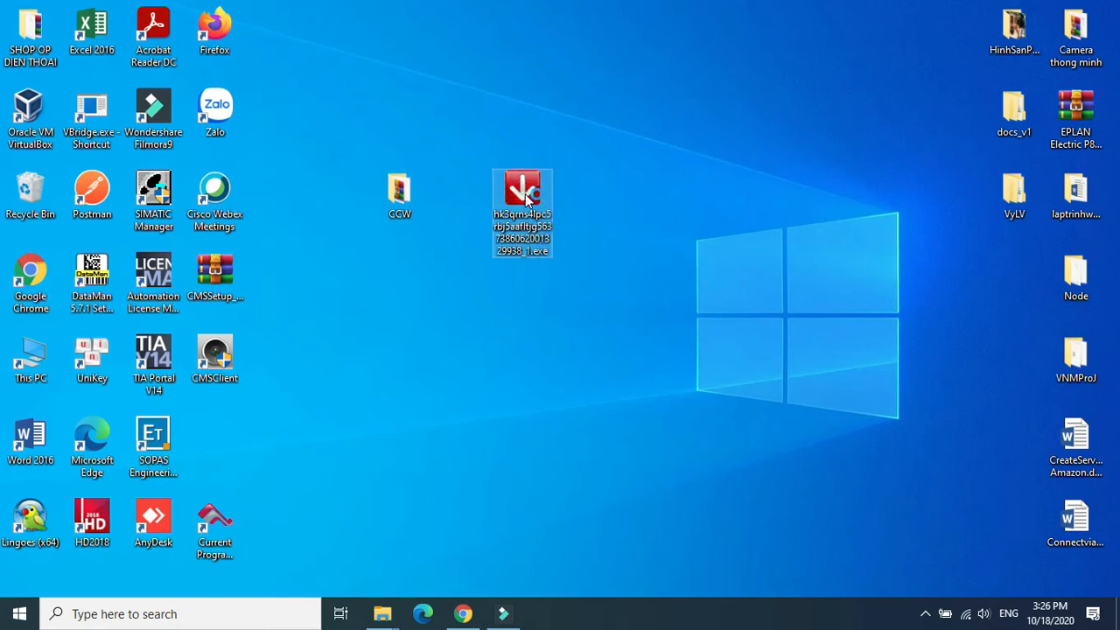
double_click(522, 188)
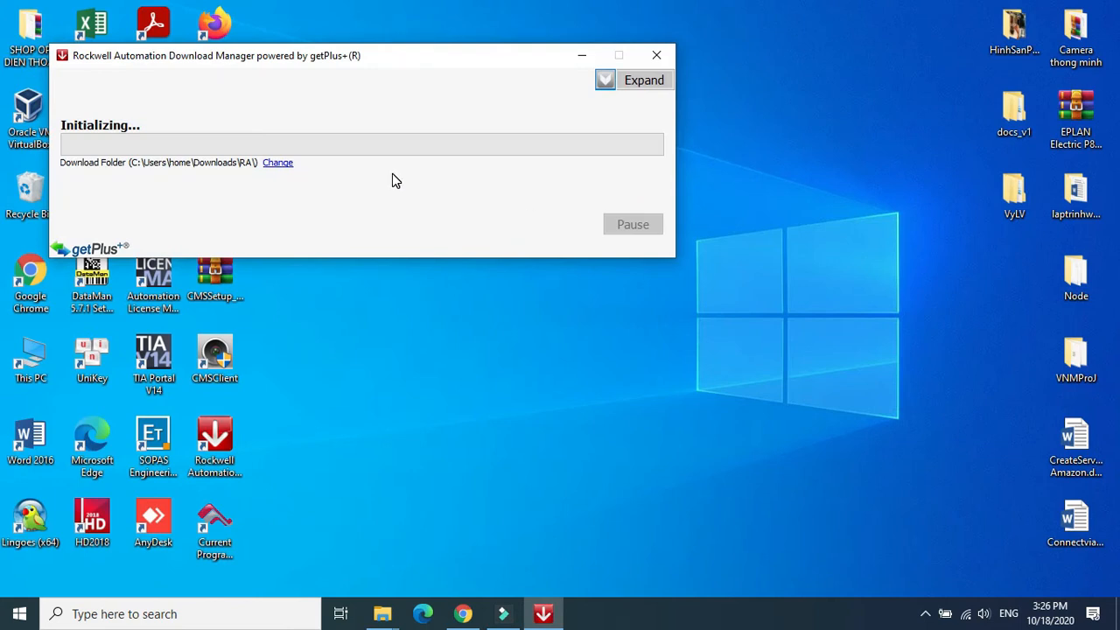
mouse_move(253, 195)
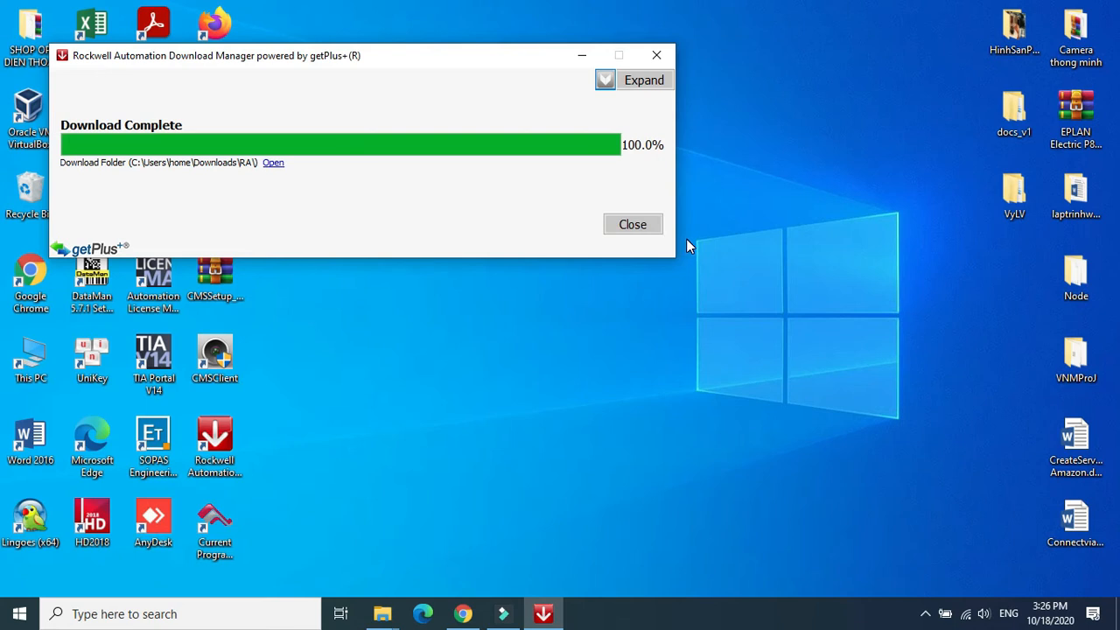
mouse_move(499, 65)
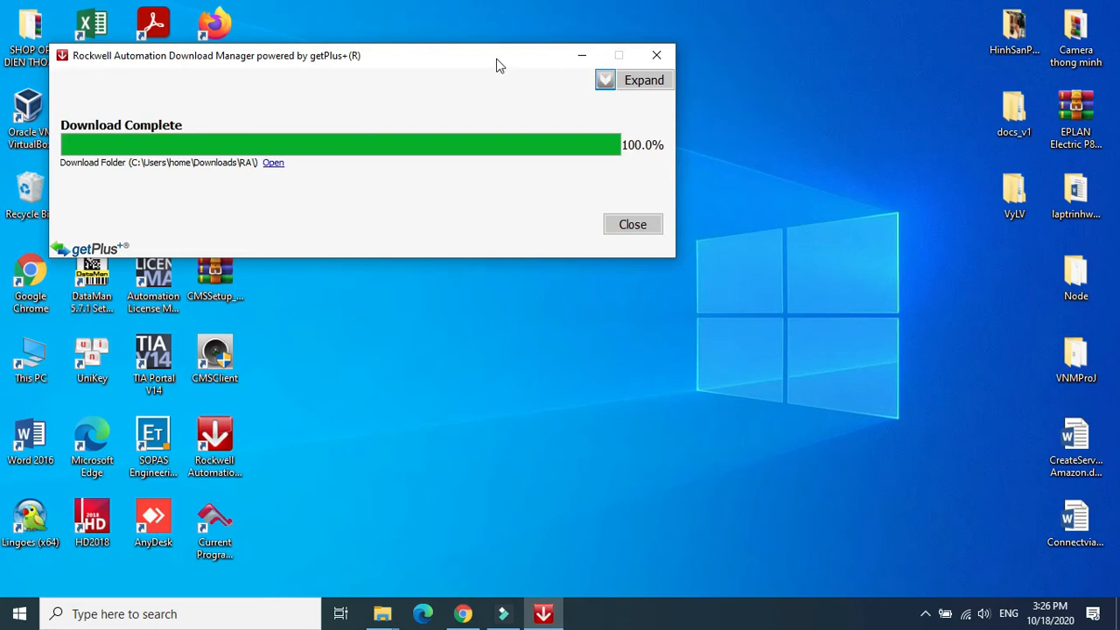
mouse_move(181, 181)
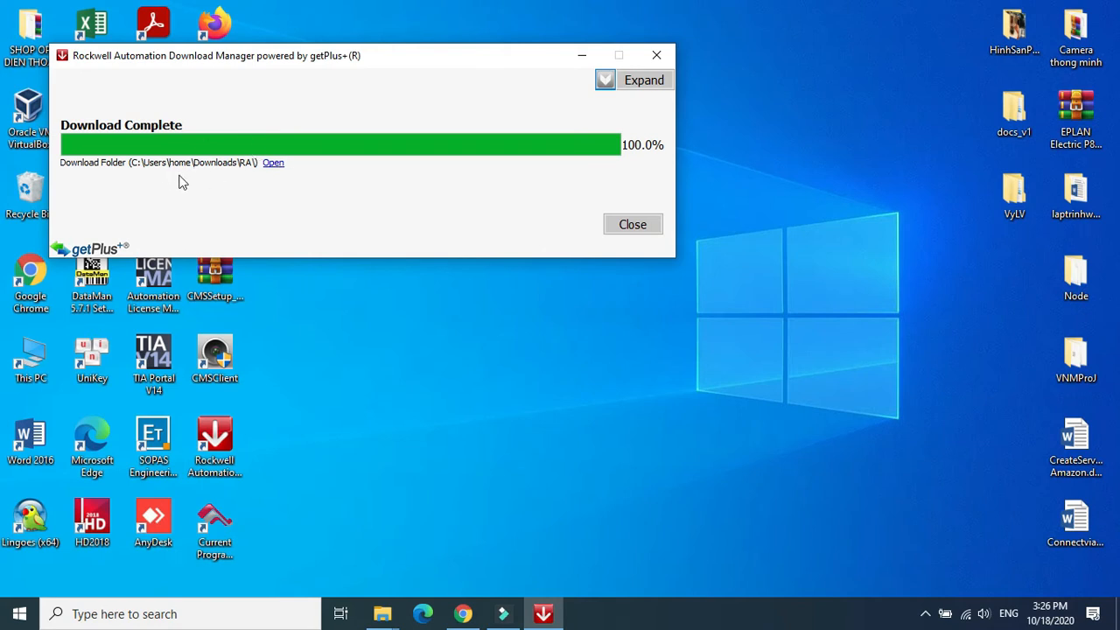
mouse_move(140, 162)
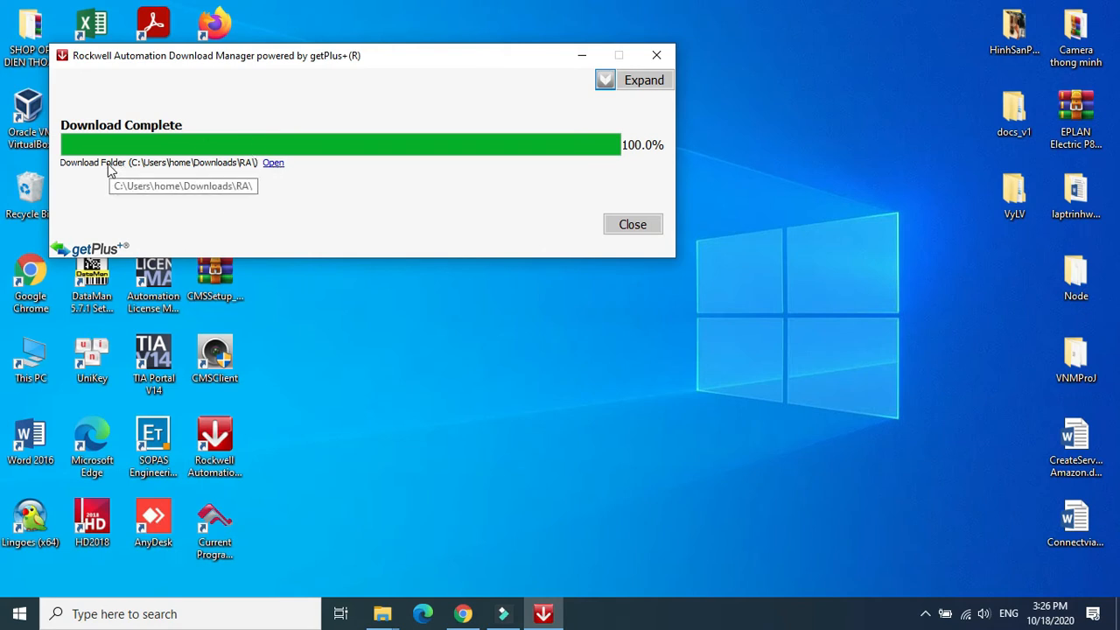
mouse_move(406, 302)
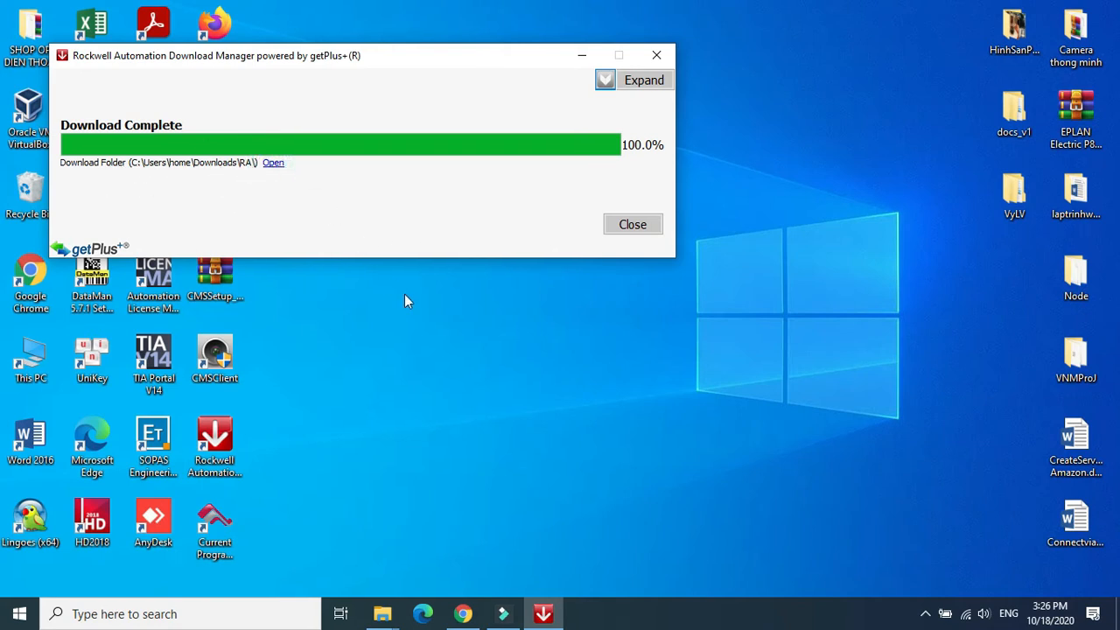
Step: Open the completed download's folder from getPlus Download Manager
left_click(273, 162)
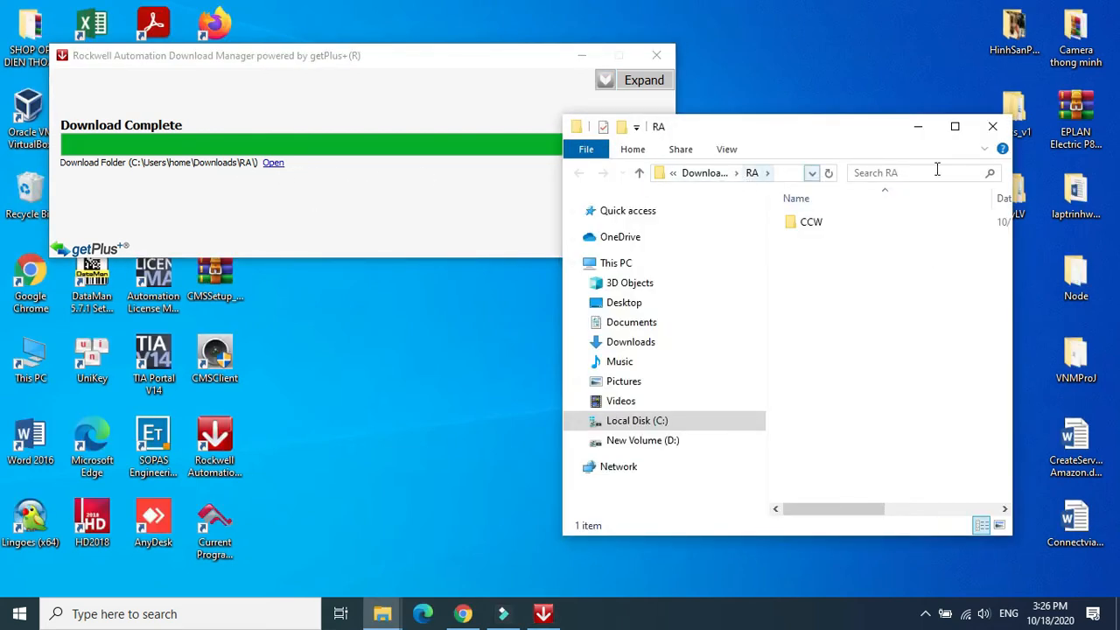
Step: Browse CCW into the 12.00.00-CCW-INT-Std-DVD folder, then close File Explorer
left_click(810, 221)
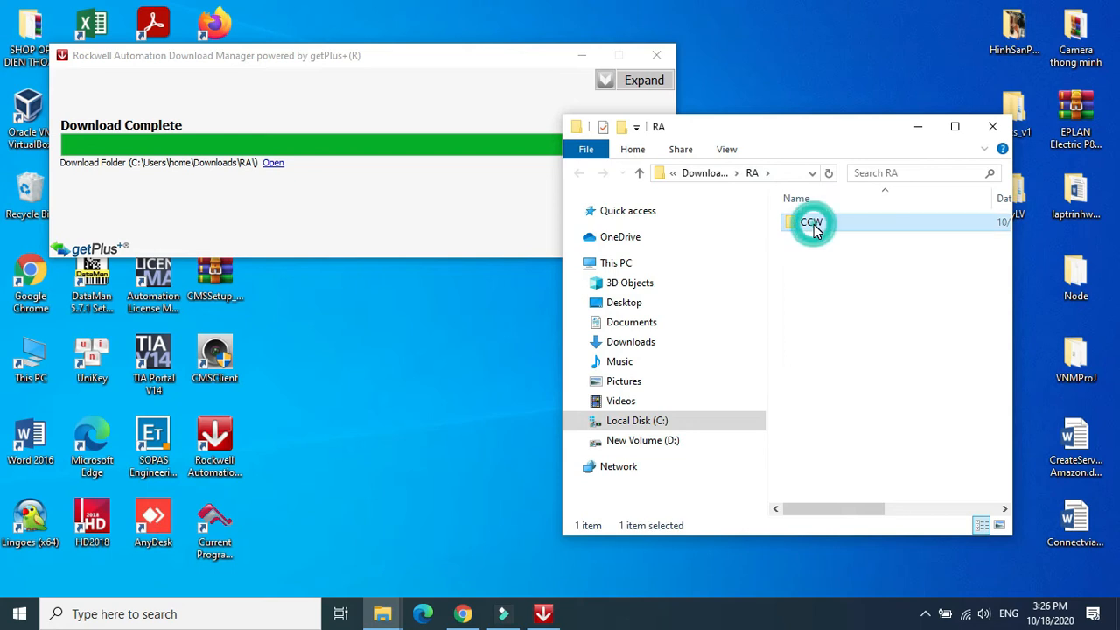
left_click(811, 222)
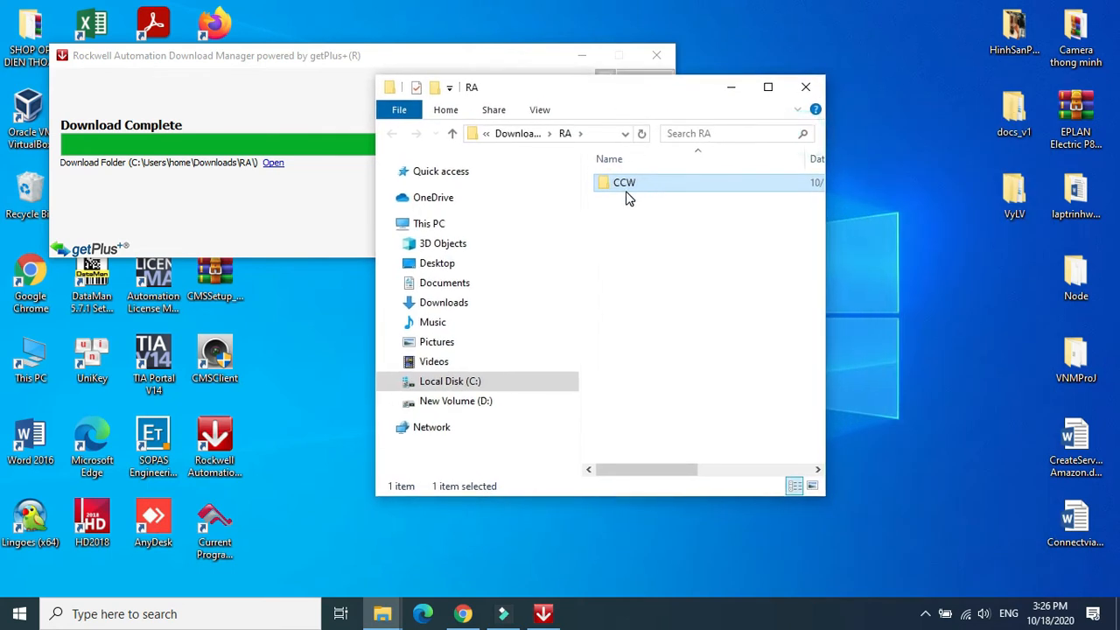
double_click(624, 182)
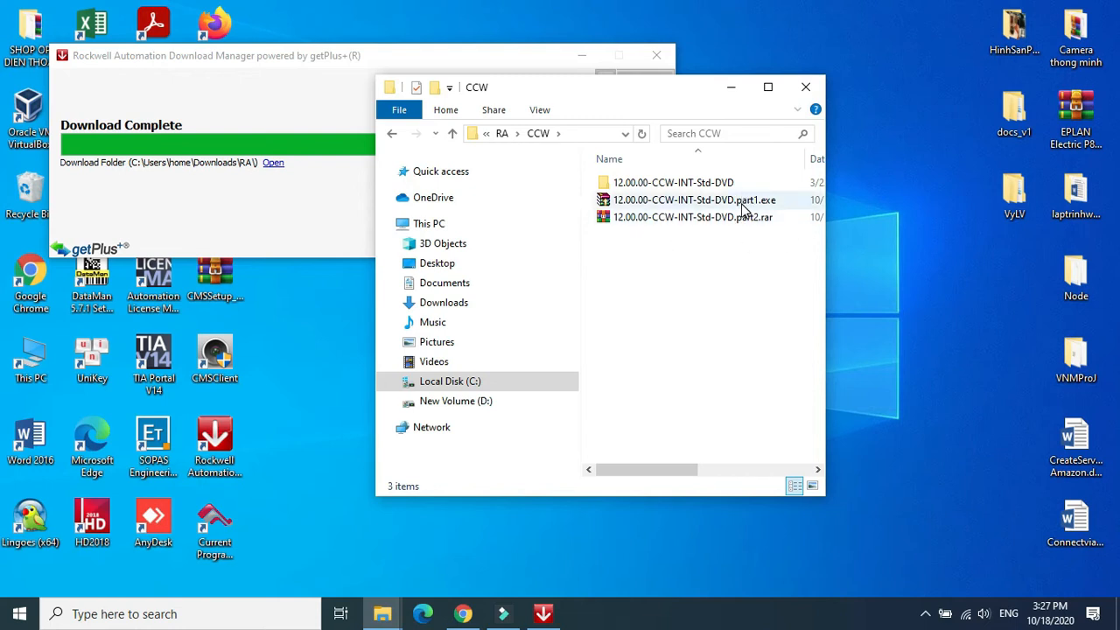
left_click(693, 199)
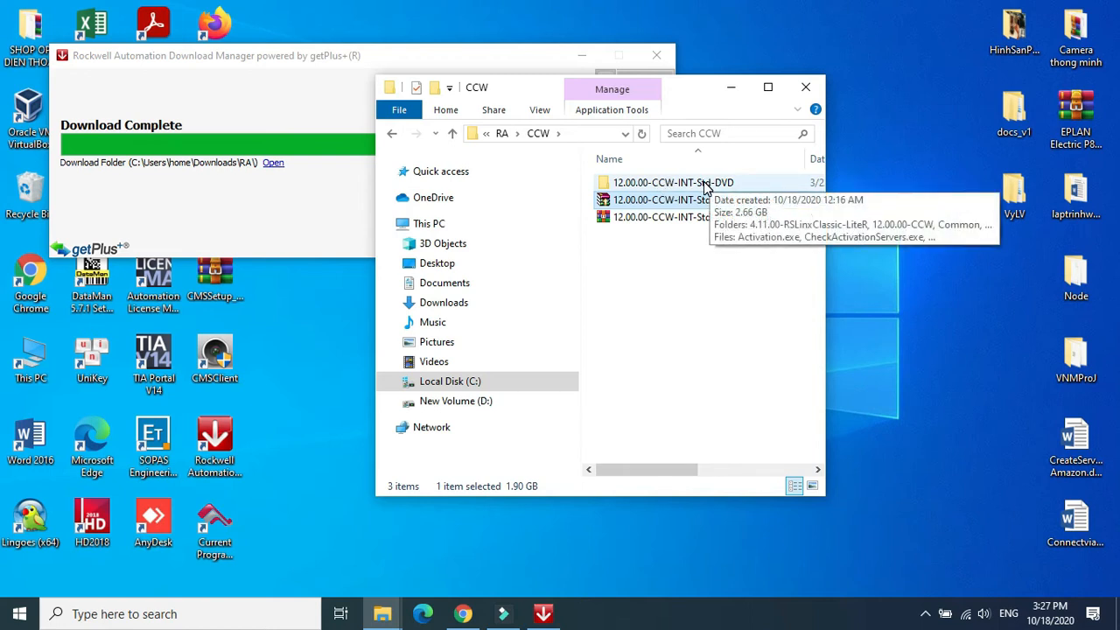
double_click(672, 182)
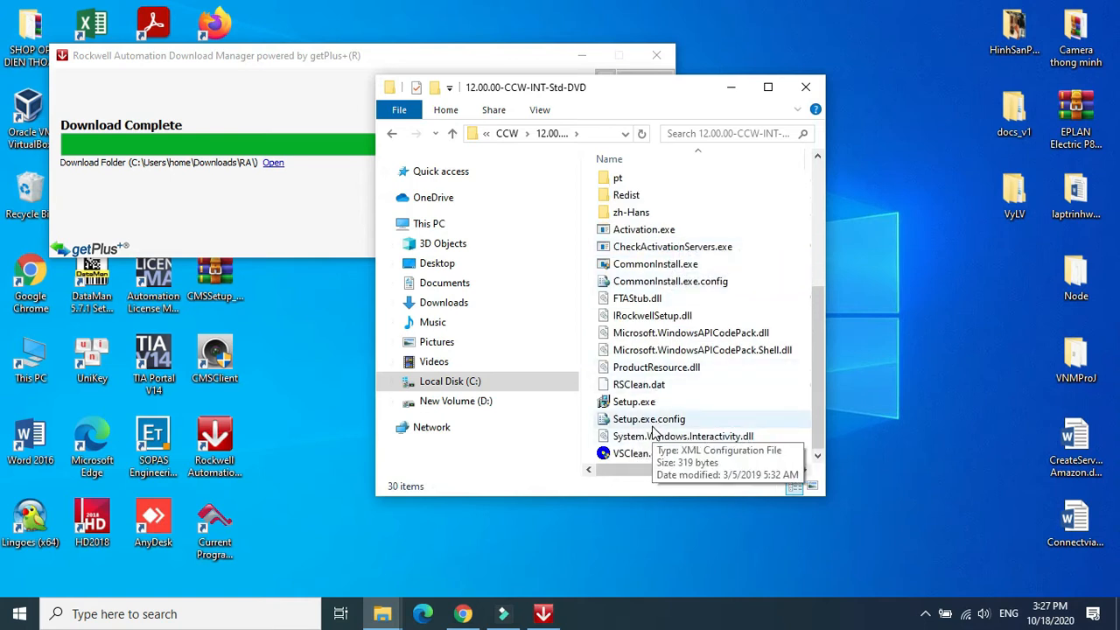
mouse_move(674, 433)
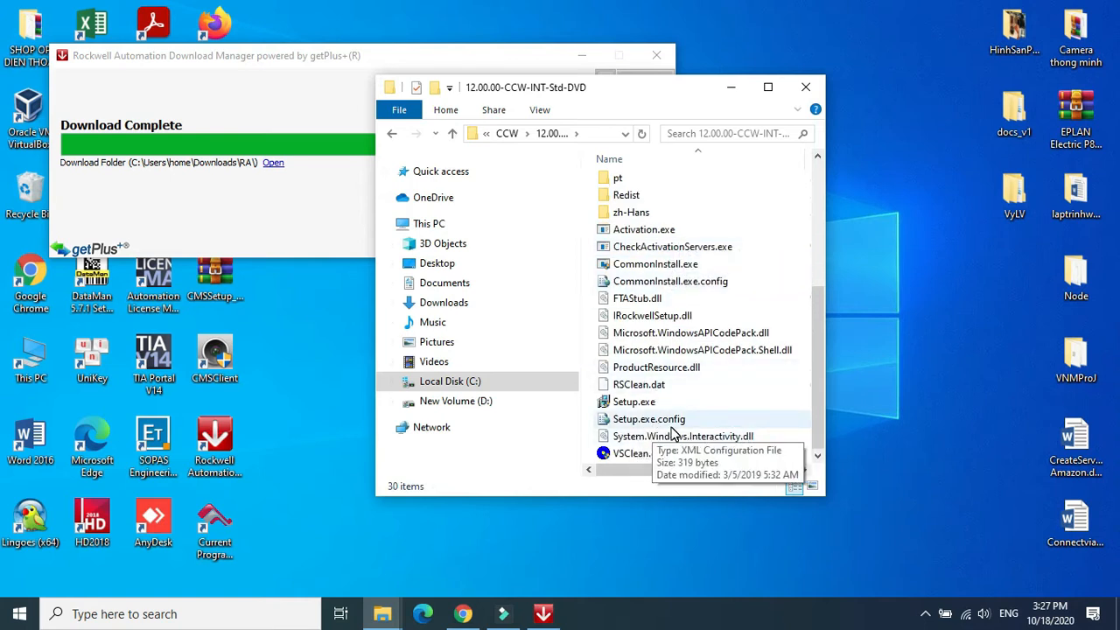
mouse_move(805, 86)
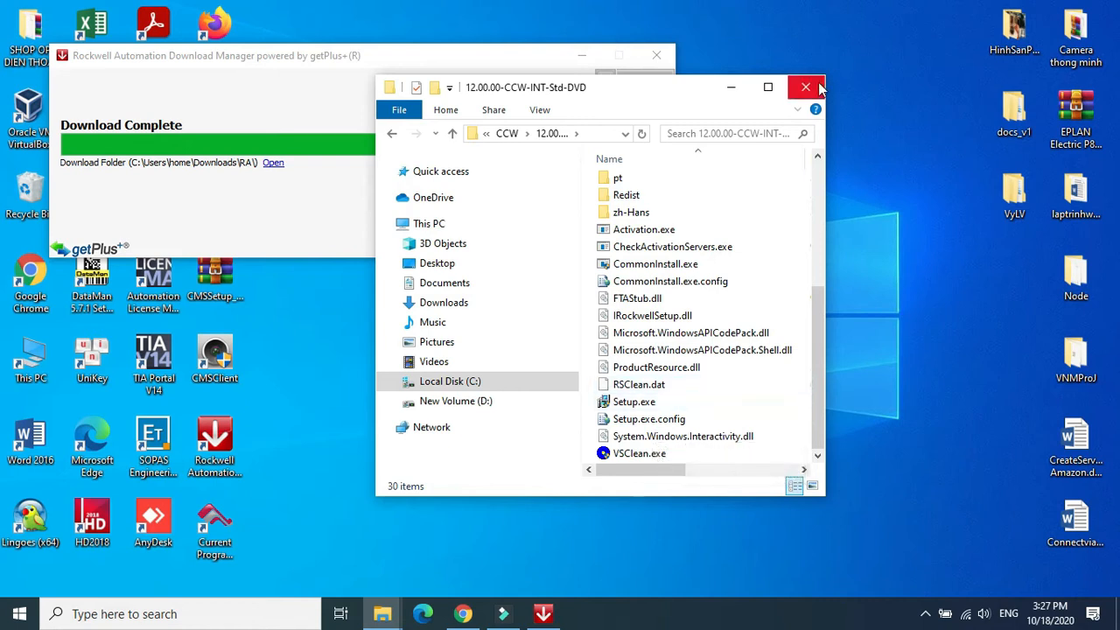
left_click(805, 87)
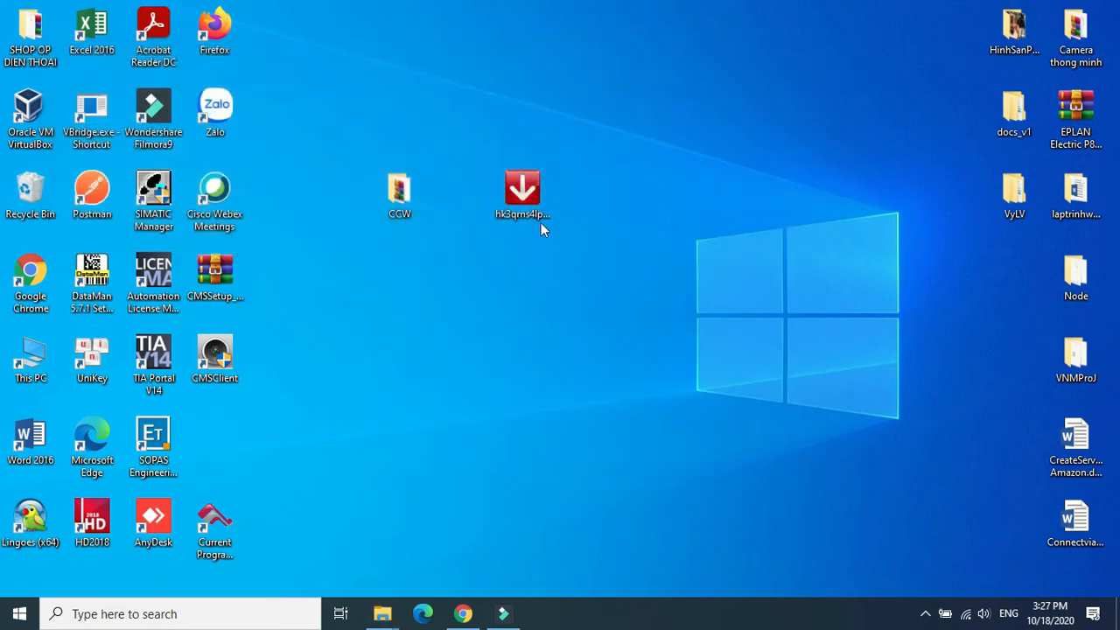
Step: Open the desktop CCW folder, then close the older folder window
left_click(522, 188)
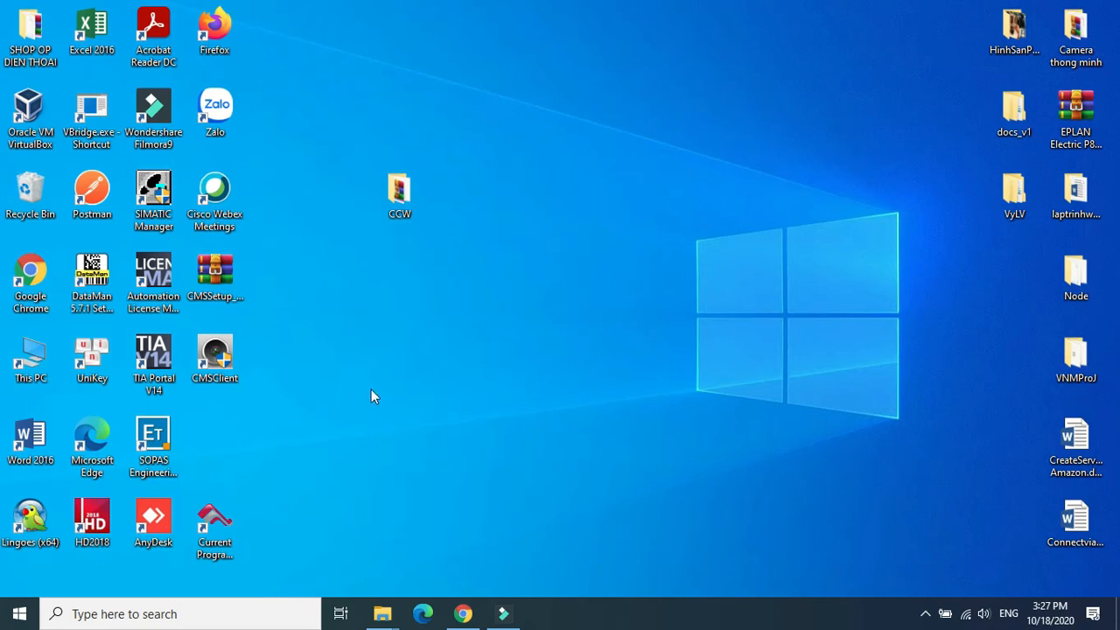
double_click(399, 193)
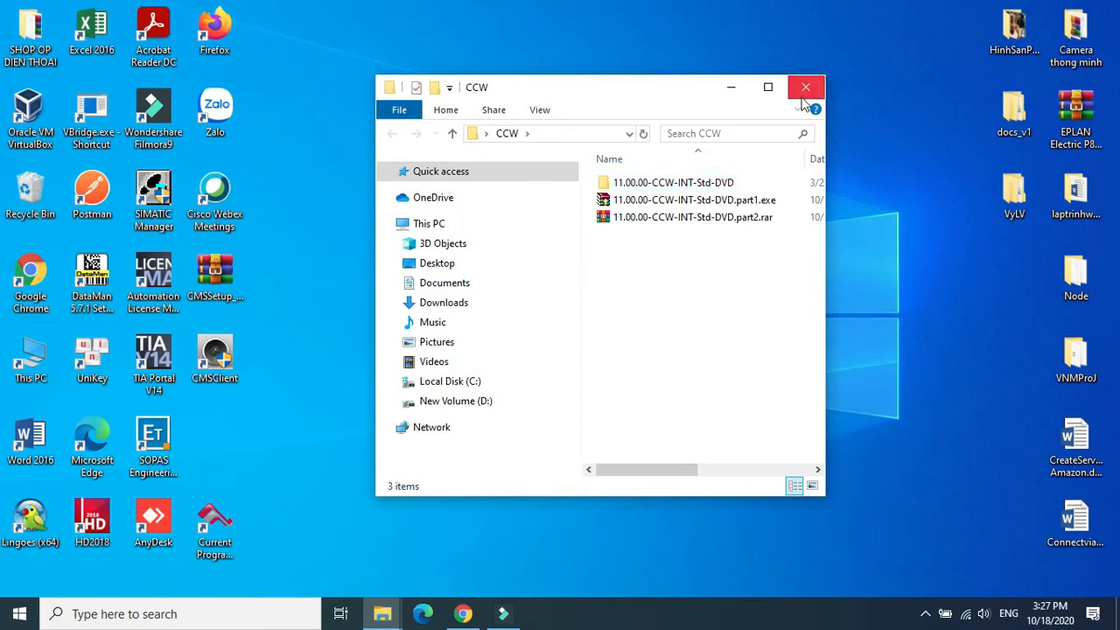
left_click(805, 87)
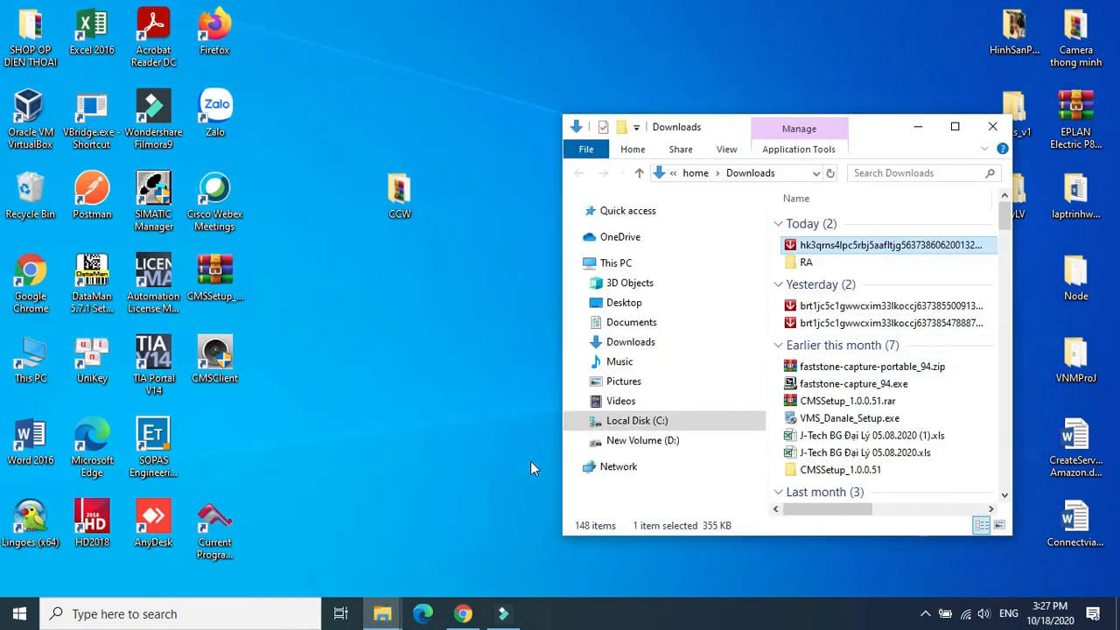
Step: Navigate Downloads > RA to 12.00.00-CCW-INT-Std-DVD and run Setup.exe
left_click(806, 262)
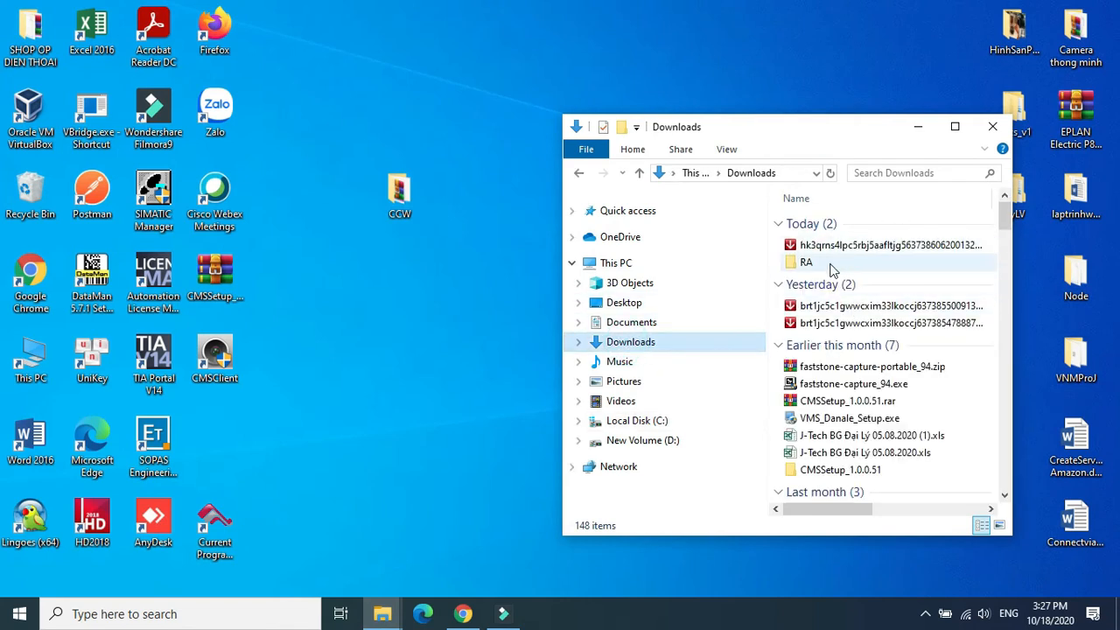
double_click(806, 263)
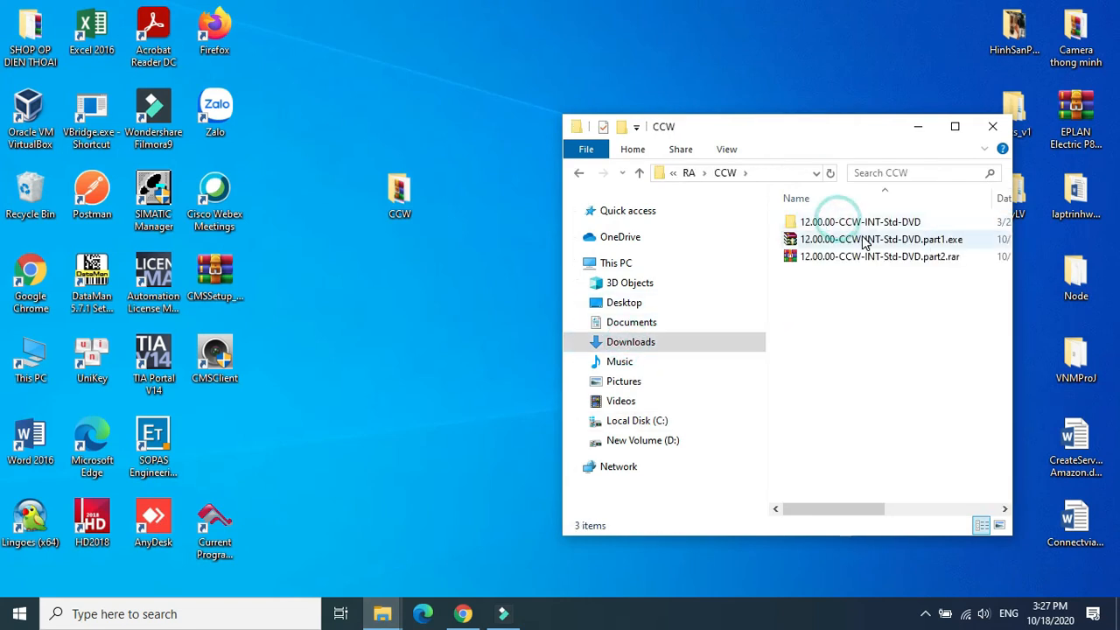
double_click(860, 221)
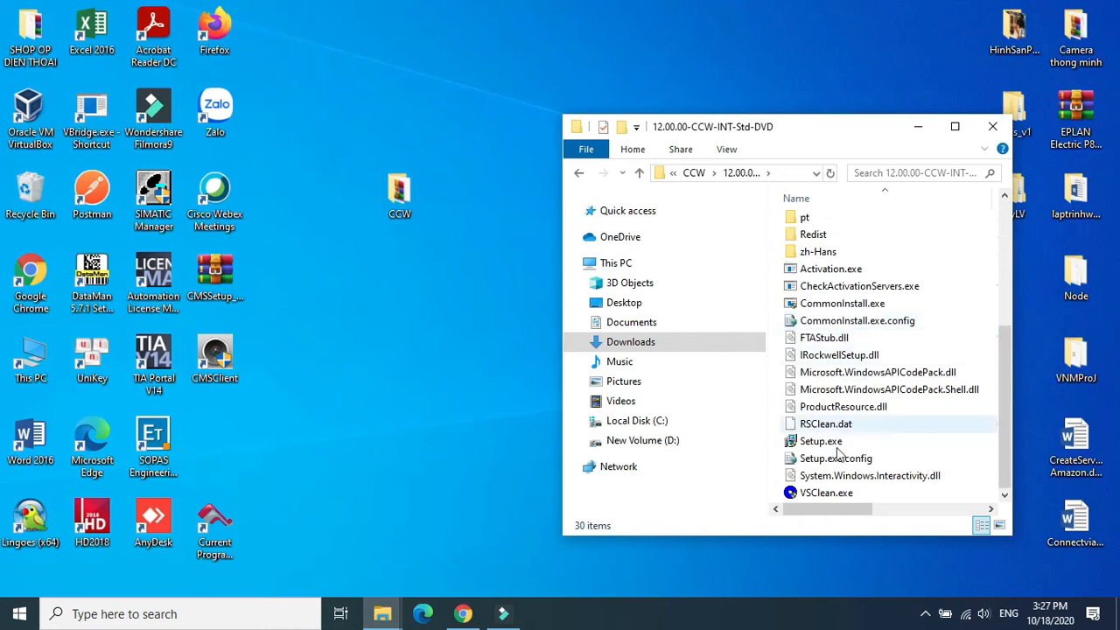
left_click(821, 440)
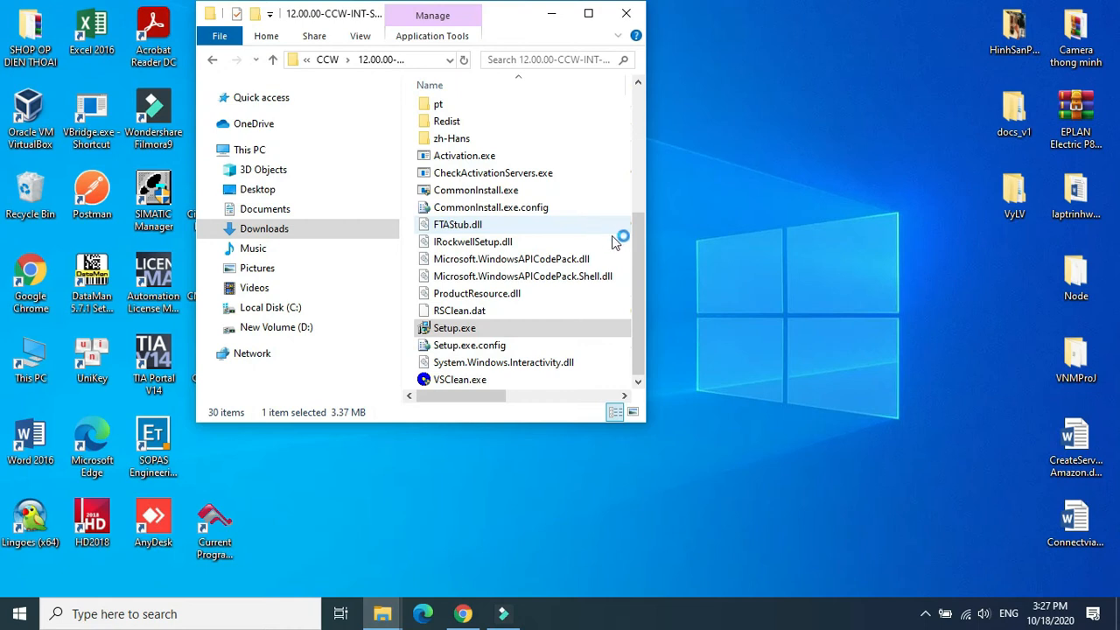
double_click(454, 327)
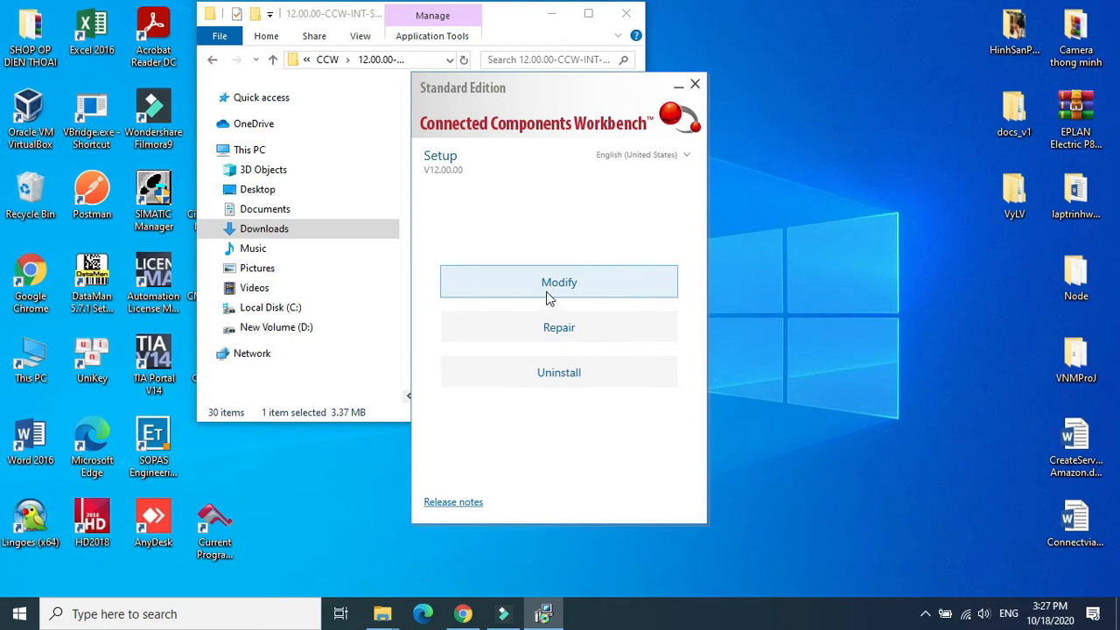
mouse_move(588, 208)
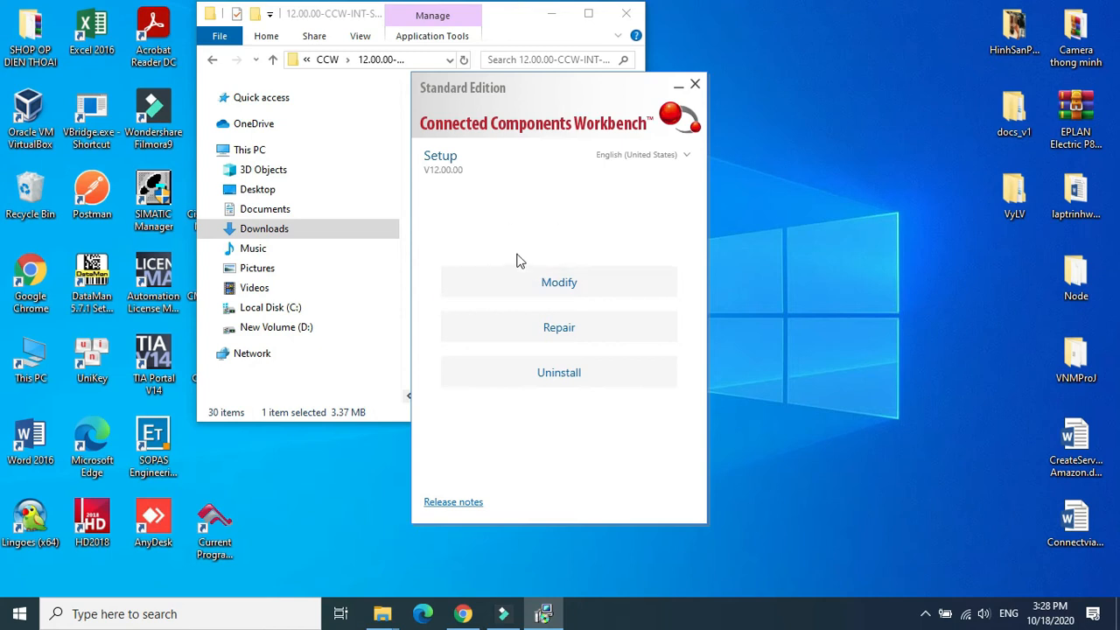
mouse_move(499, 245)
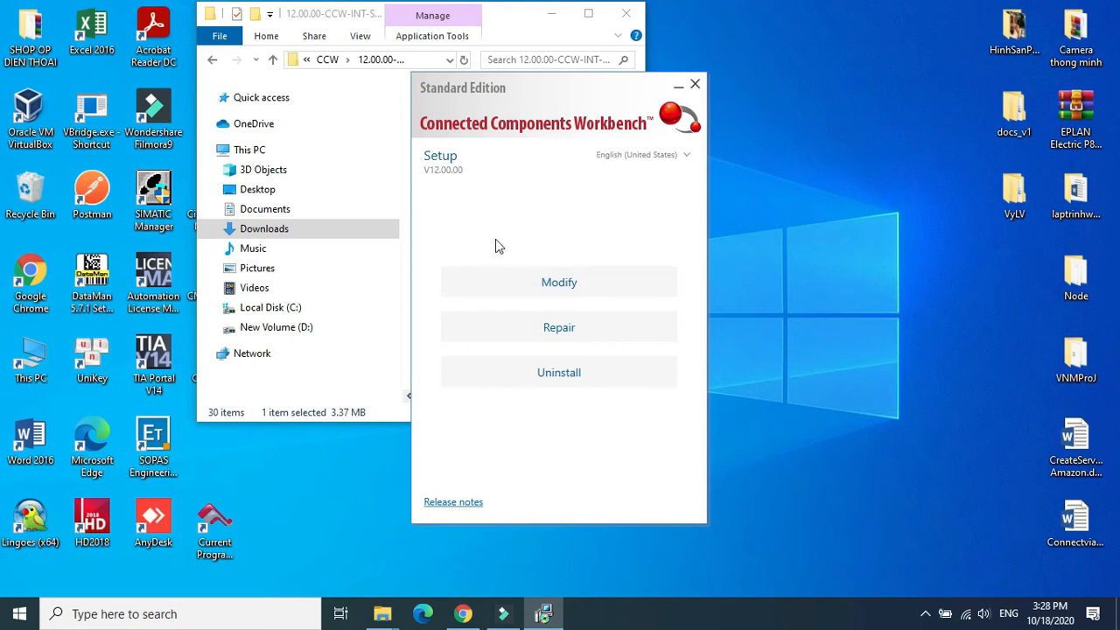
mouse_move(515, 256)
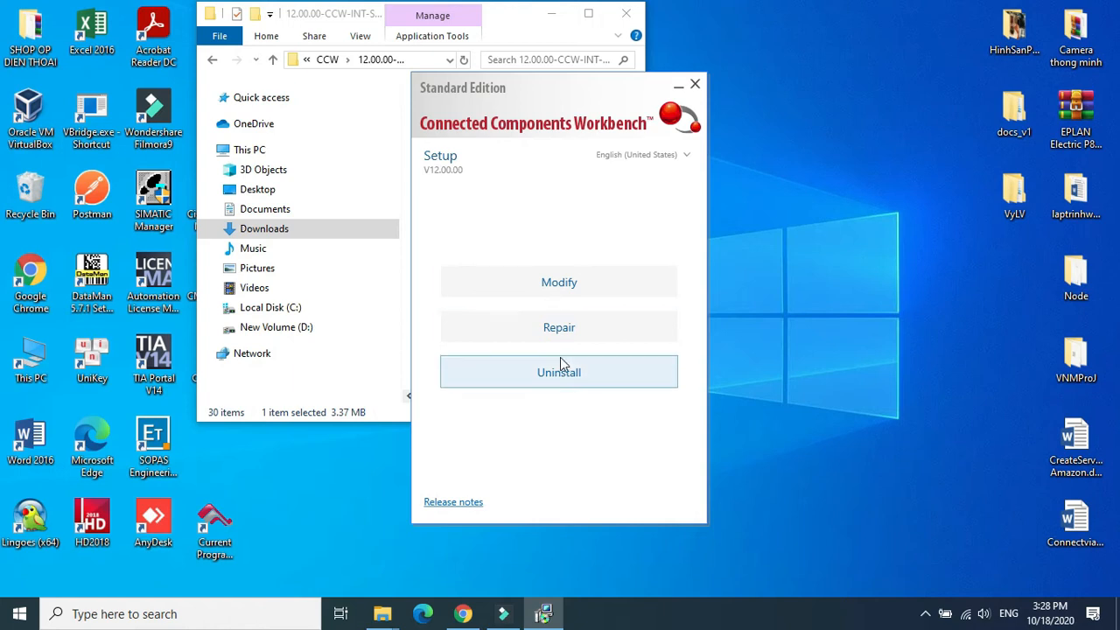
mouse_move(558, 282)
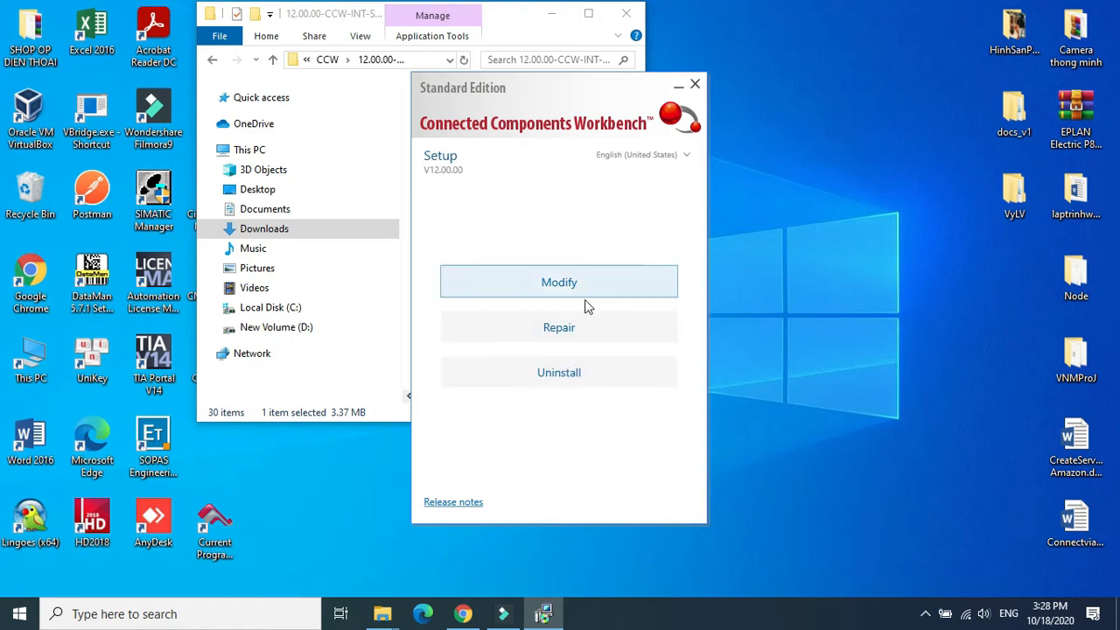
mouse_move(579, 303)
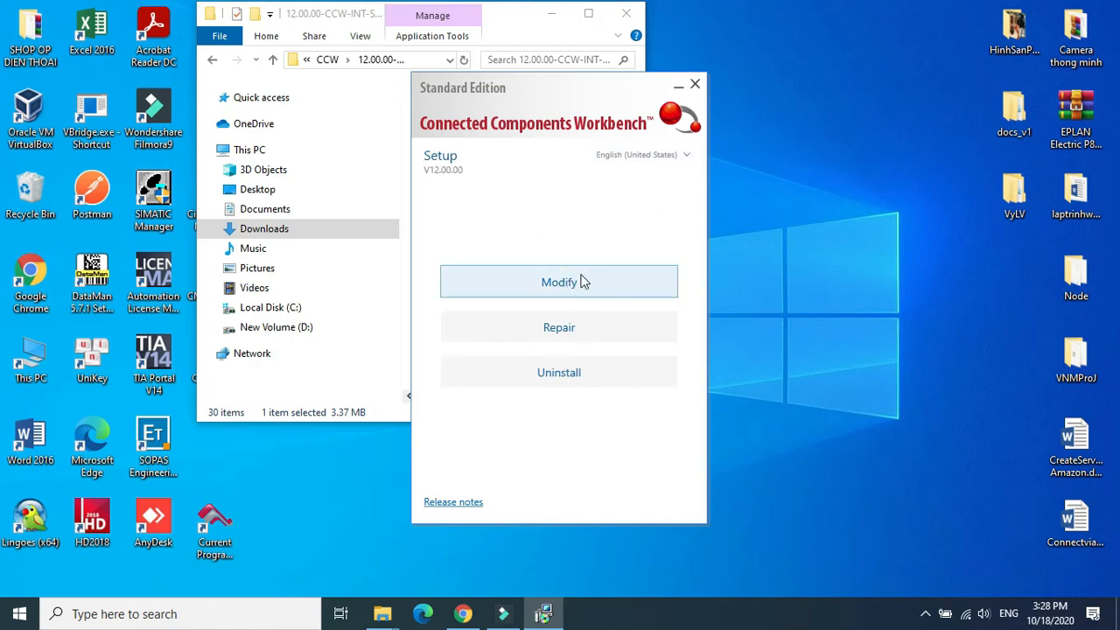
mouse_move(796, 167)
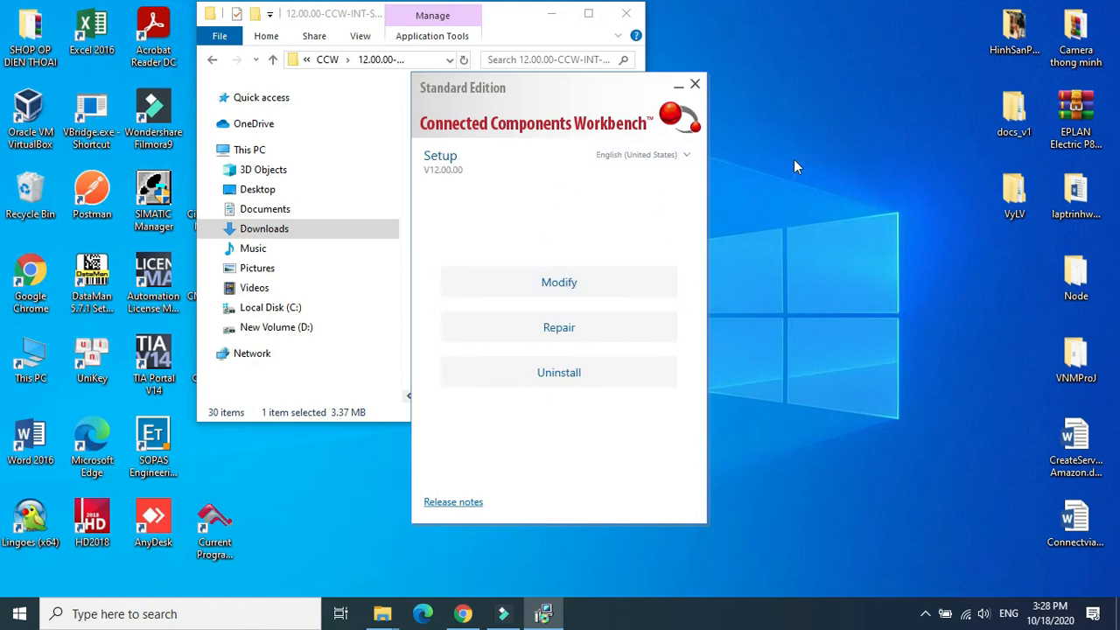
mouse_move(709, 86)
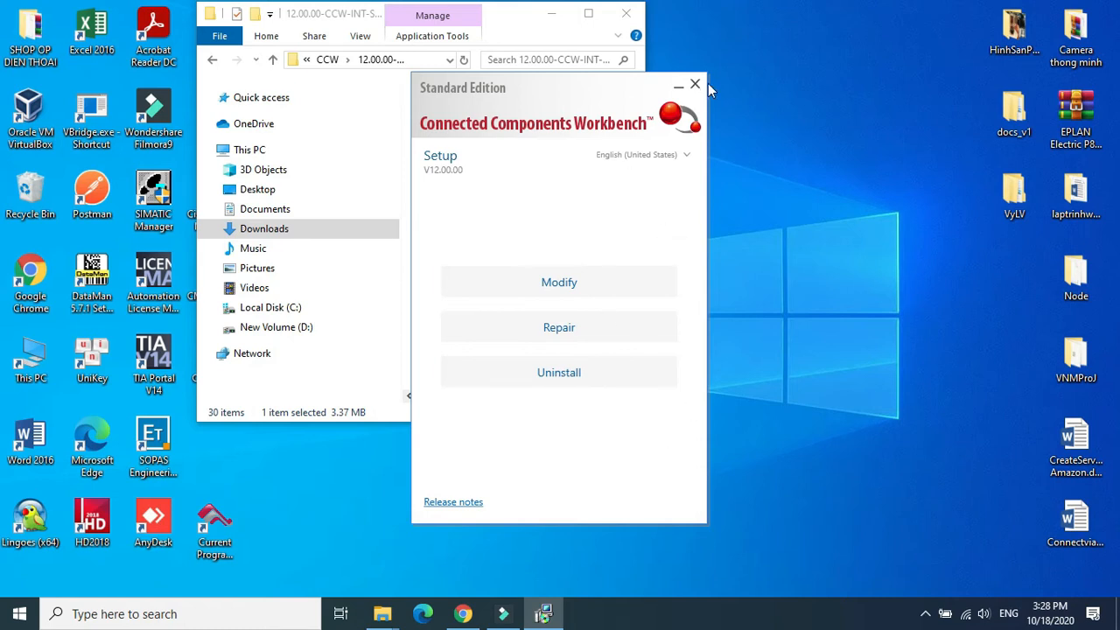
mouse_move(706, 92)
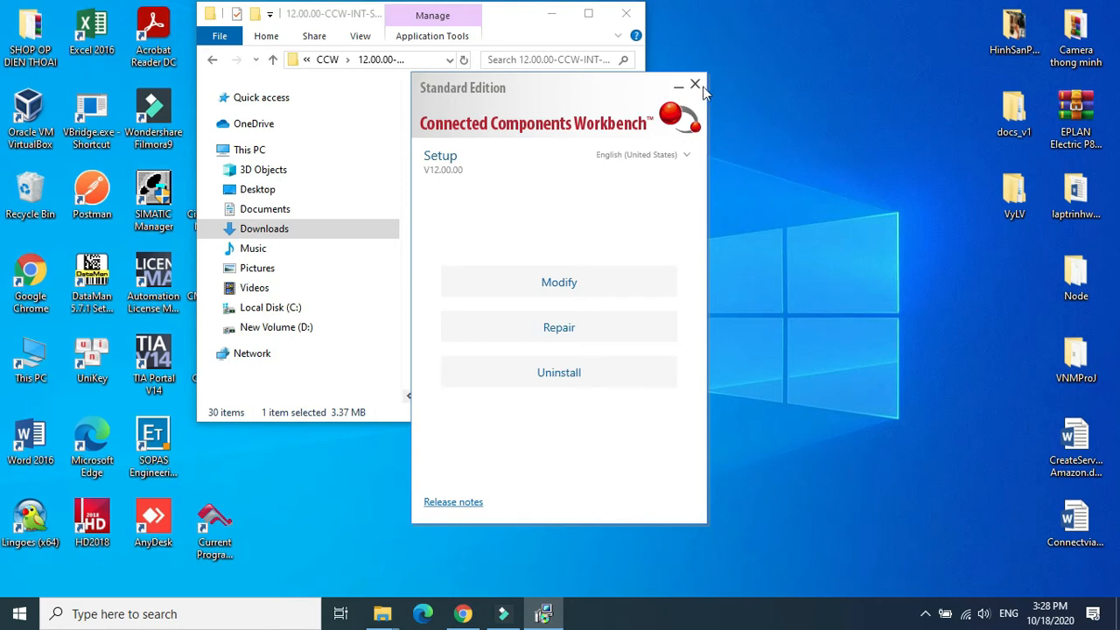
mouse_move(702, 94)
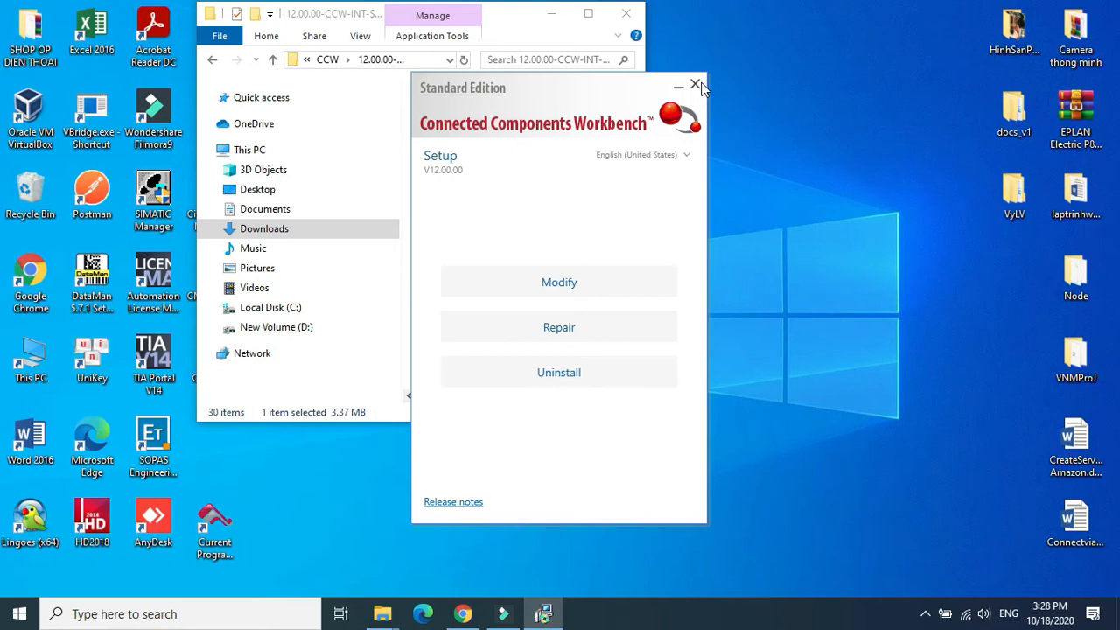
mouse_move(697, 87)
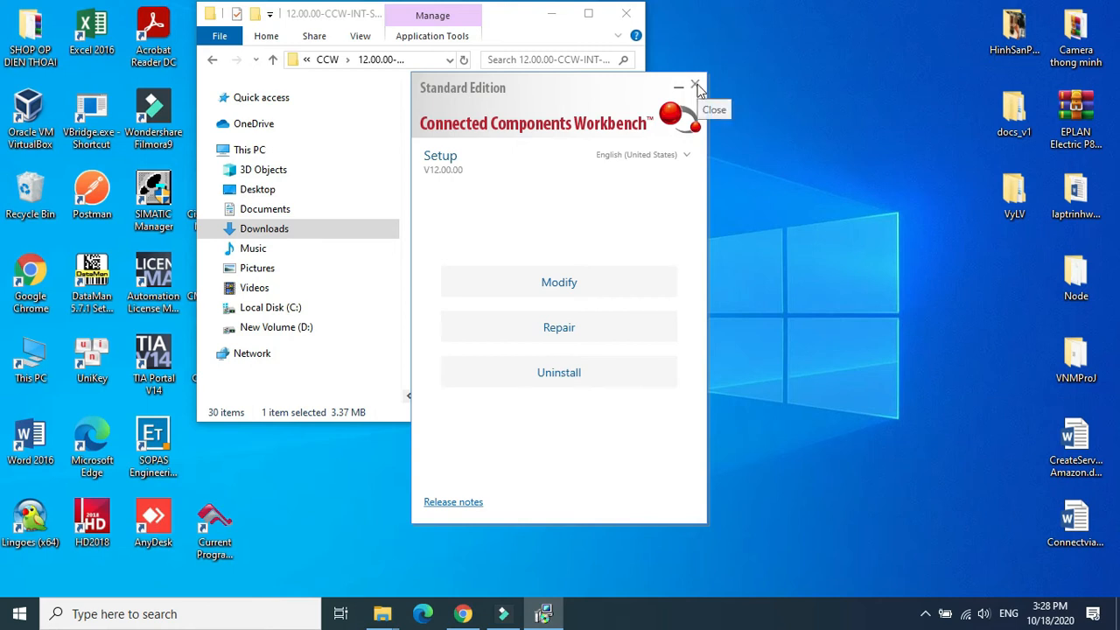
Step: Exit the Connected Components Workbench Setup without changes and open Windows search
left_click(696, 86)
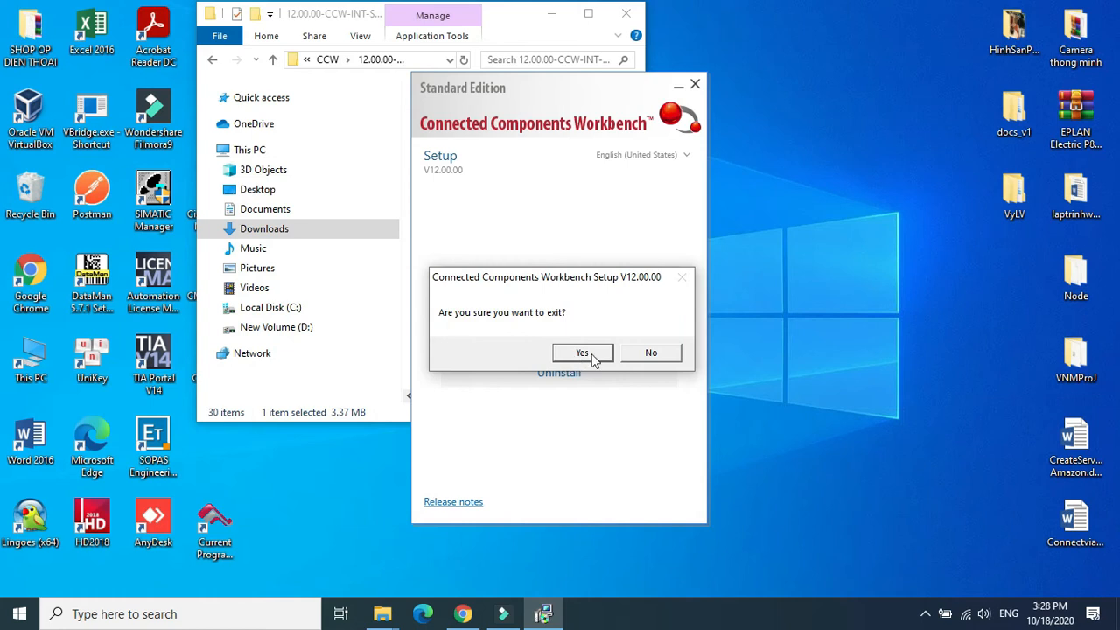
left_click(582, 352)
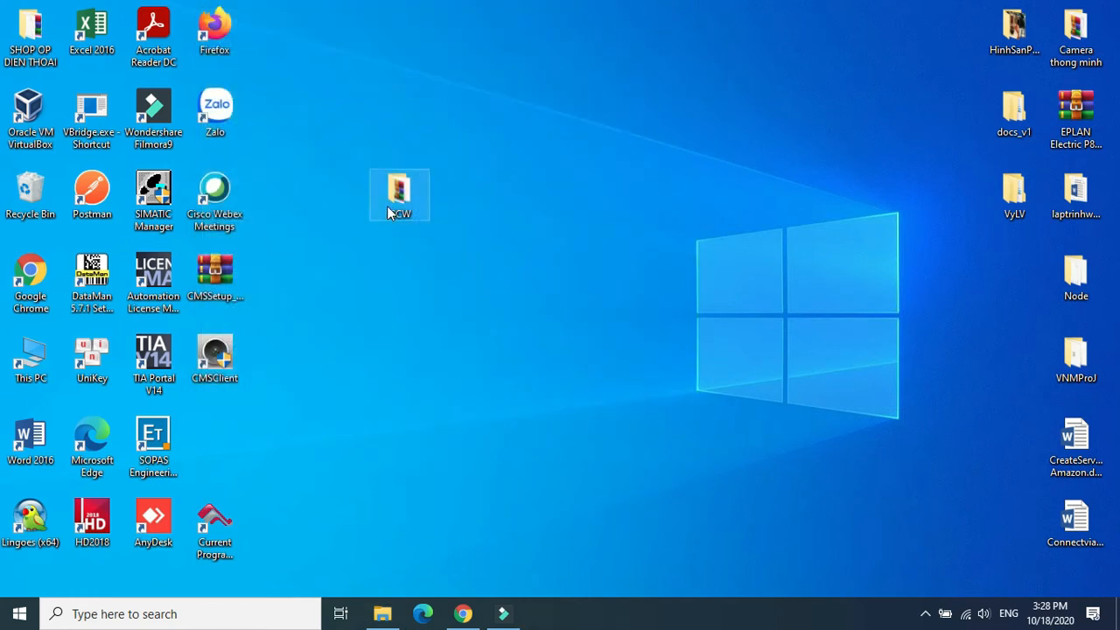
left_click(105, 614)
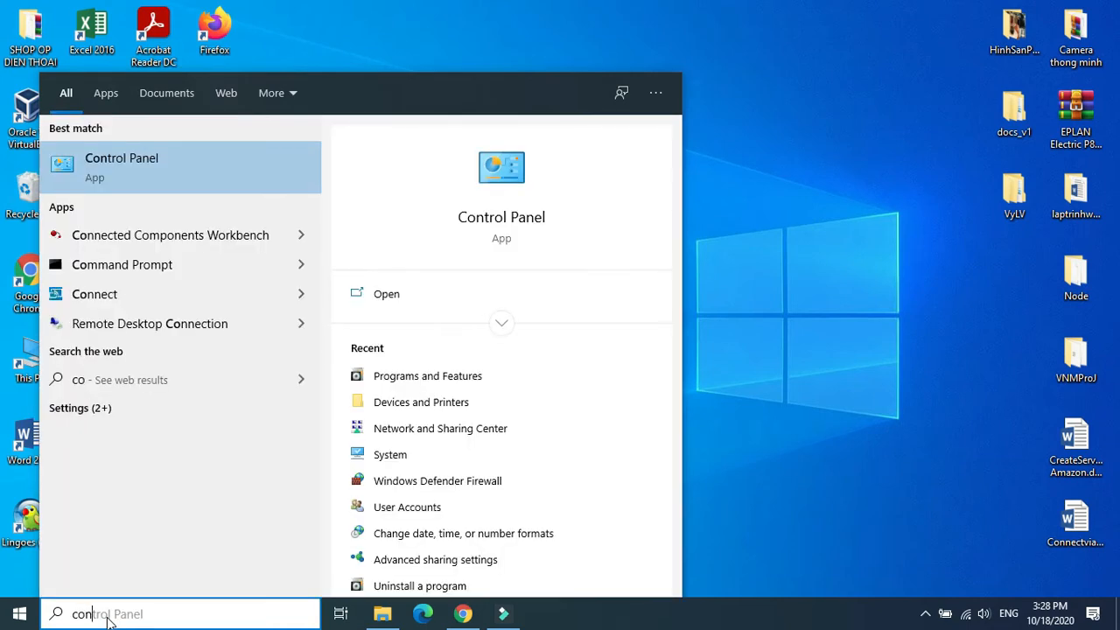
Step: Search for 'connected Components Workbench' and launch release 12.00
type("connected Components Workbench")
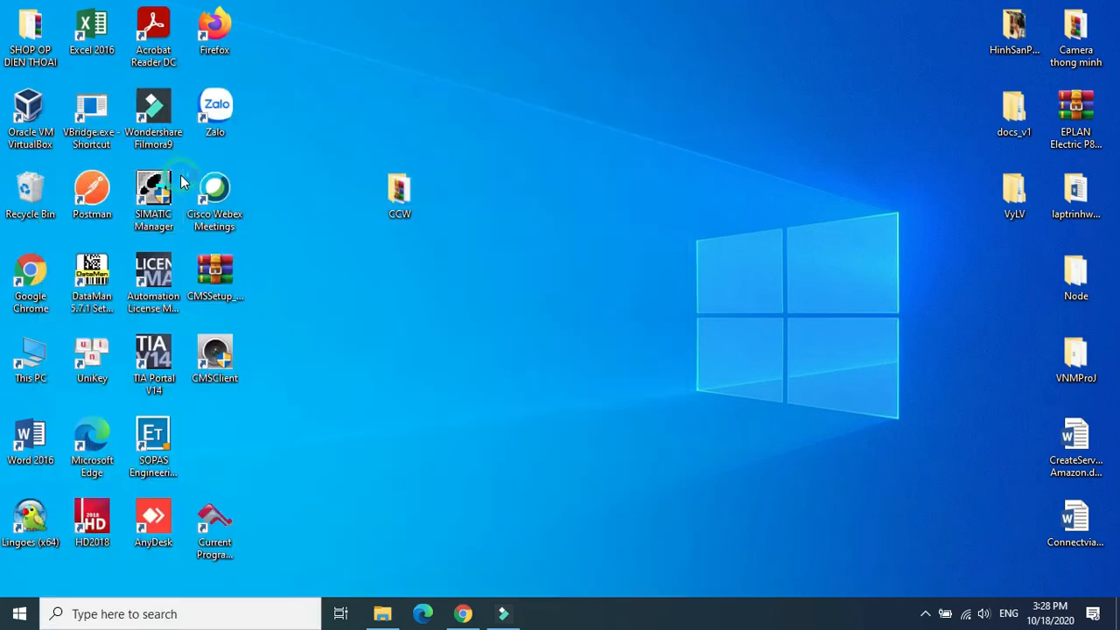
double_click(400, 190)
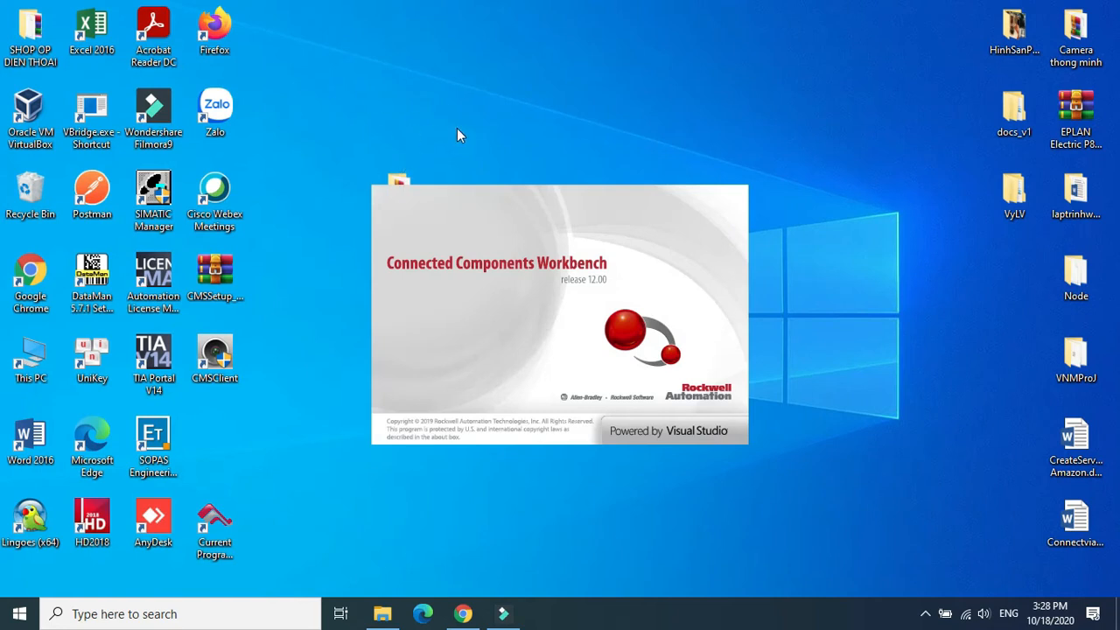
mouse_move(505, 184)
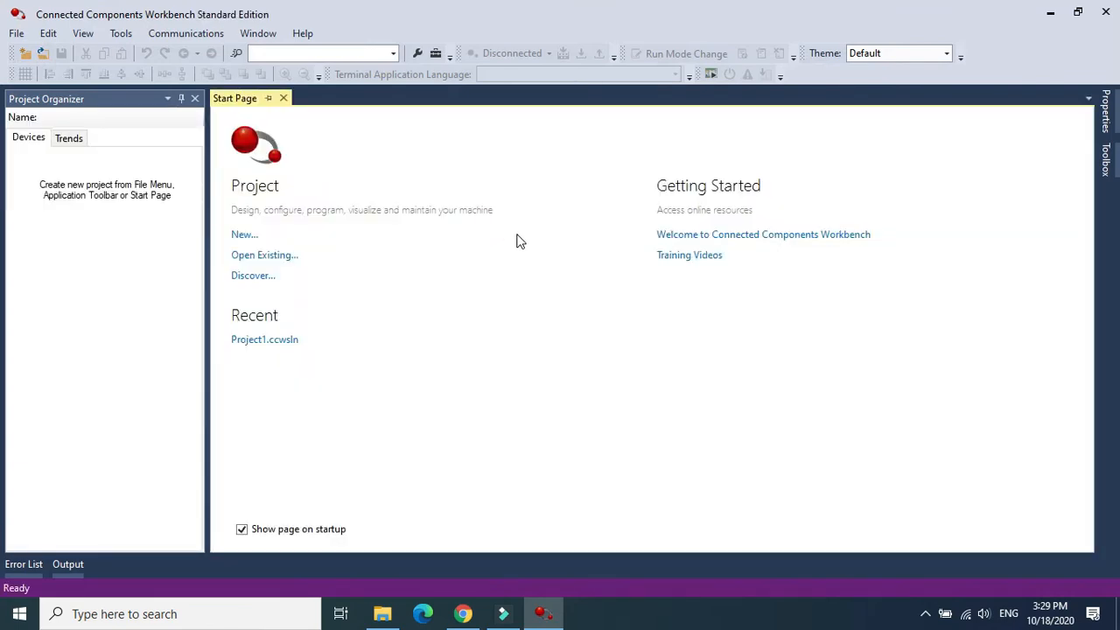
mouse_move(244, 237)
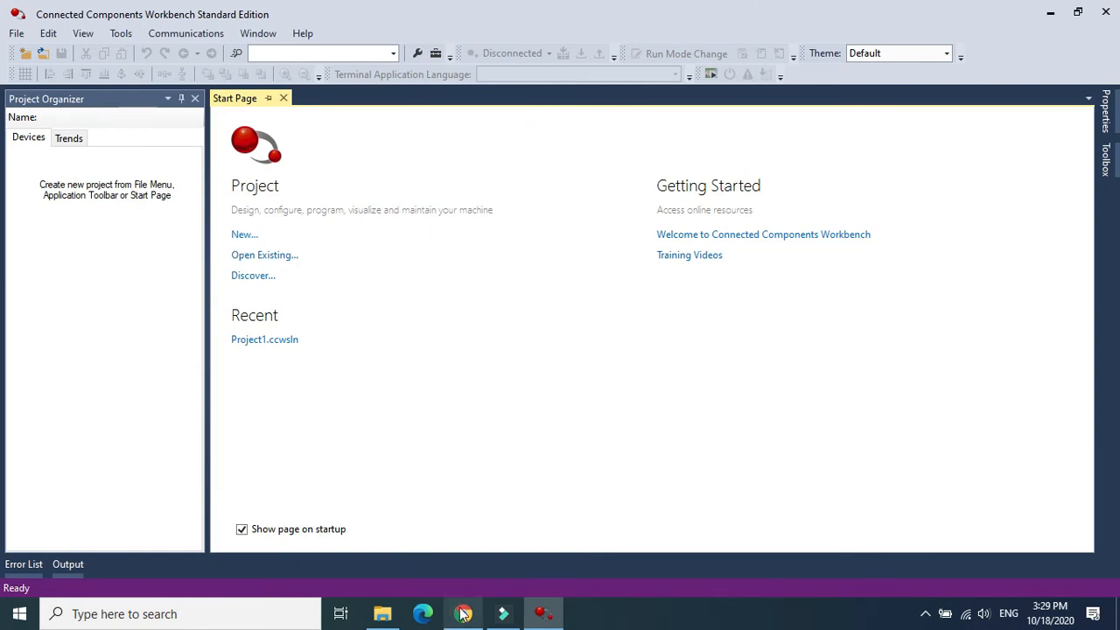
mouse_move(4, 479)
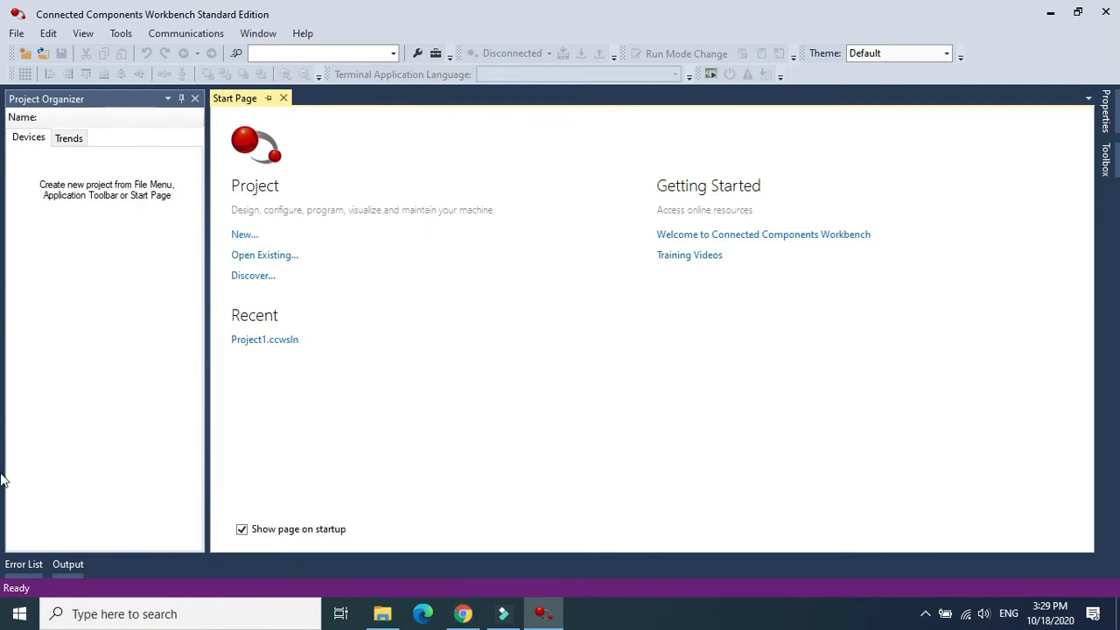
mouse_move(440, 588)
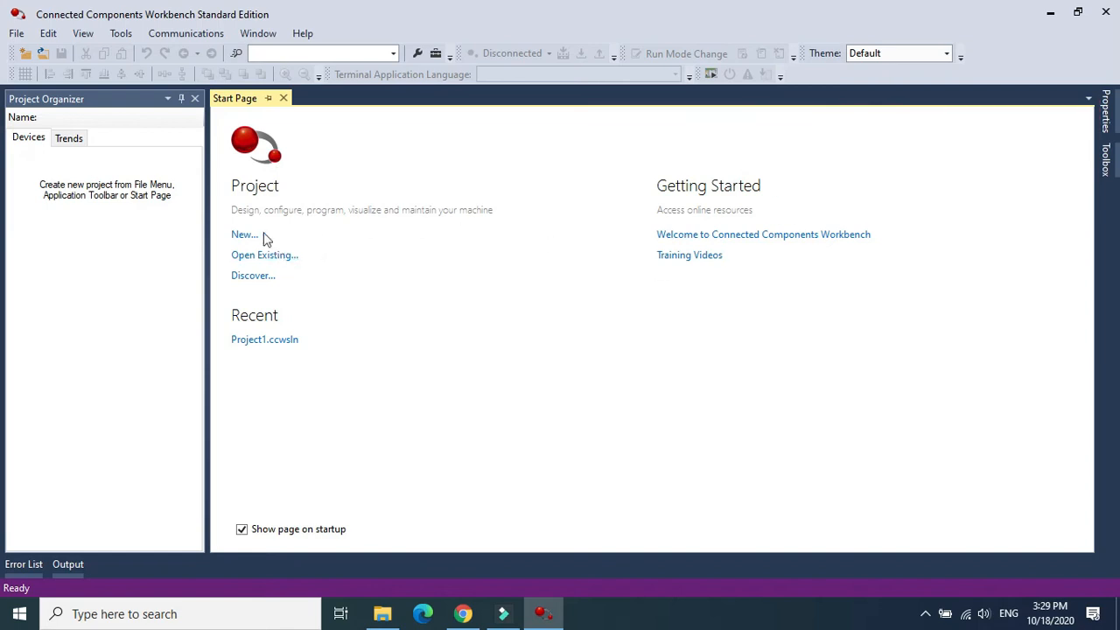
Step: Start a new project from the Start Page and create it as TestProject
left_click(244, 234)
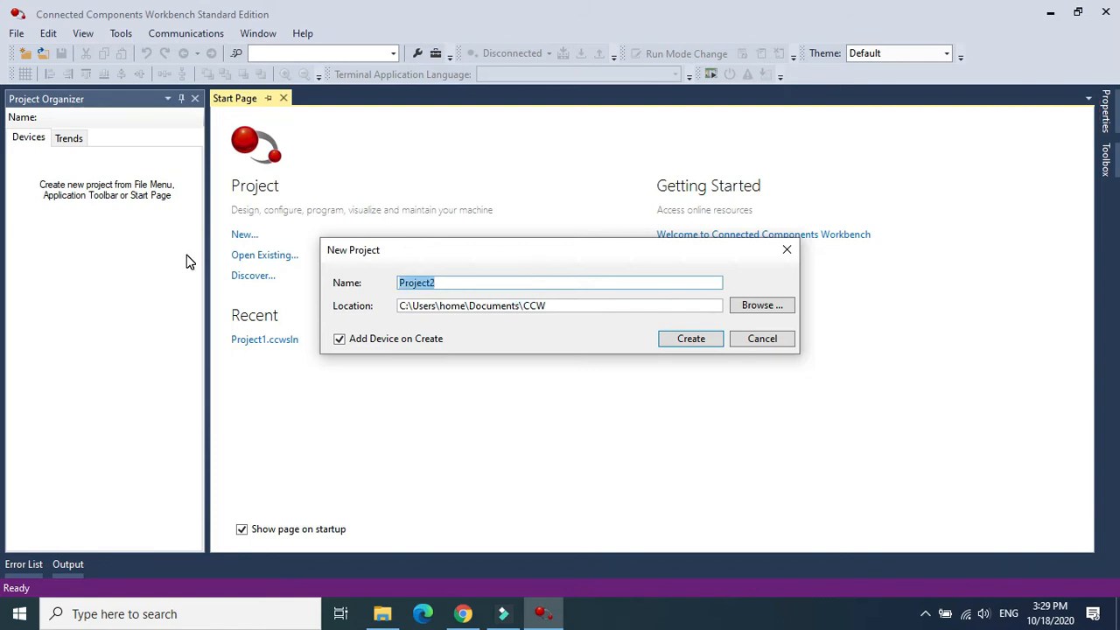
type("Test")
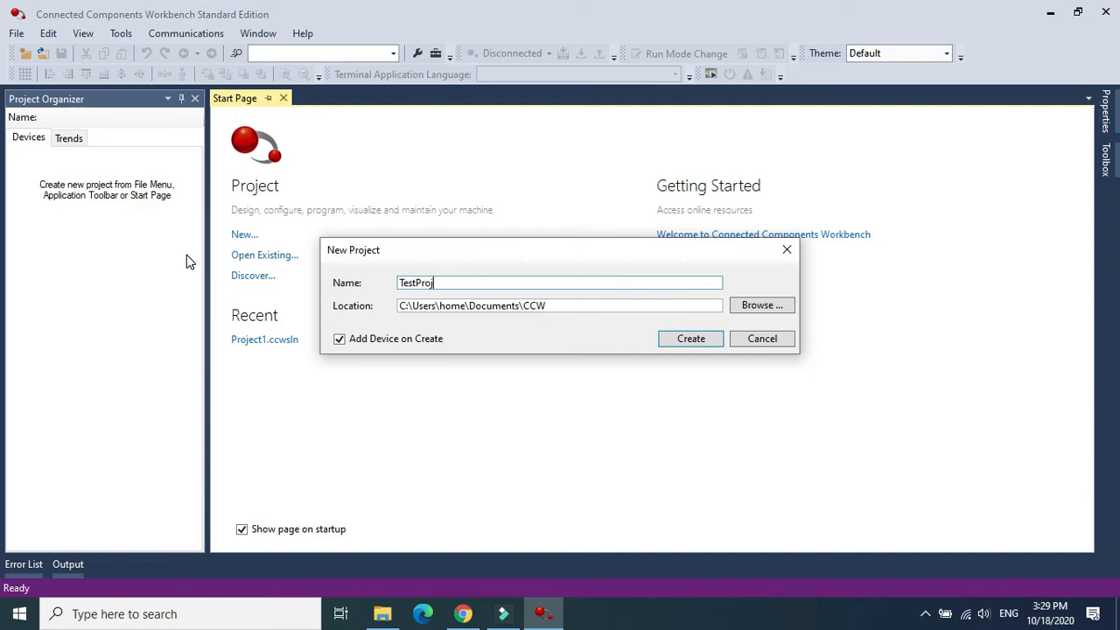
type("ect")
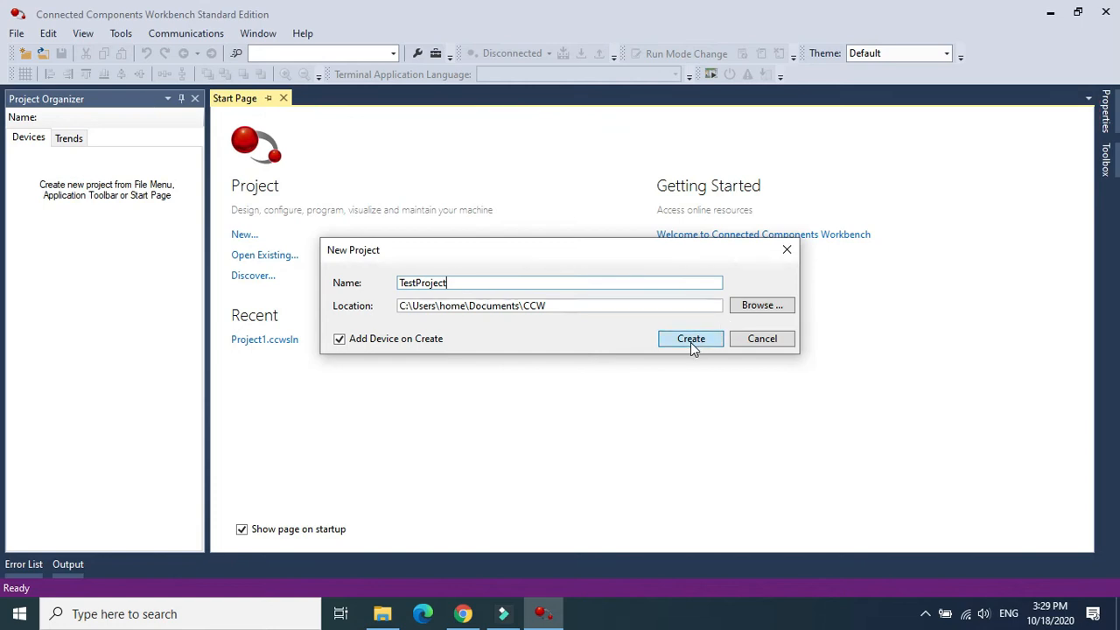
left_click(690, 339)
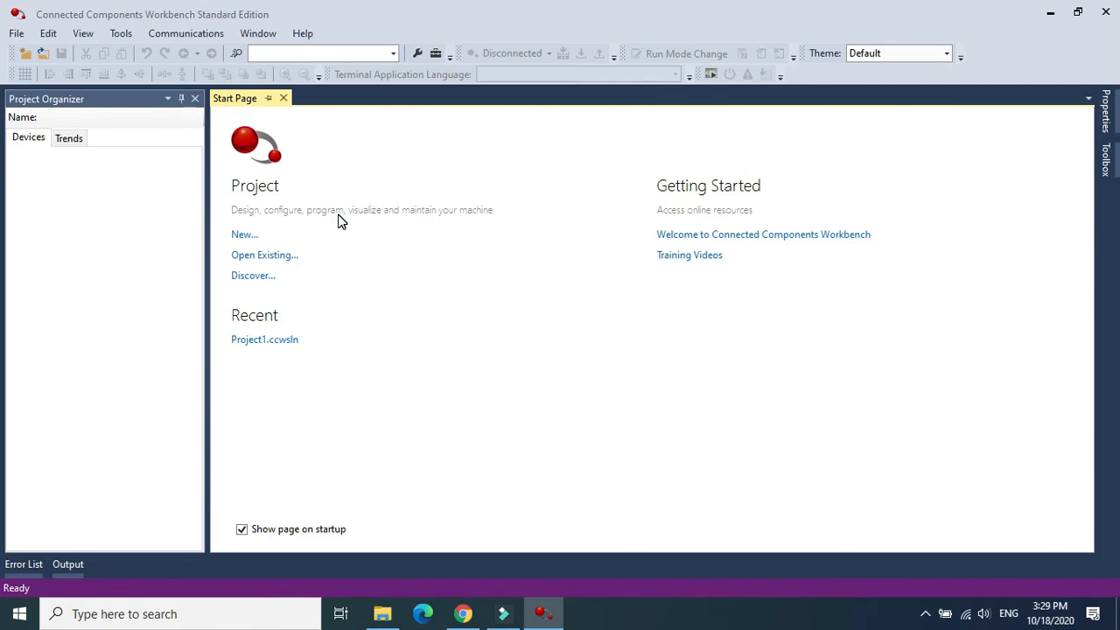
Step: Select the Micro850 2080-LC50-48QWB-SIM controller, version 12, from the device catalog
left_click(102, 280)
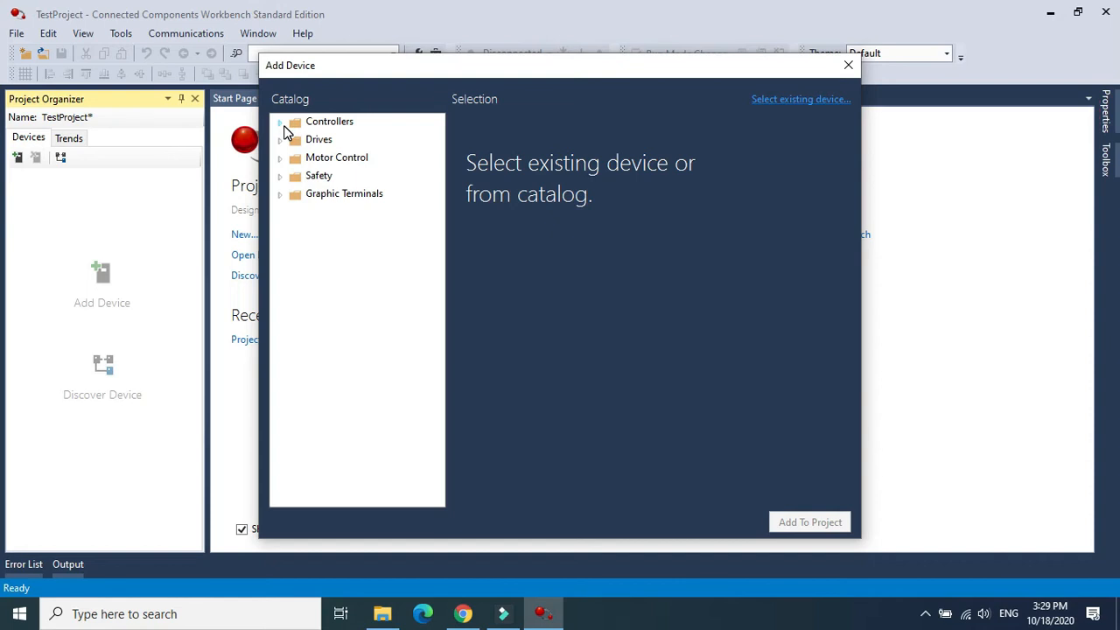
left_click(279, 122)
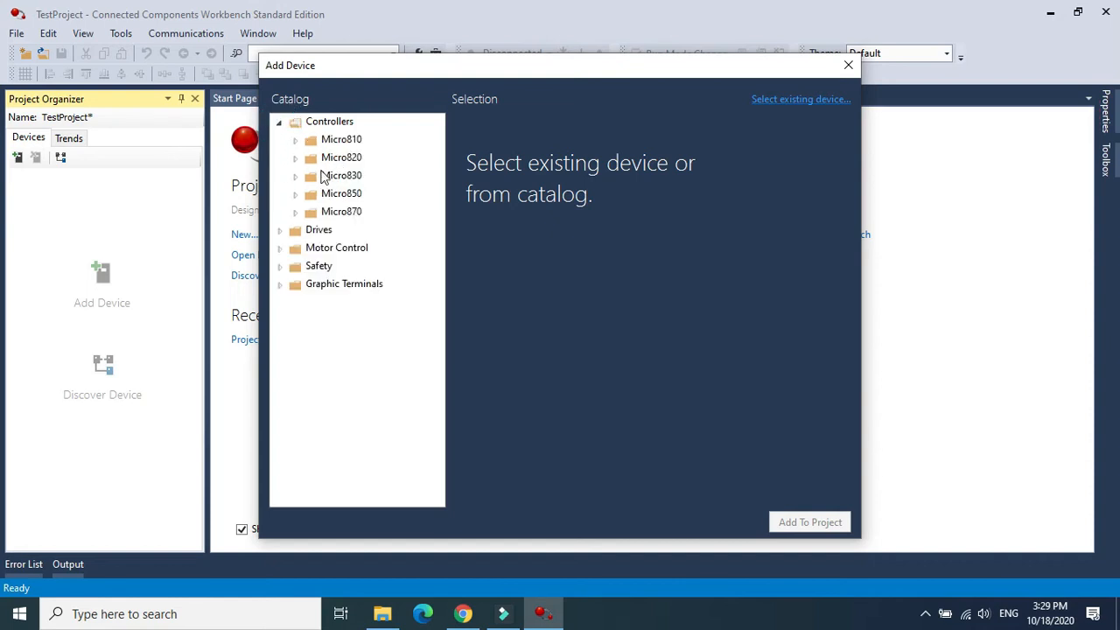
mouse_move(300, 218)
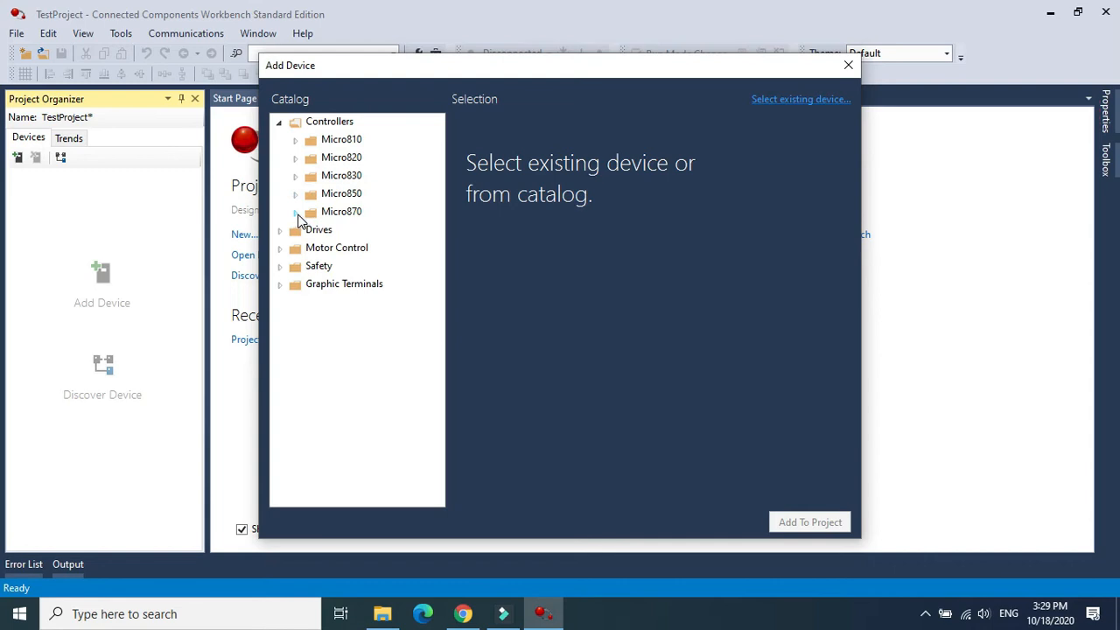
left_click(296, 211)
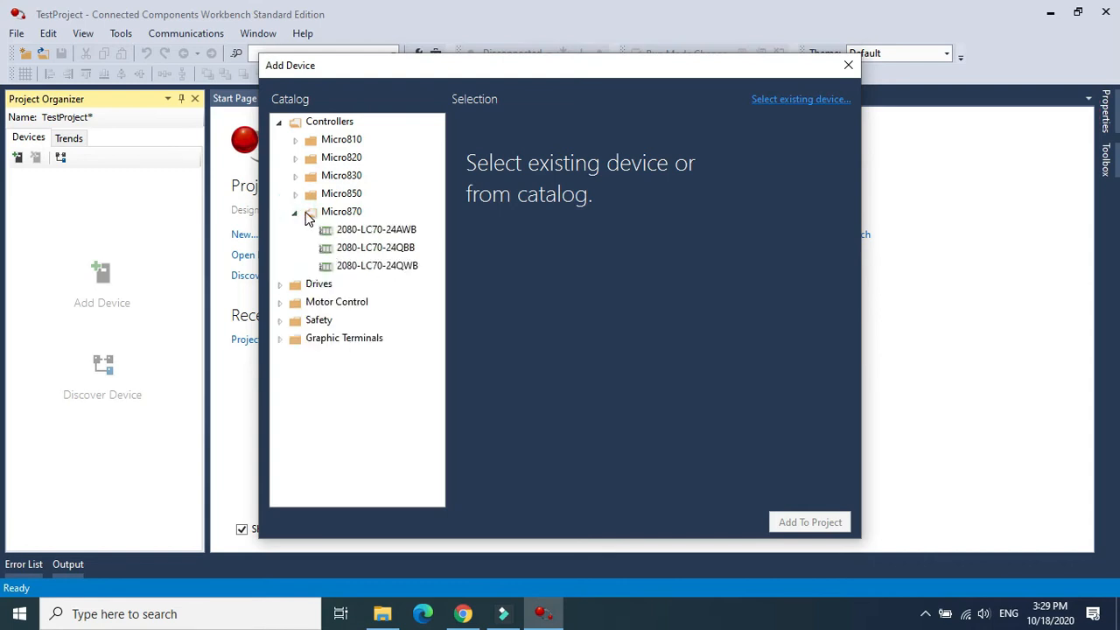
left_click(295, 194)
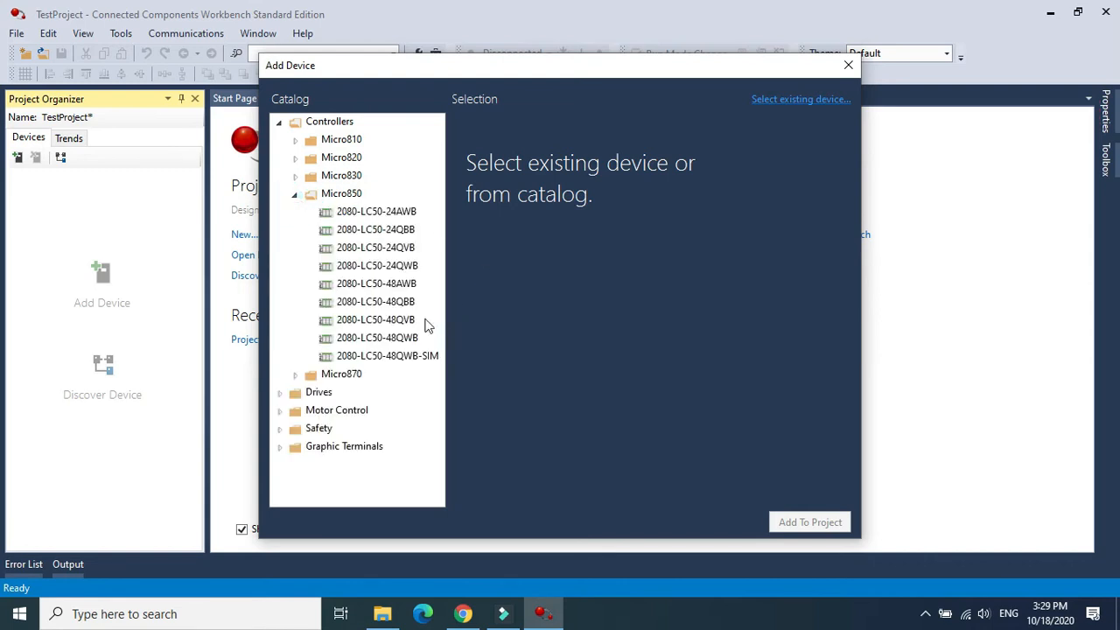
left_click(386, 355)
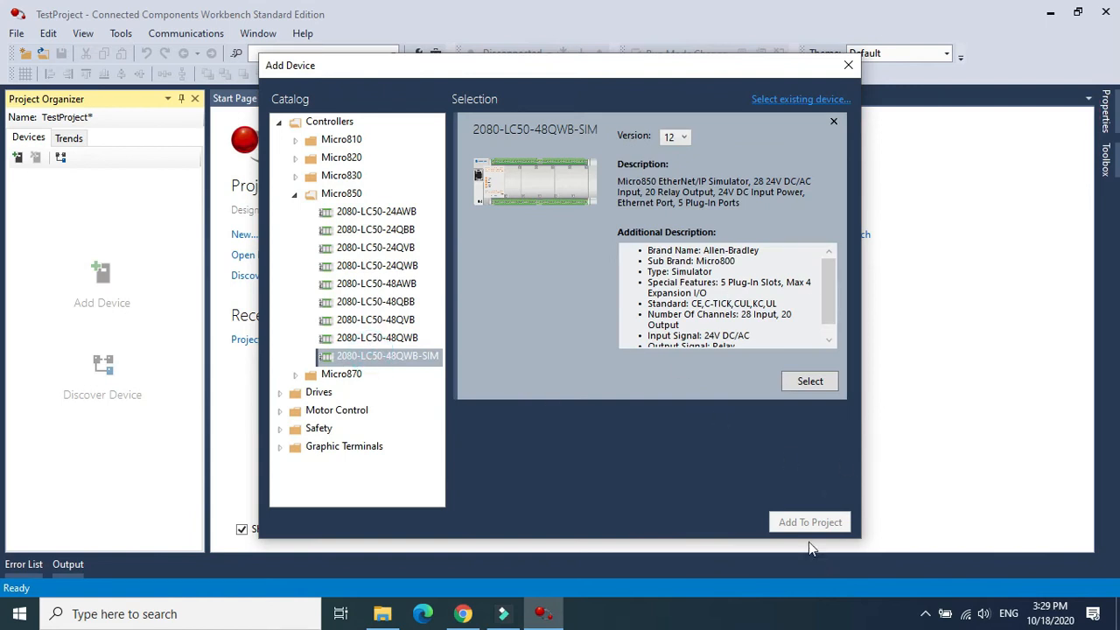
left_click(810, 380)
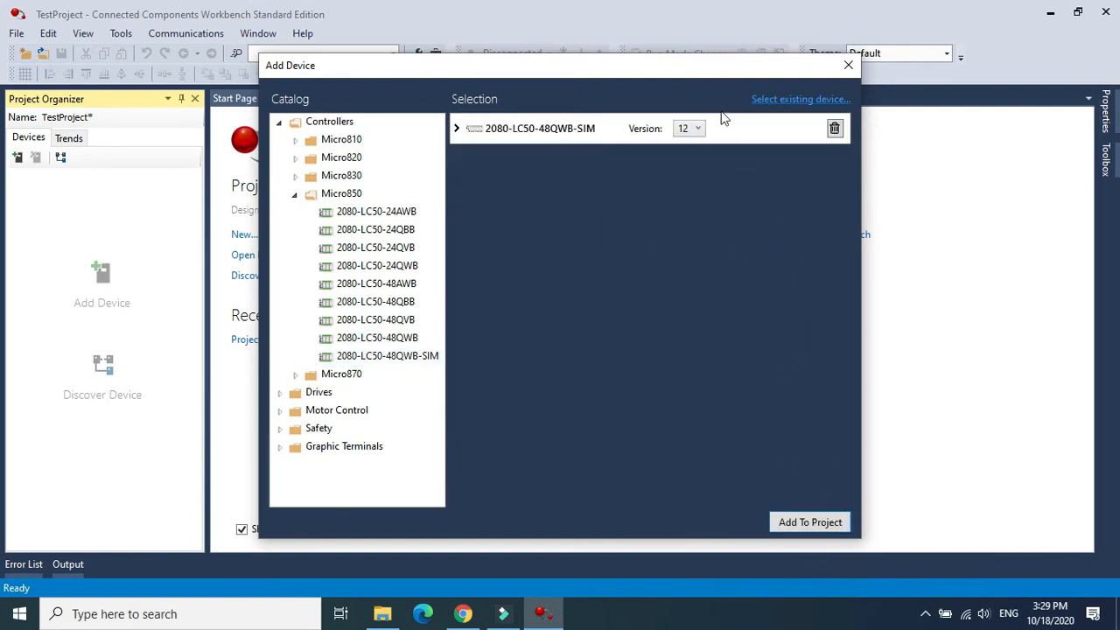
mouse_move(653, 171)
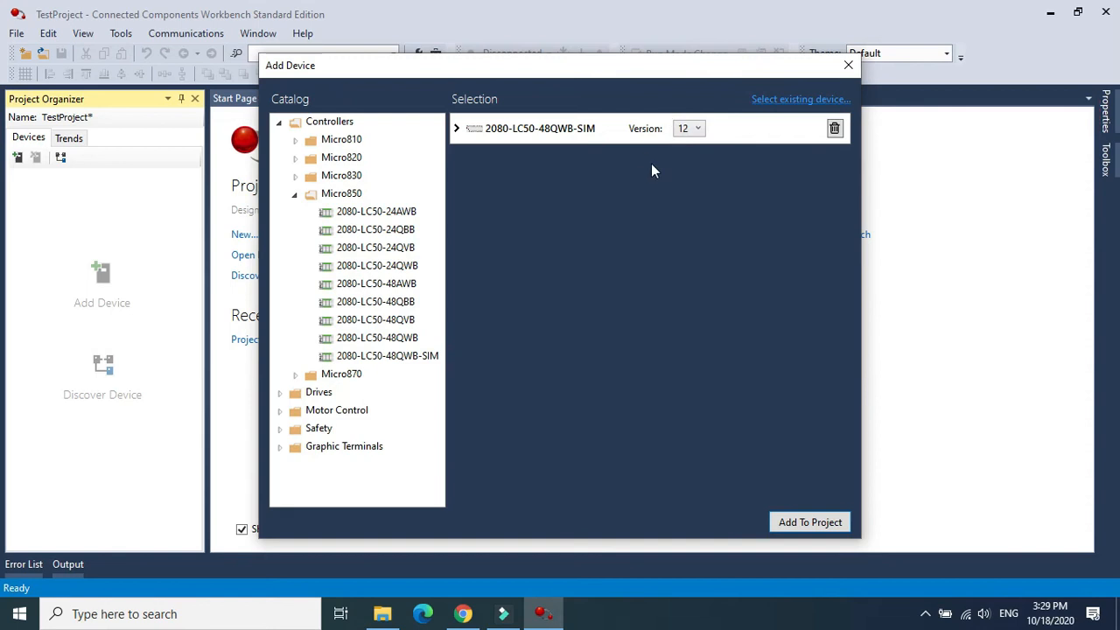
mouse_move(442, 366)
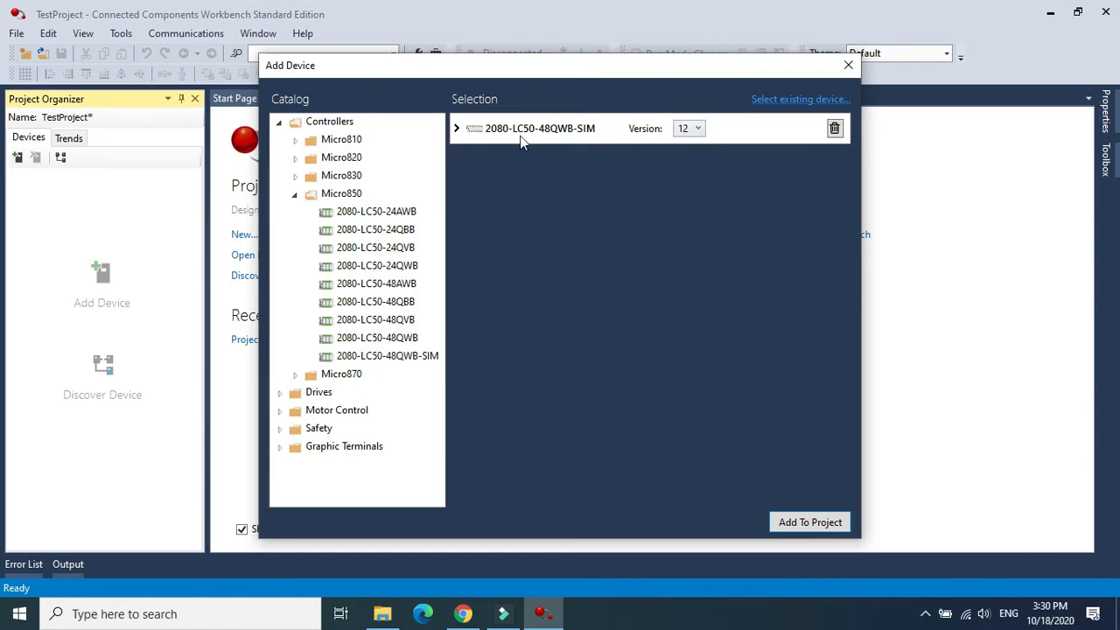
mouse_move(584, 136)
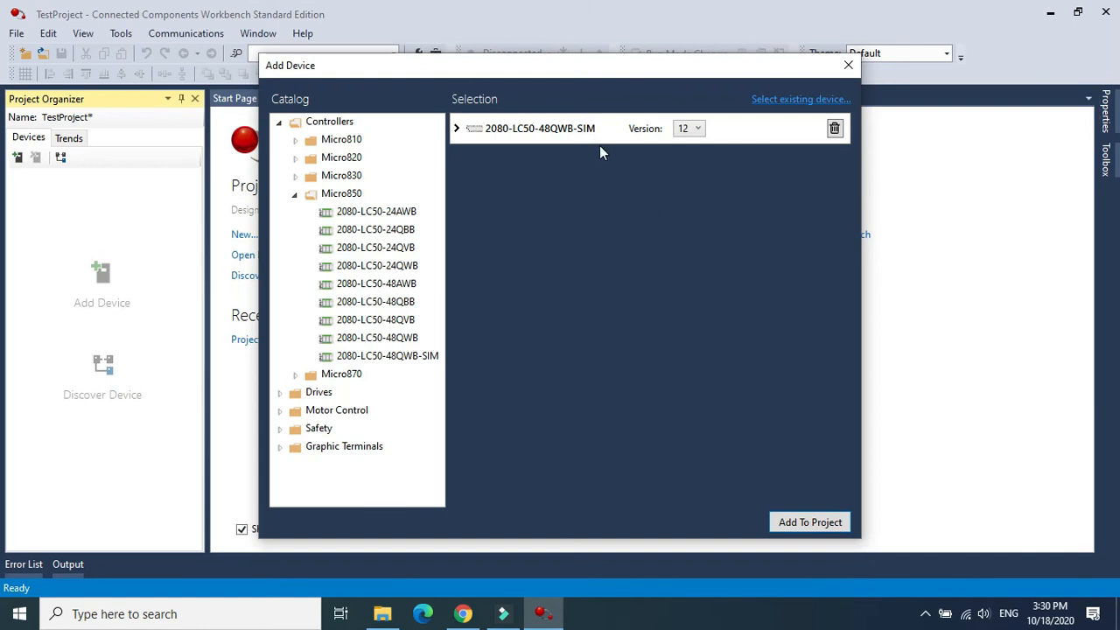
mouse_move(740, 156)
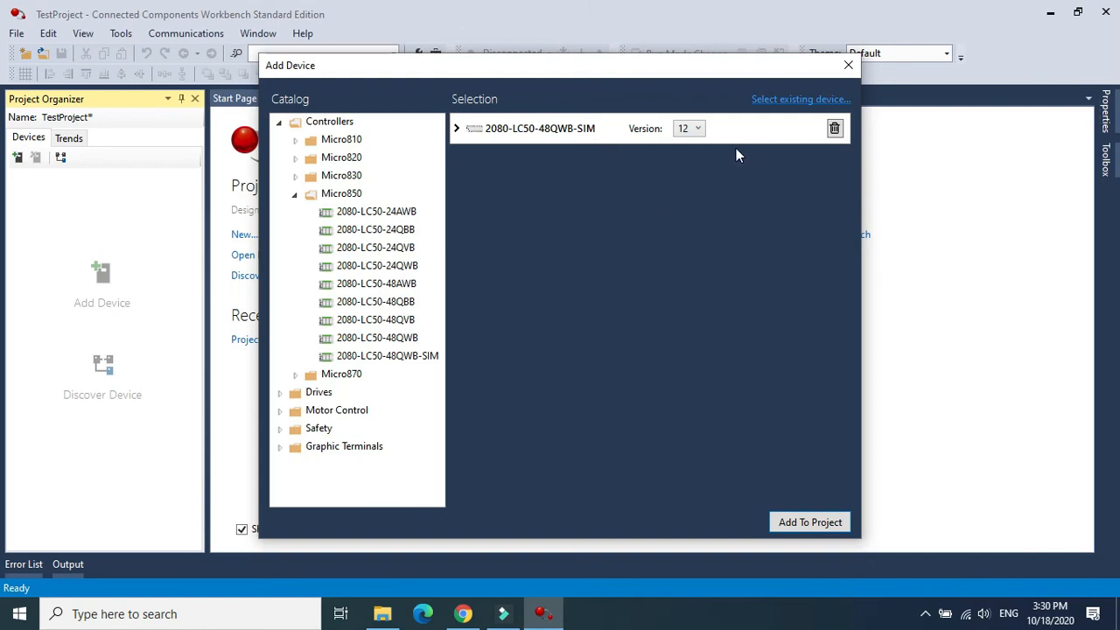
left_click(808, 521)
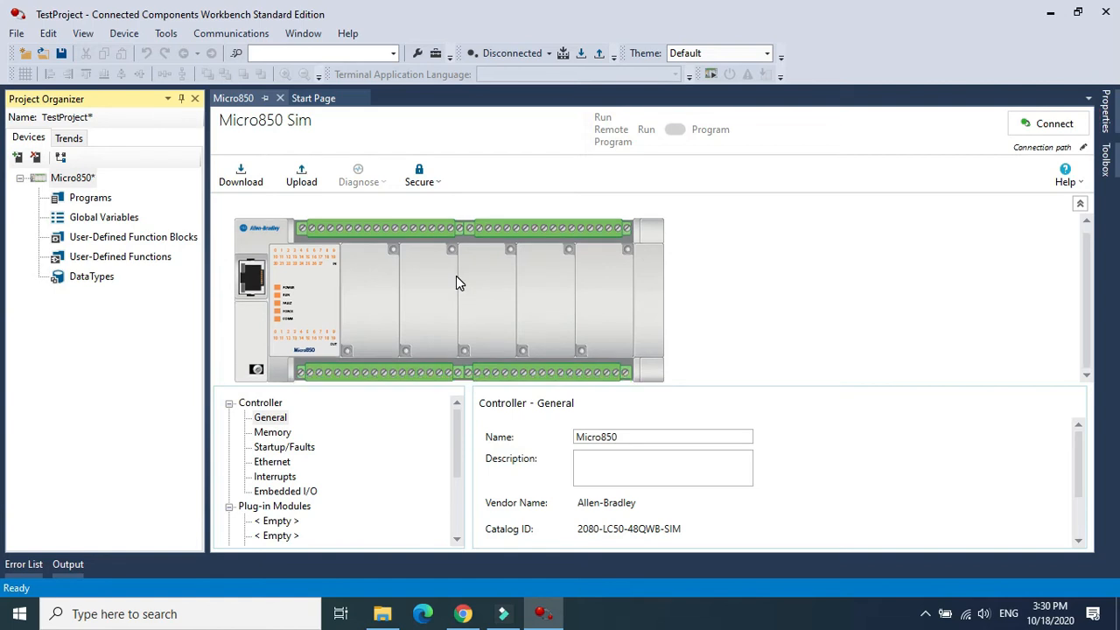
mouse_move(1102, 331)
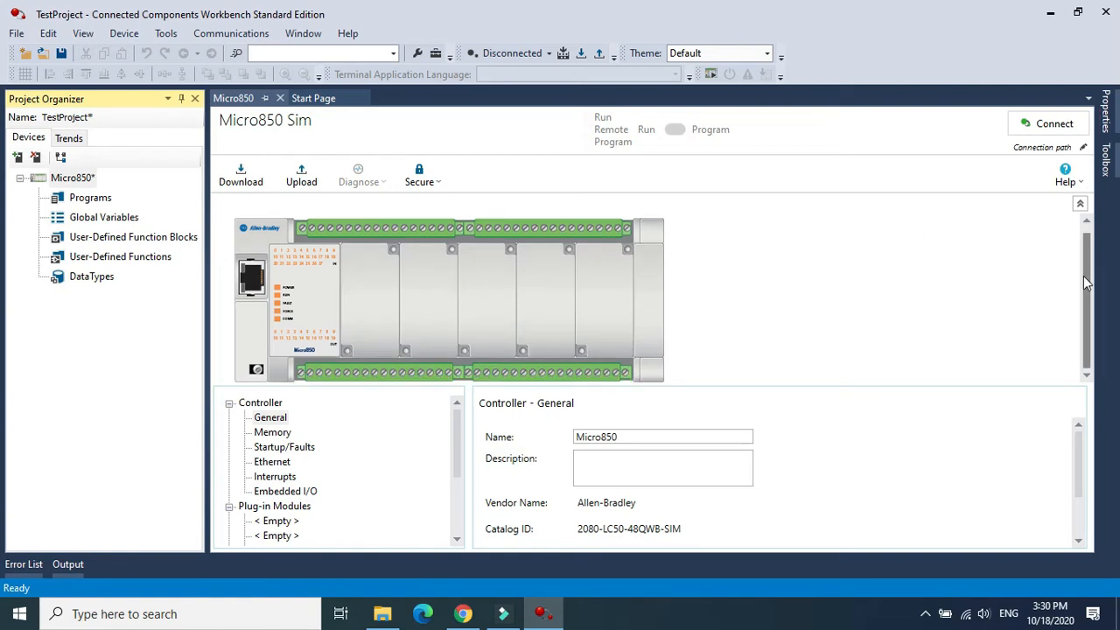
scroll("down", 3)
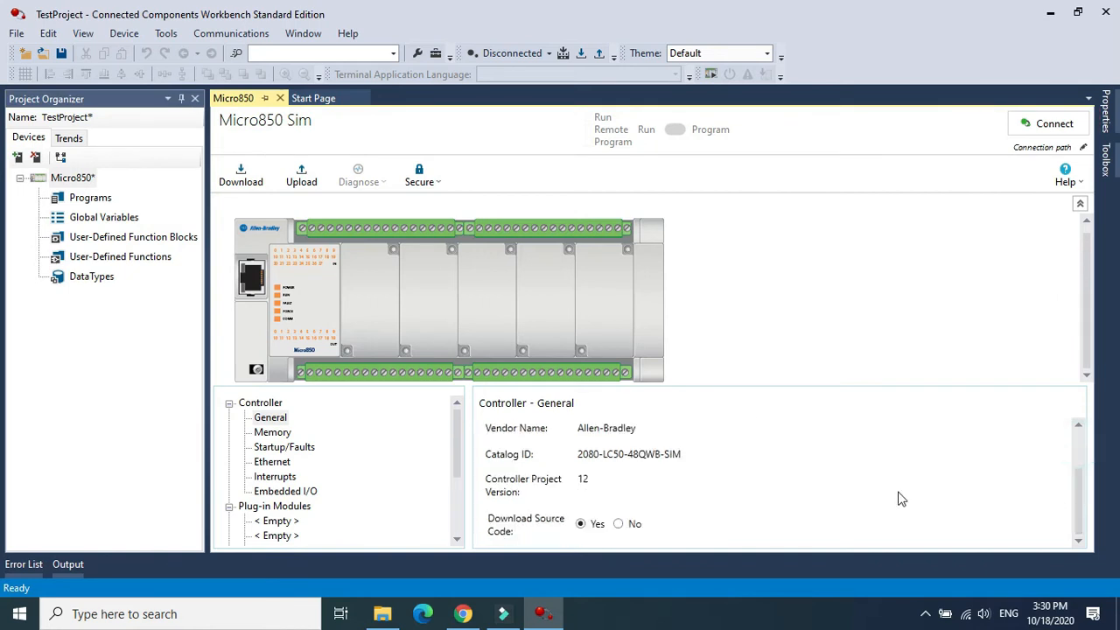
mouse_move(1086, 363)
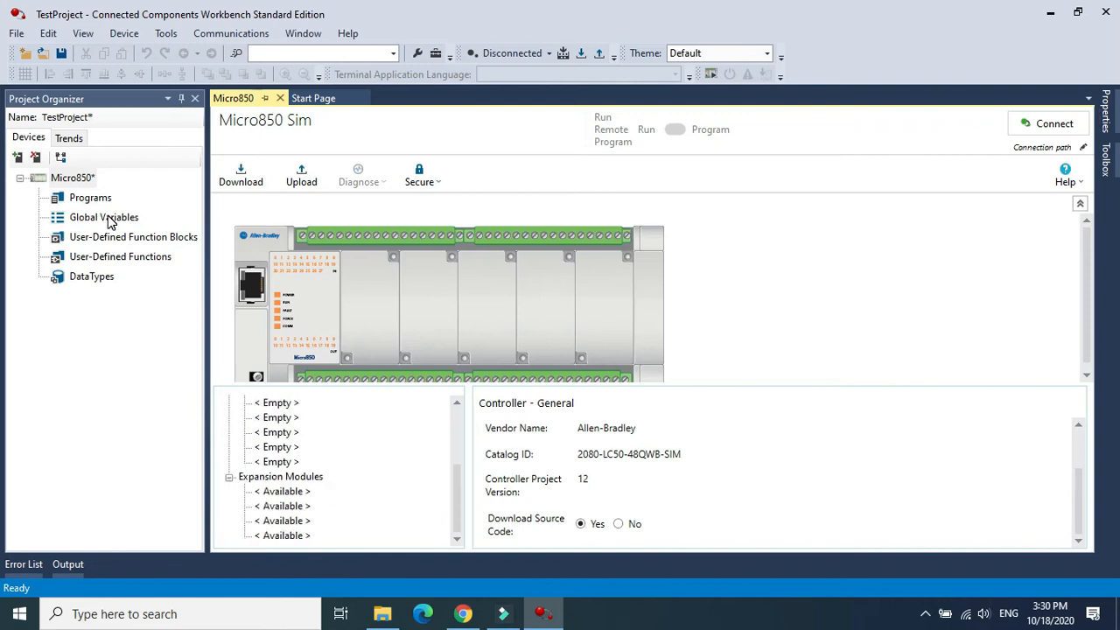
left_click(90, 197)
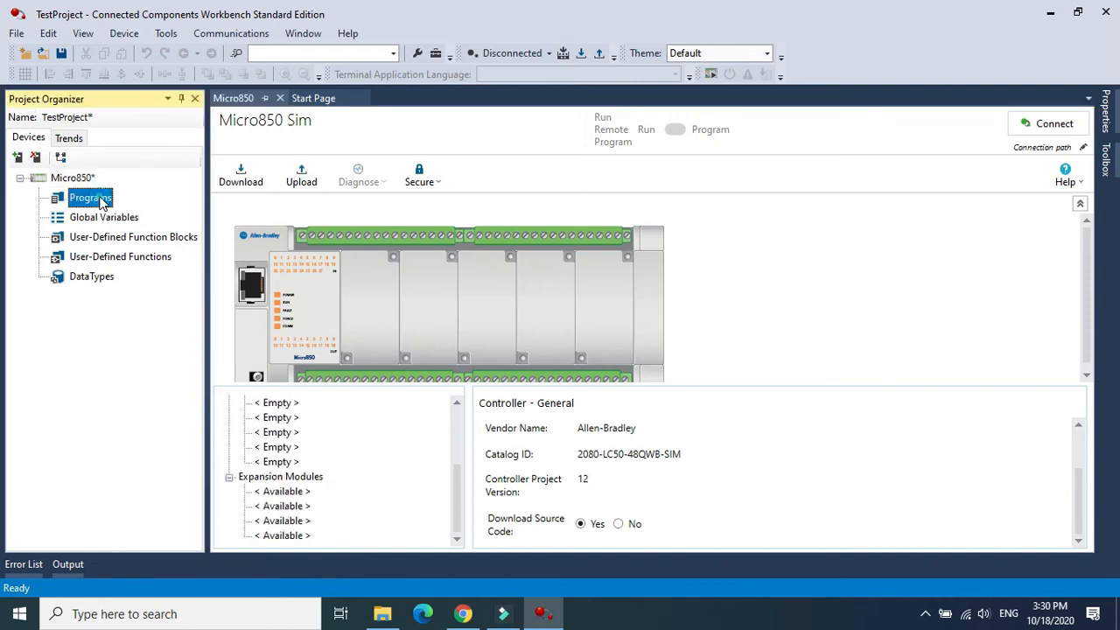
Step: Add a new LD program Prog1 under Programs and select its Local Variables
right_click(83, 197)
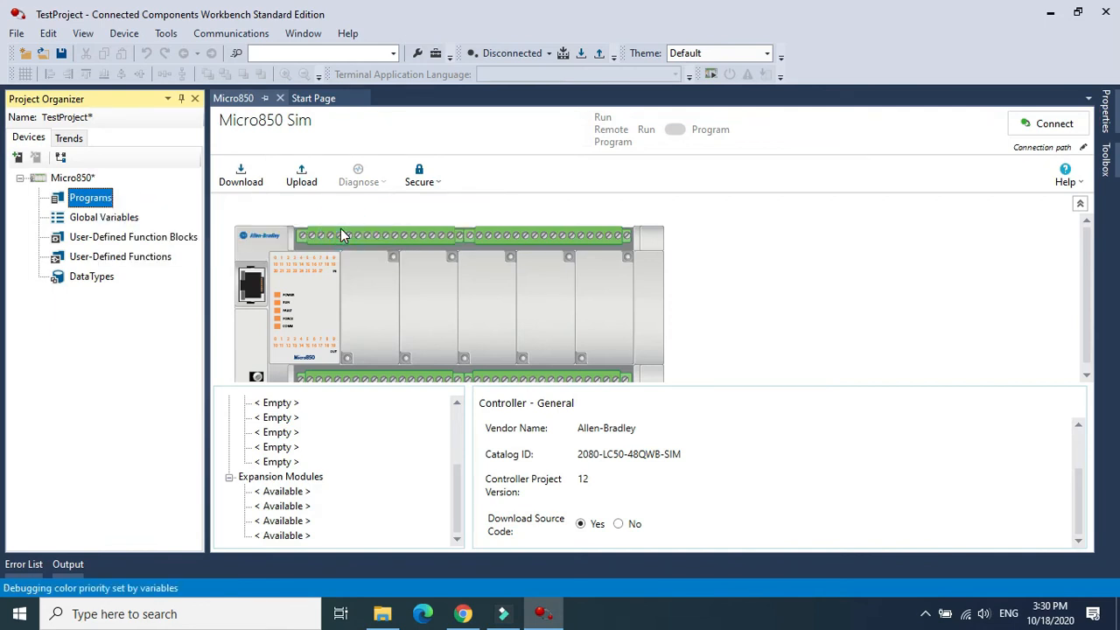
left_click(40, 197)
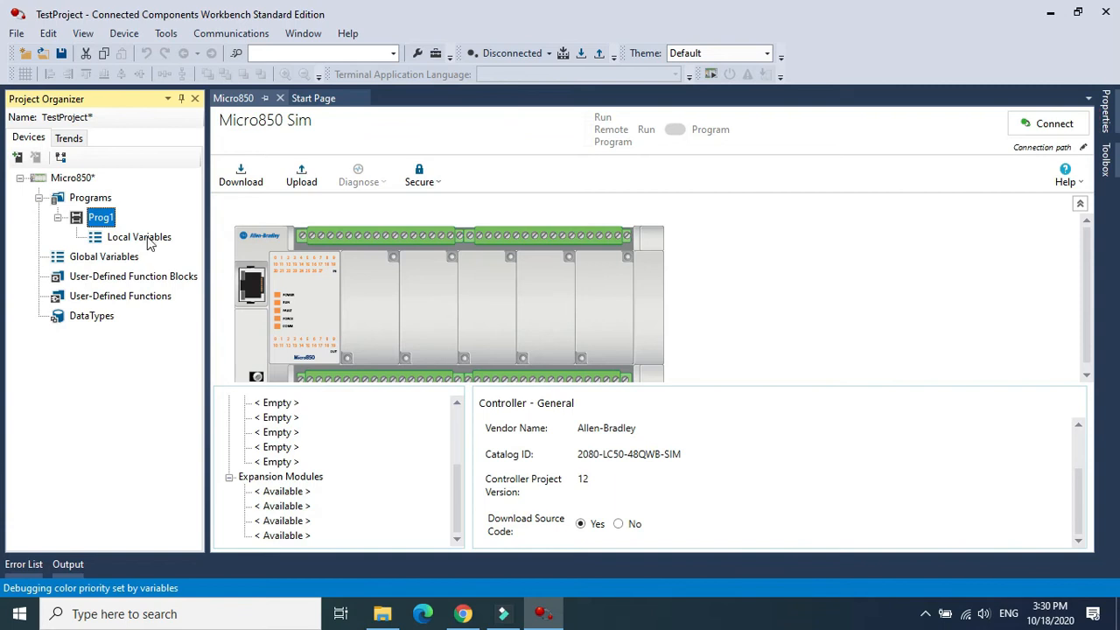
left_click(139, 237)
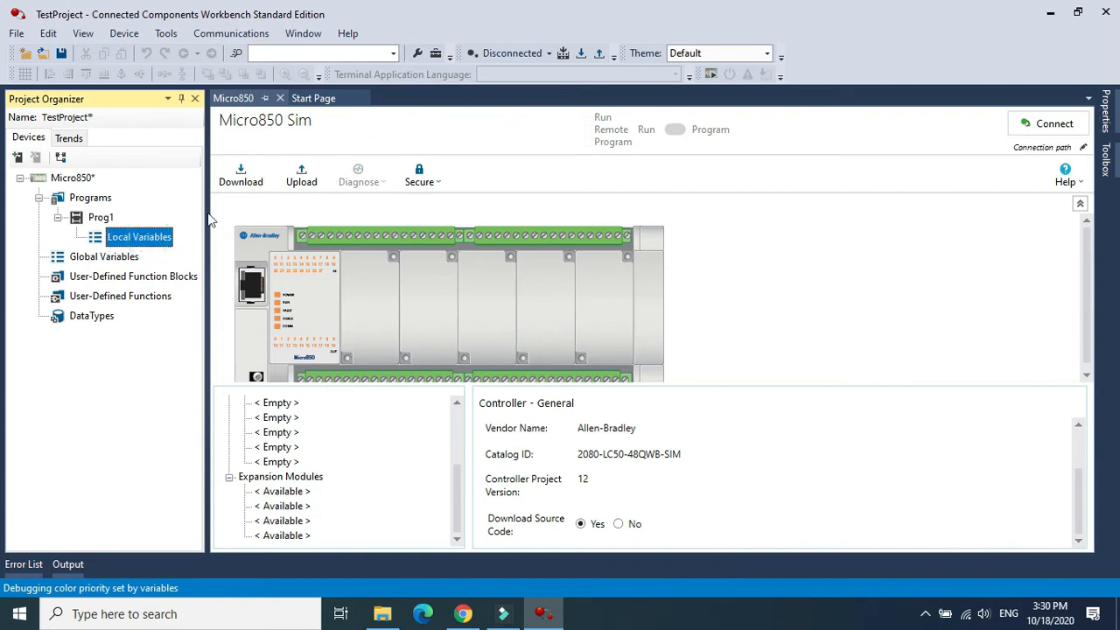
Step: Define BOOL local variables input_local1 and output_local1 in Prog1's variable table
double_click(139, 236)
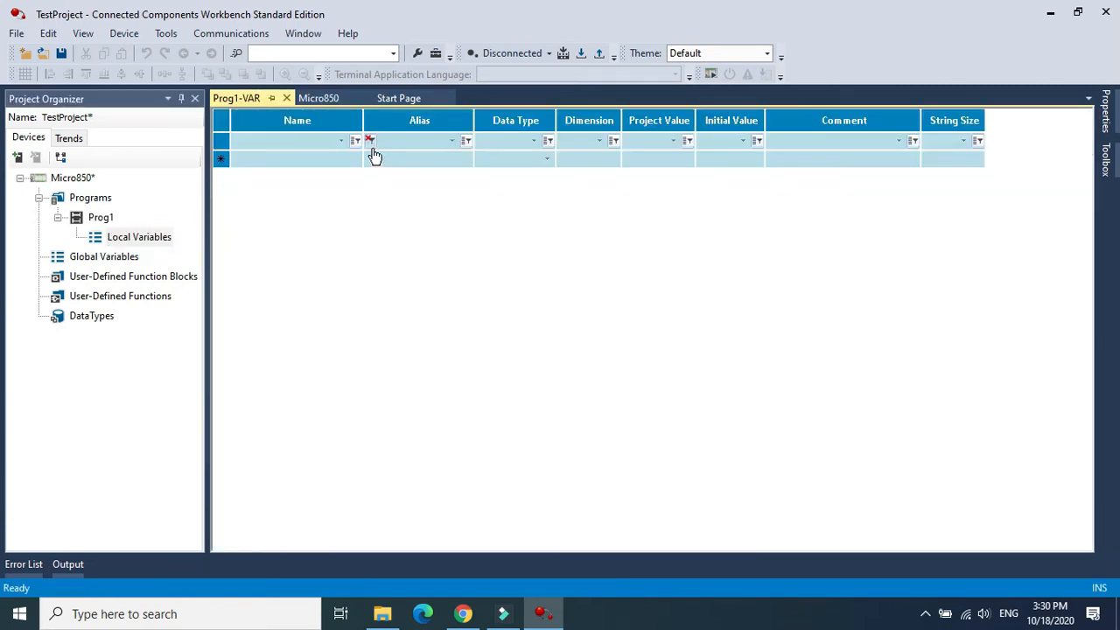
left_click(293, 159)
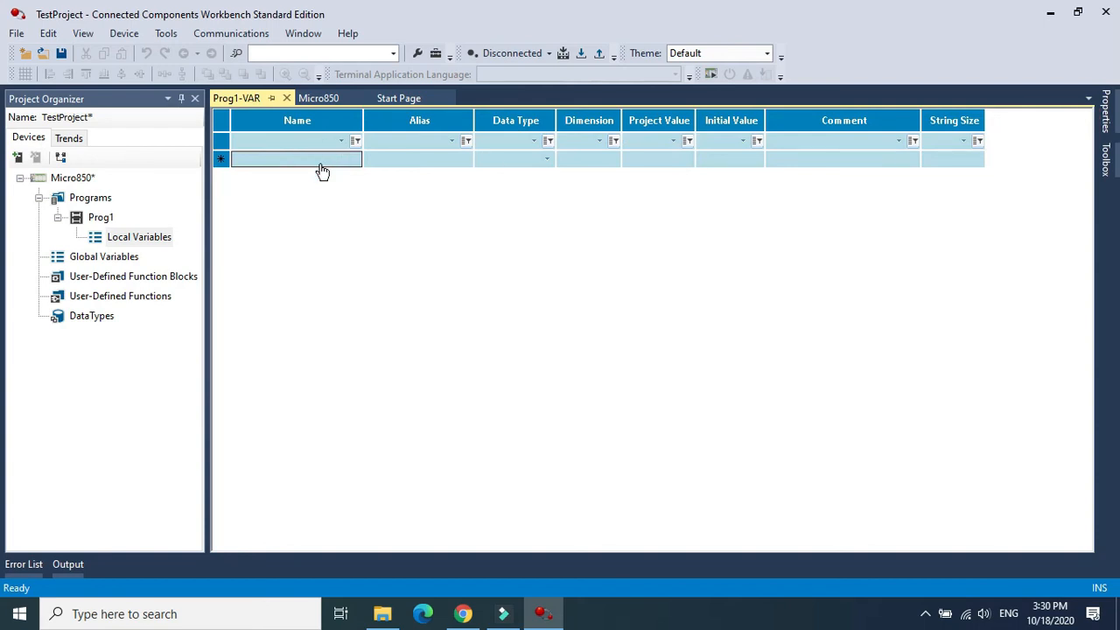
type("input_local1")
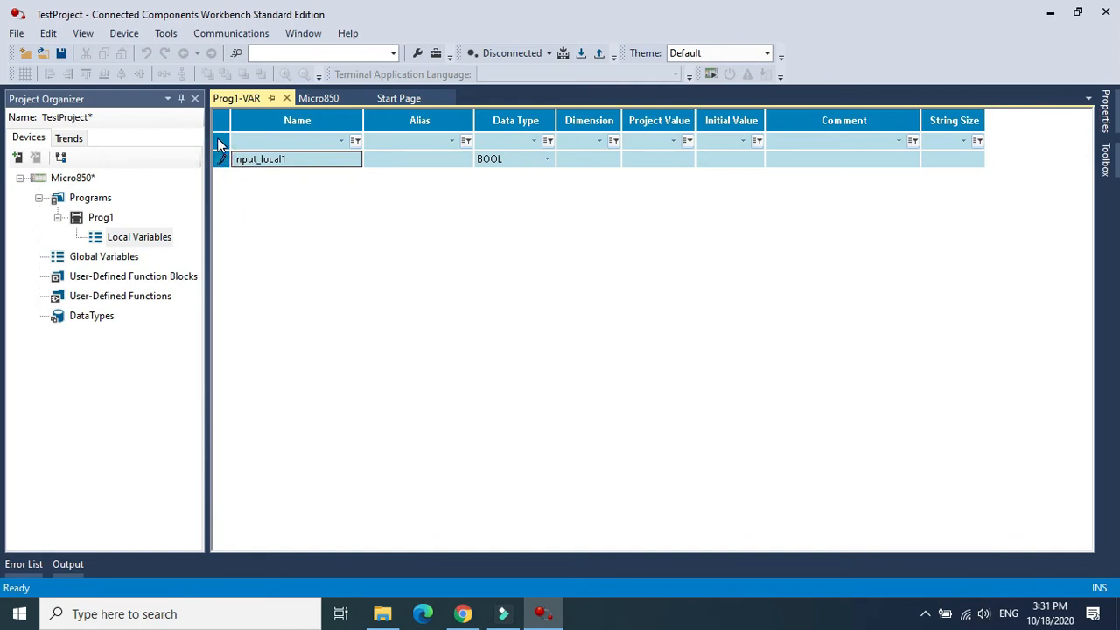
left_click(296, 176)
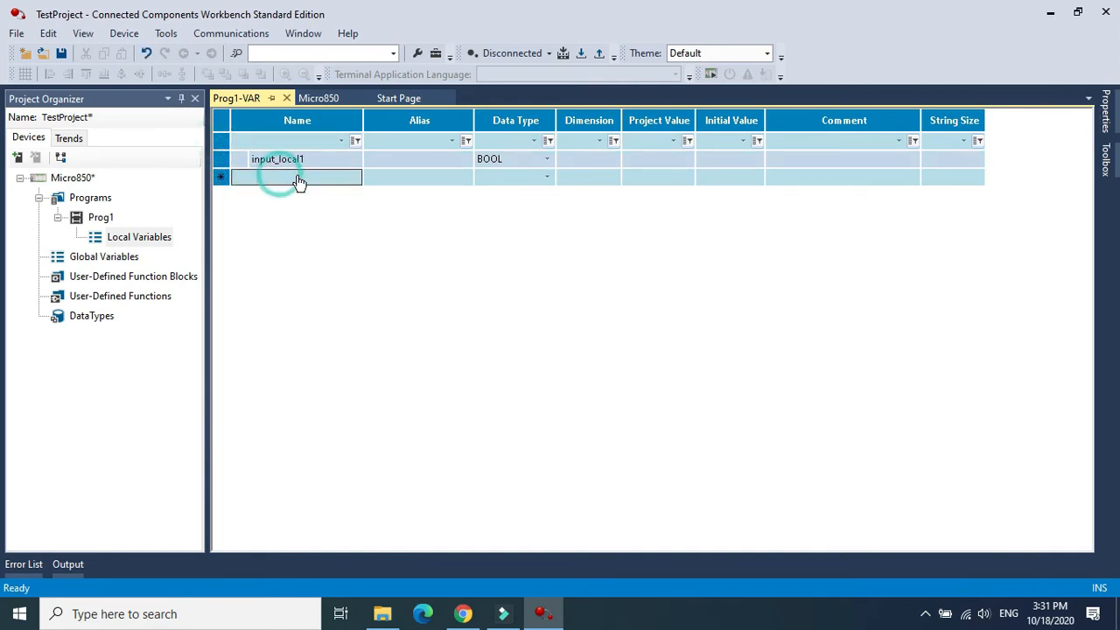
type("output_loc")
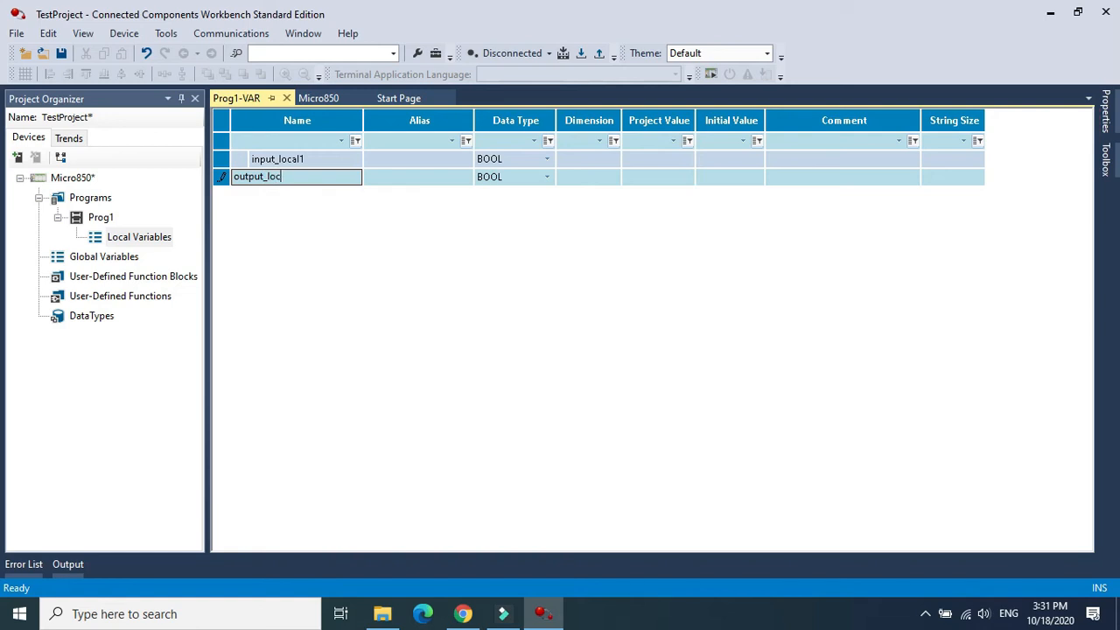
type("al1")
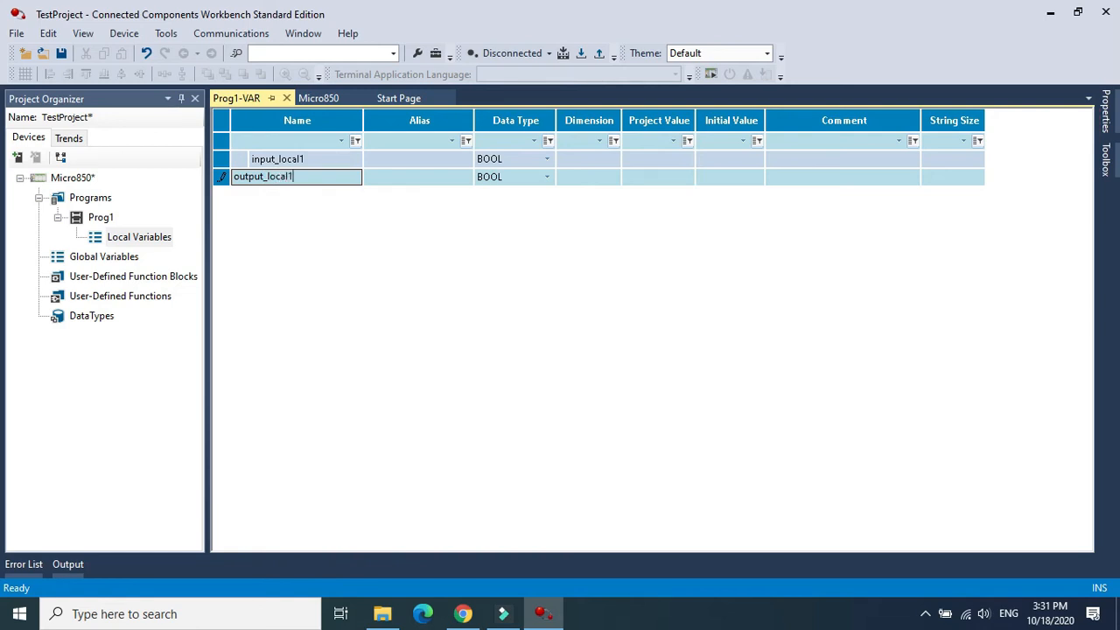
left_click(586, 177)
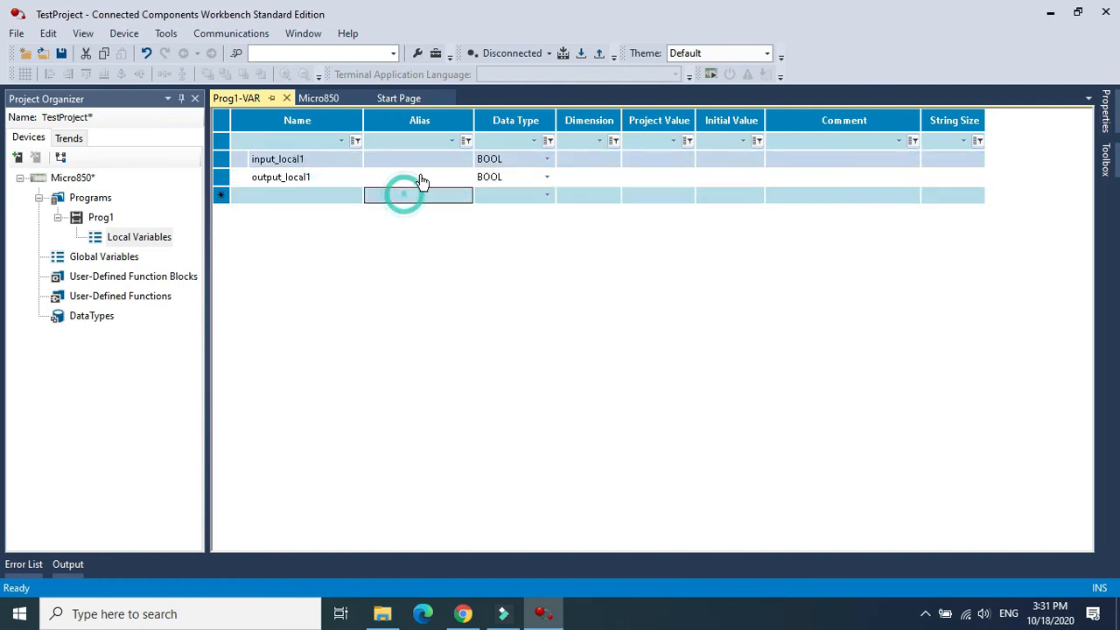
left_click(280, 177)
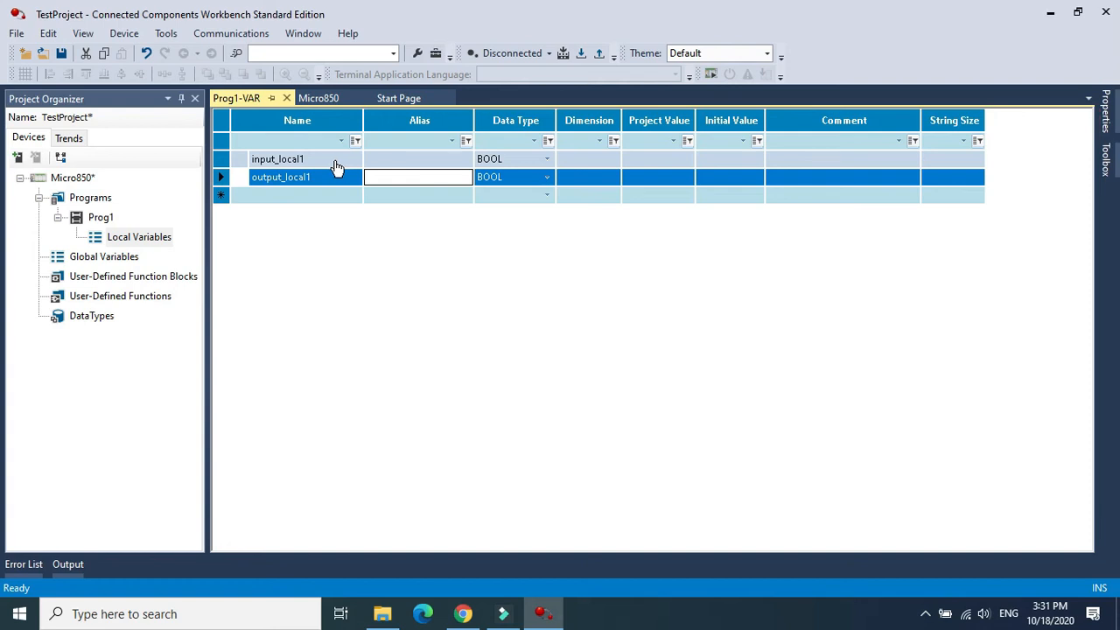
left_click(101, 217)
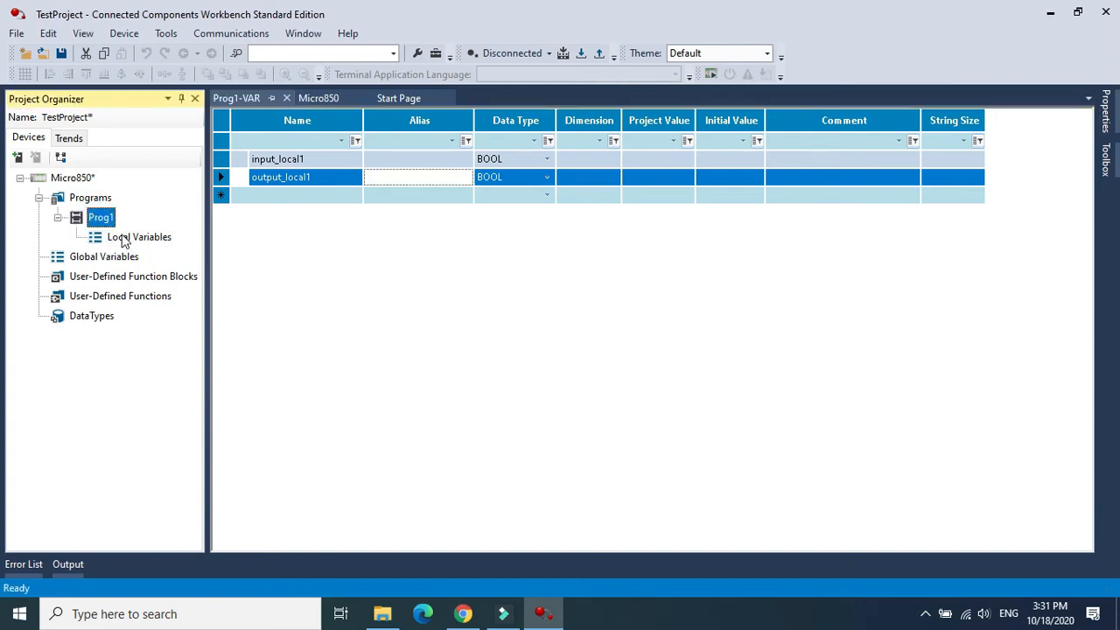
Step: Open Prog1's ladder diagram and add a parallel branch with two contacts on rung 1
right_click(100, 217)
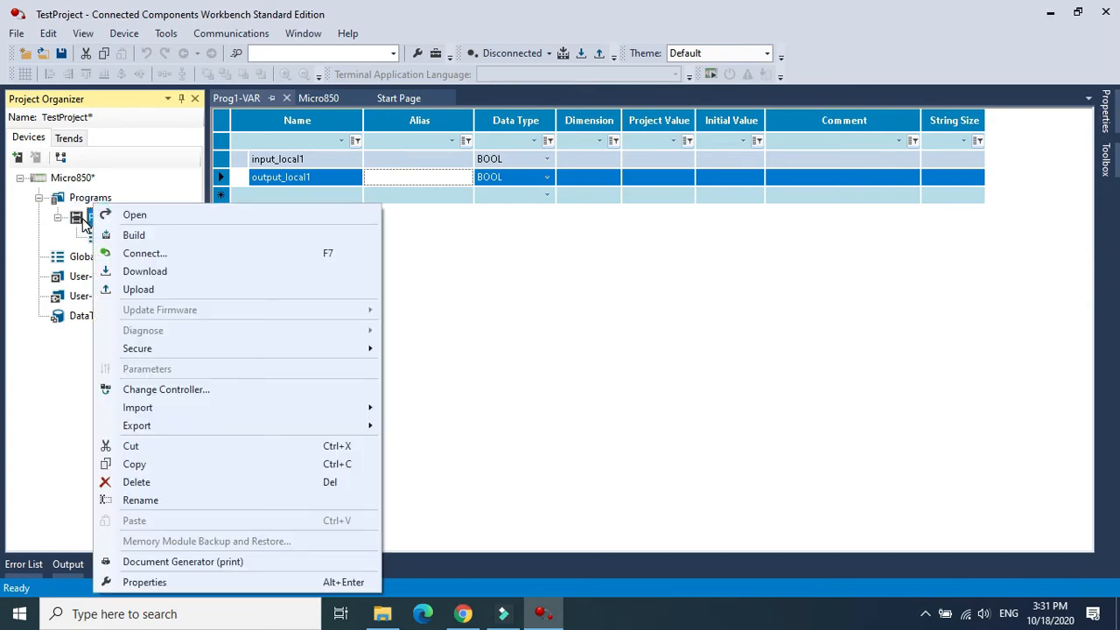
left_click(134, 214)
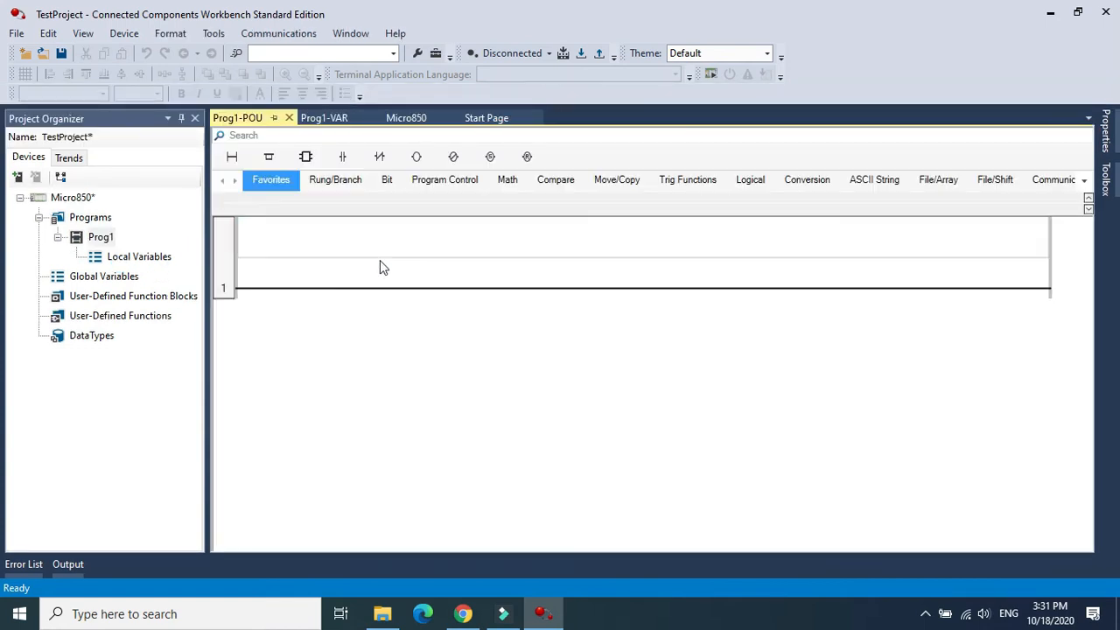
left_click(223, 258)
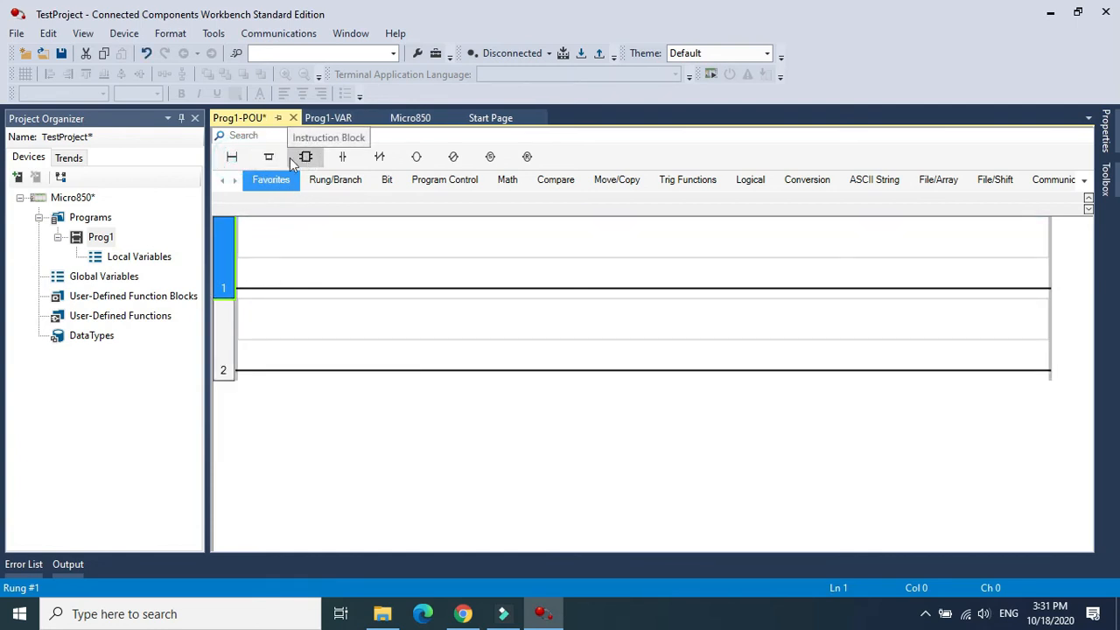
left_click(305, 157)
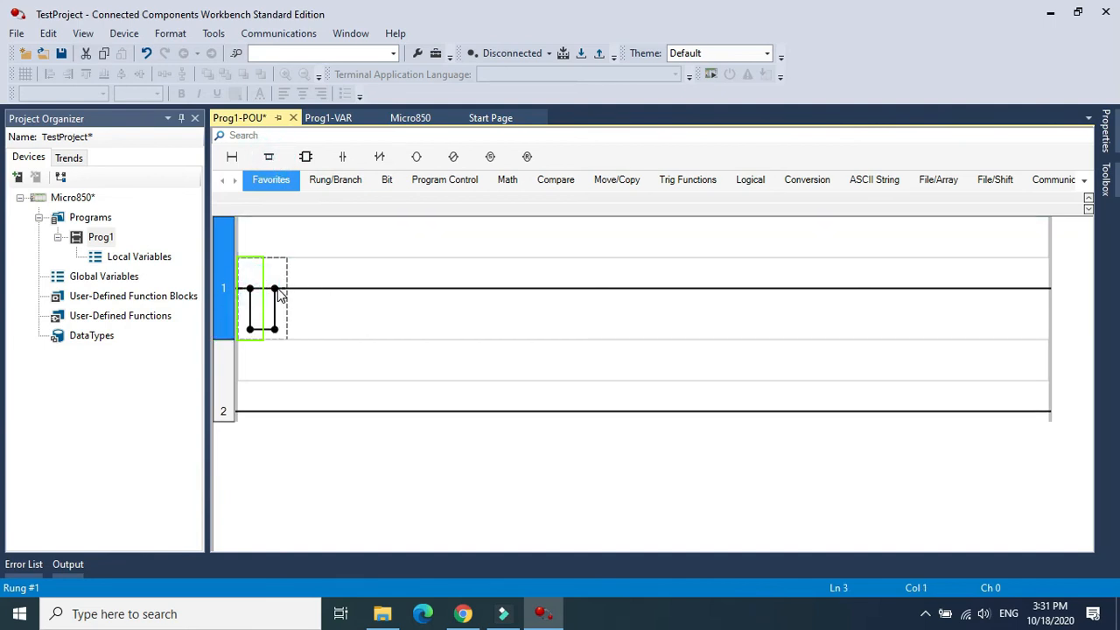
mouse_move(342, 157)
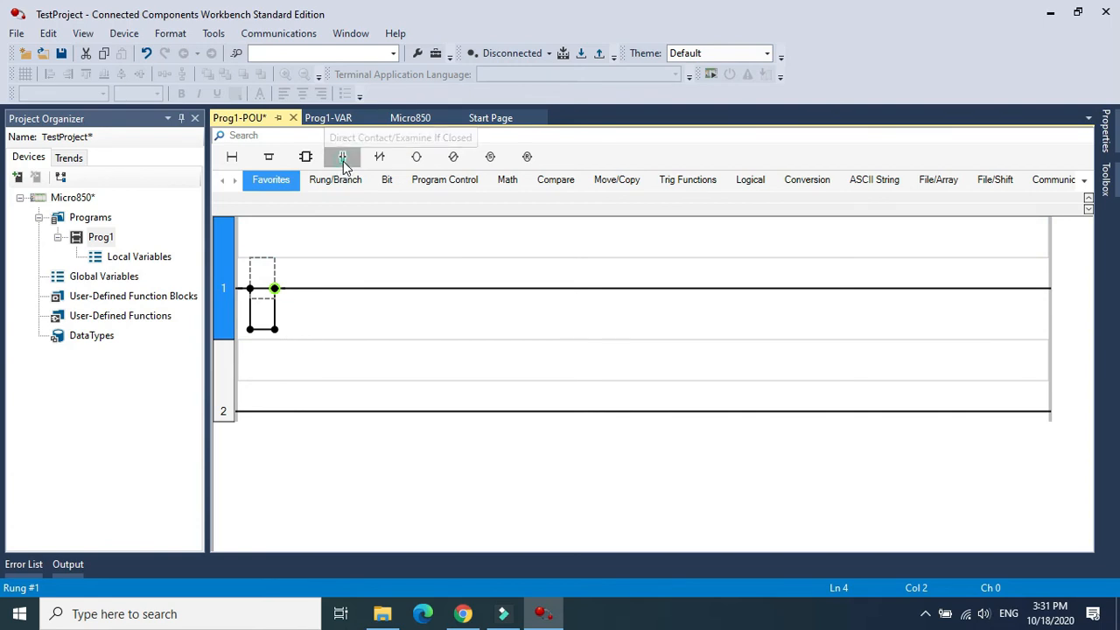
left_click(342, 156)
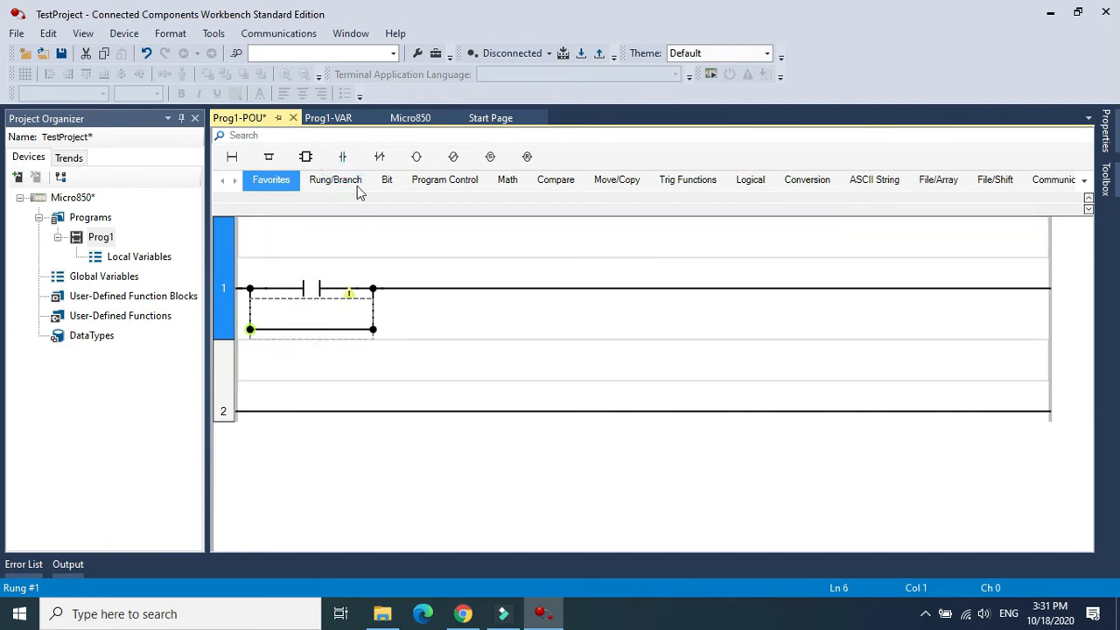
left_click(379, 157)
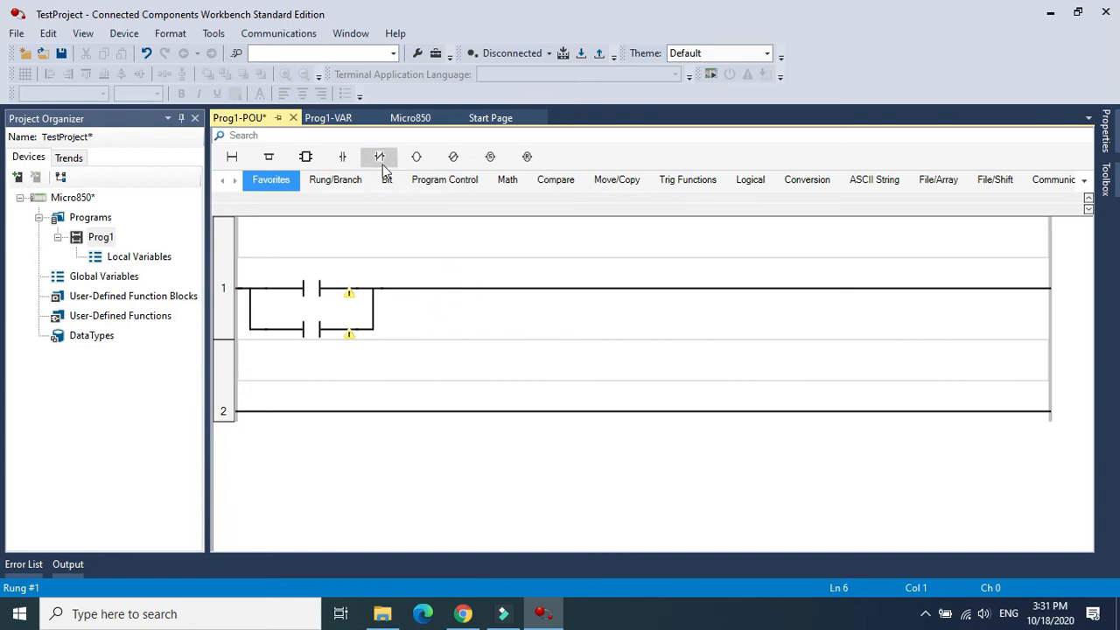
mouse_move(492, 305)
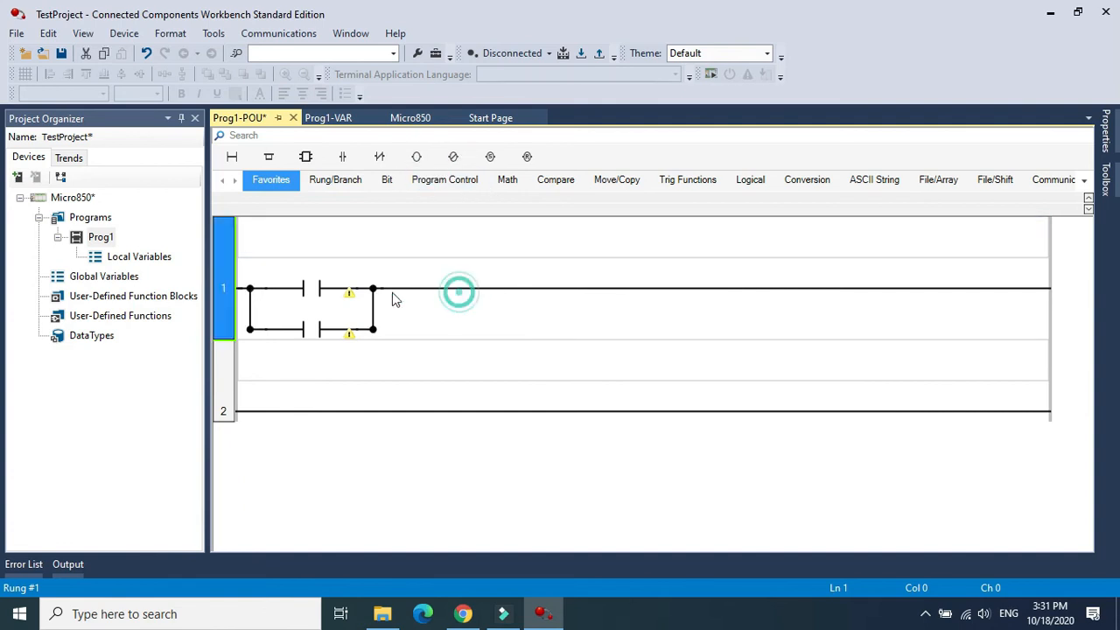
Step: Assign input_local1 to both the top contact and the branch contact
double_click(274, 288)
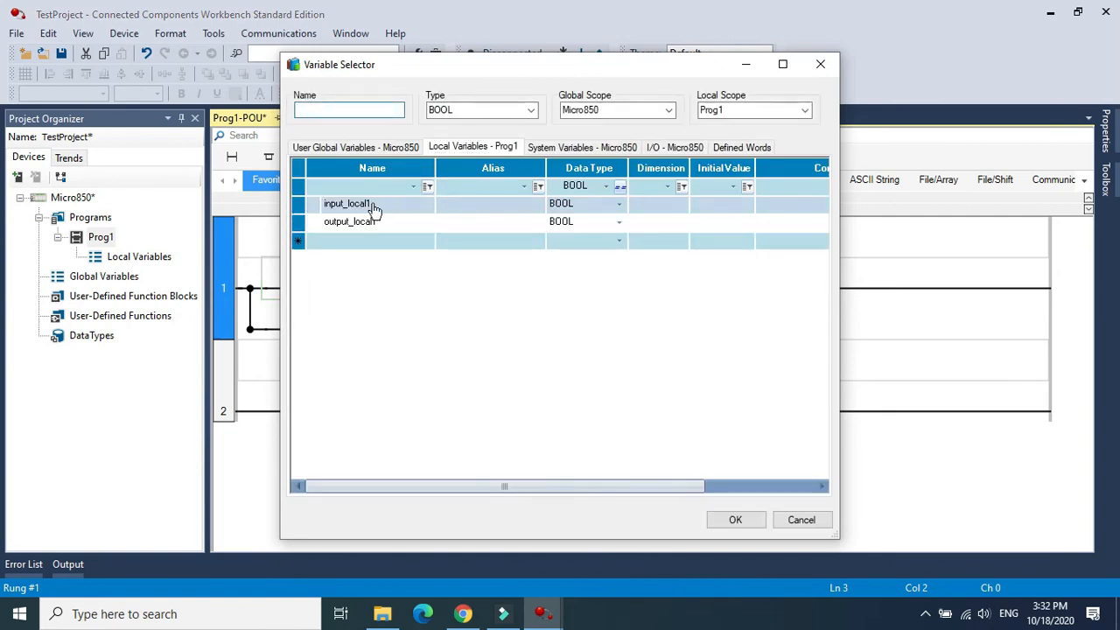
left_click(735, 519)
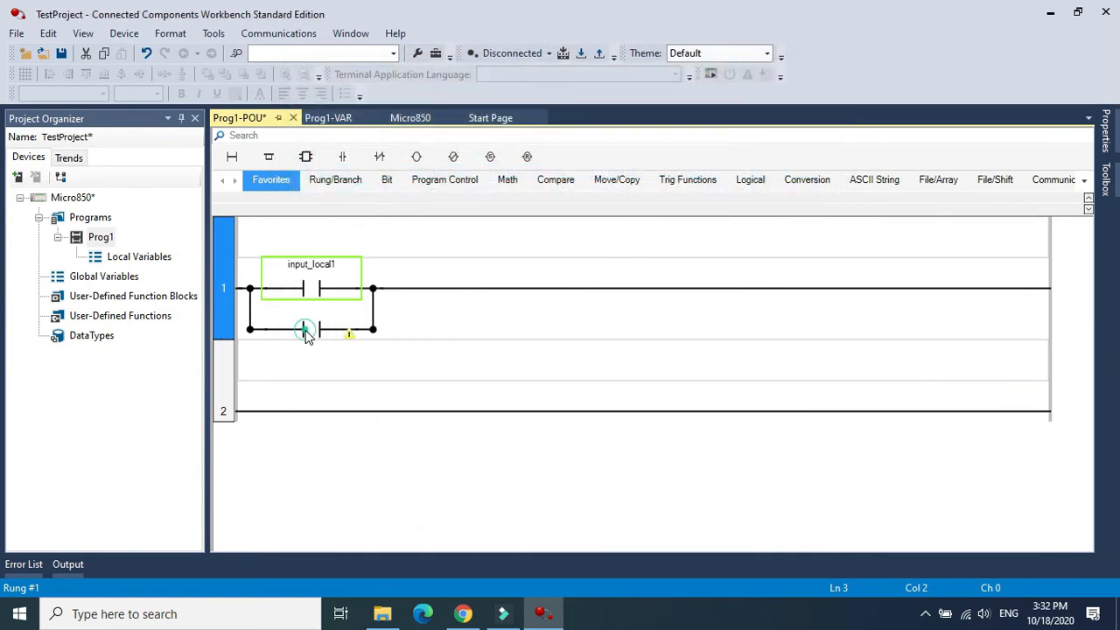
double_click(304, 331)
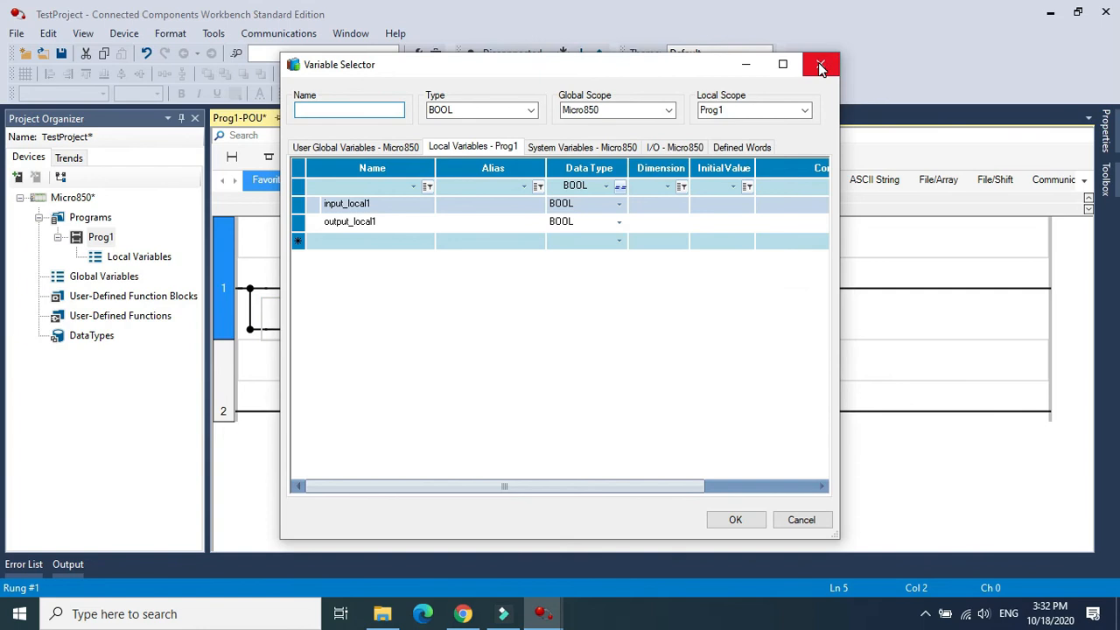
left_click(820, 63)
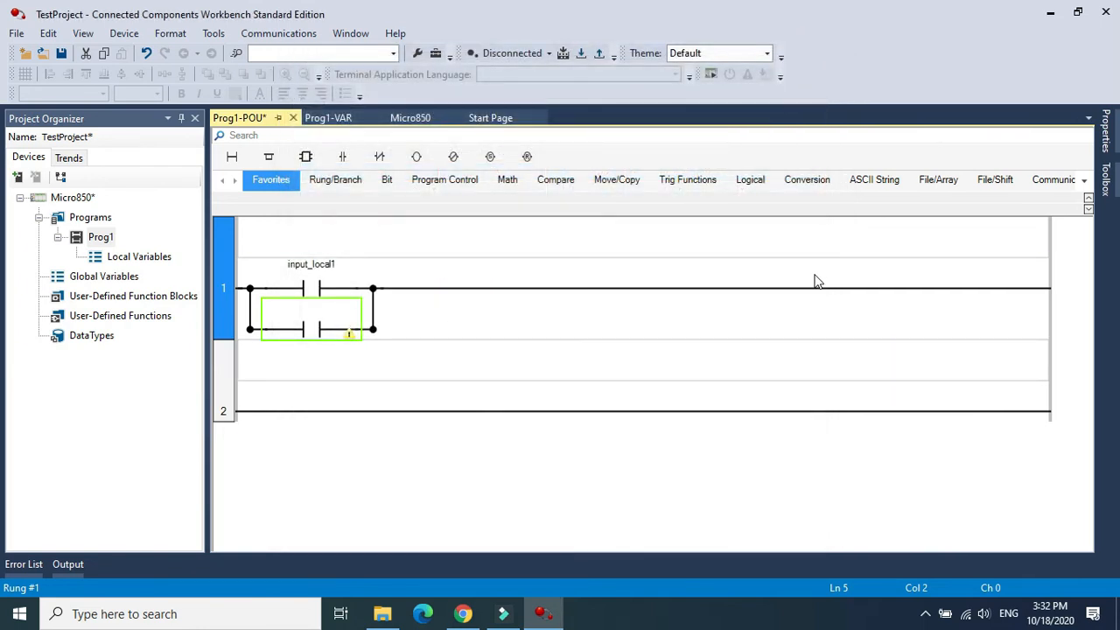
left_click(416, 156)
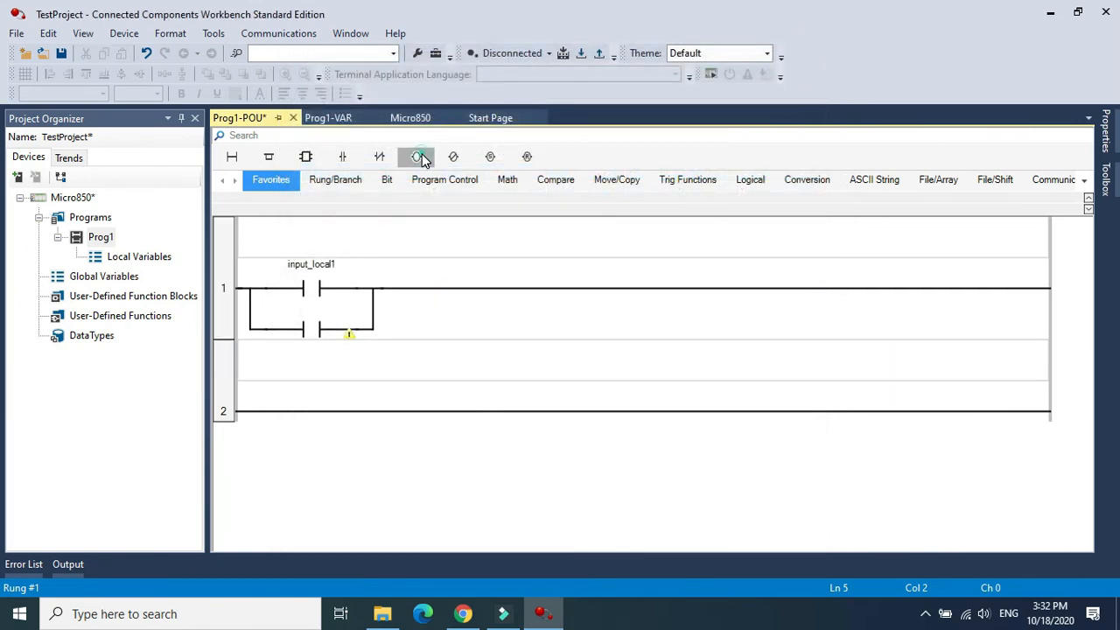
left_click(416, 157)
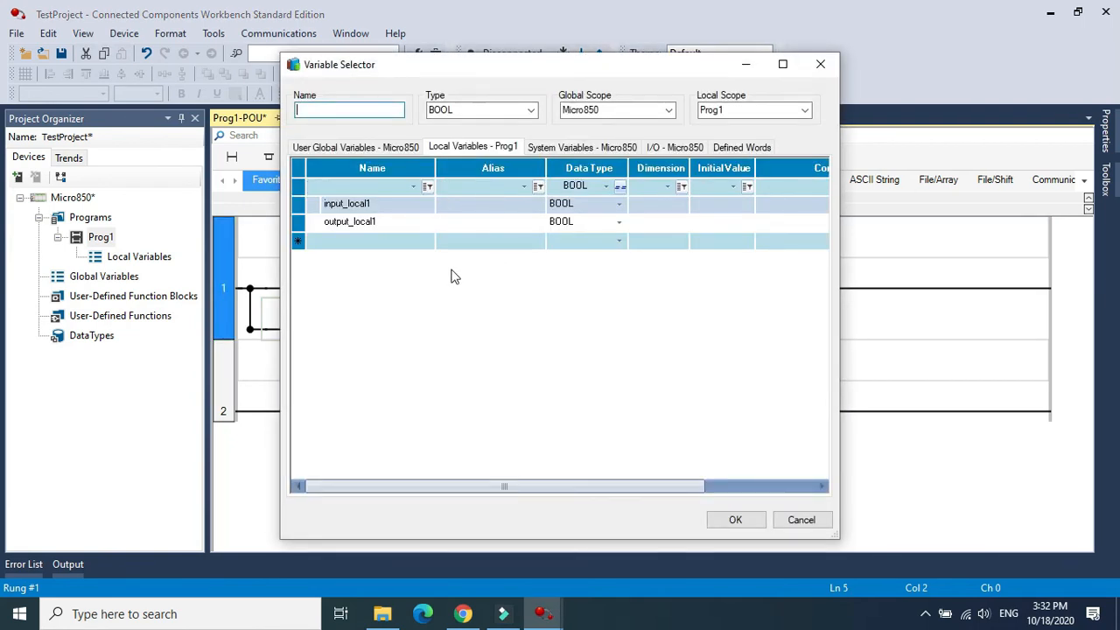
left_click(346, 203)
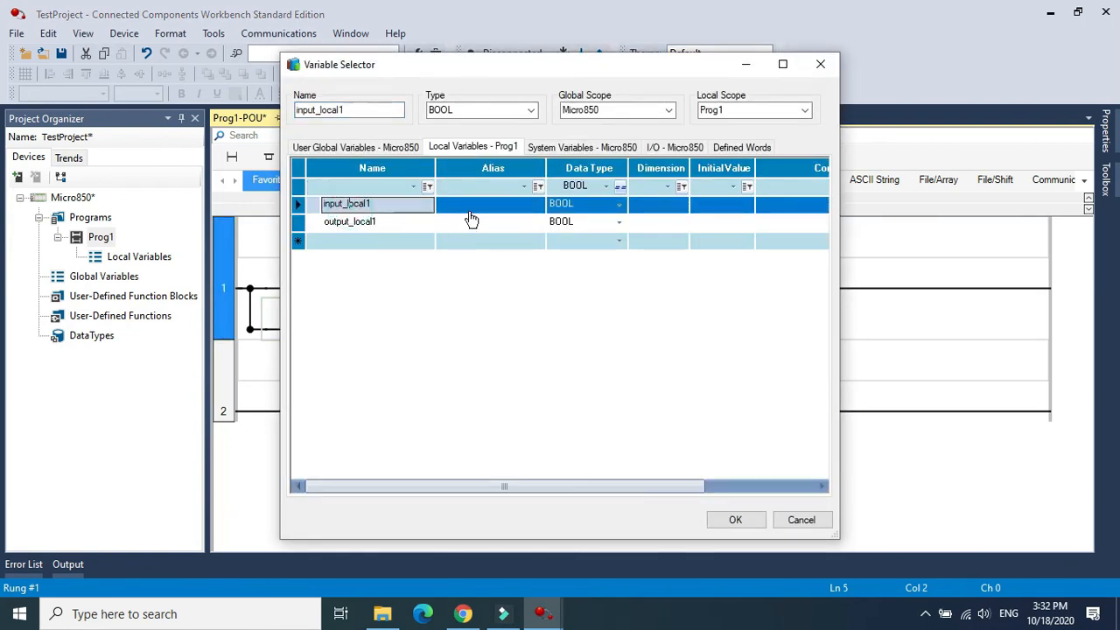
left_click(735, 518)
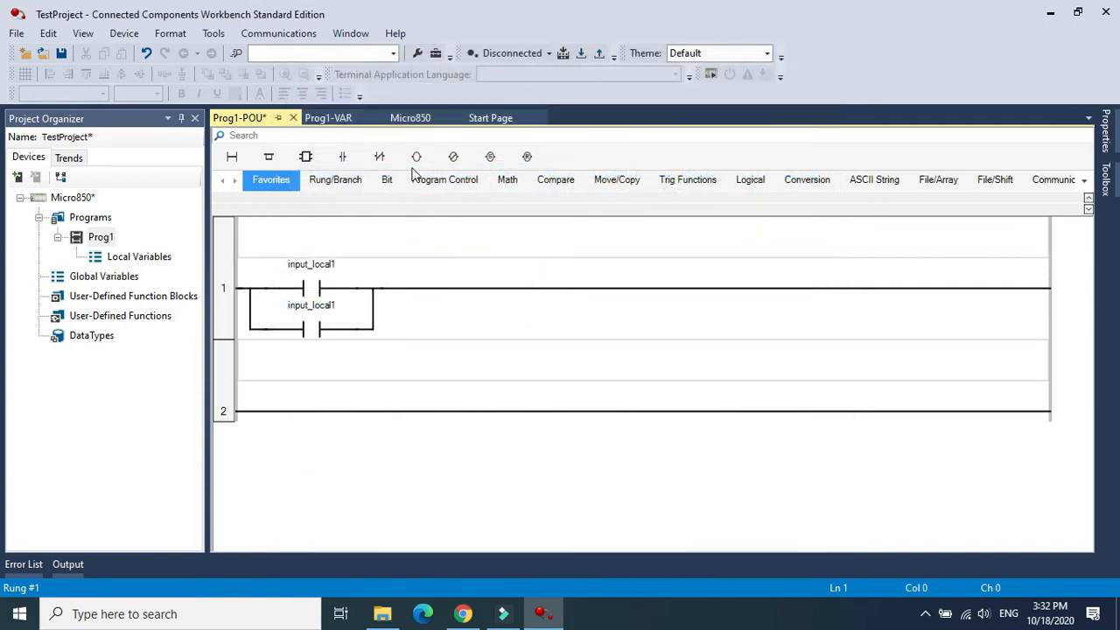
left_click(1001, 287)
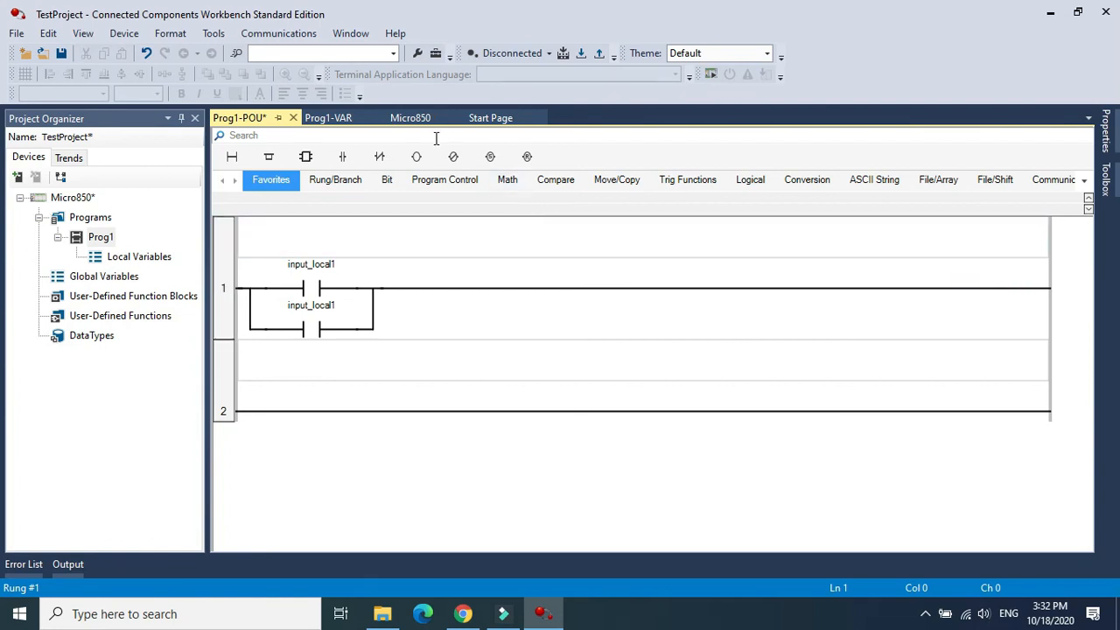
Step: Add an output_local1 coil at rung 1's end and retag the branch contact output_local1
left_click(615, 287)
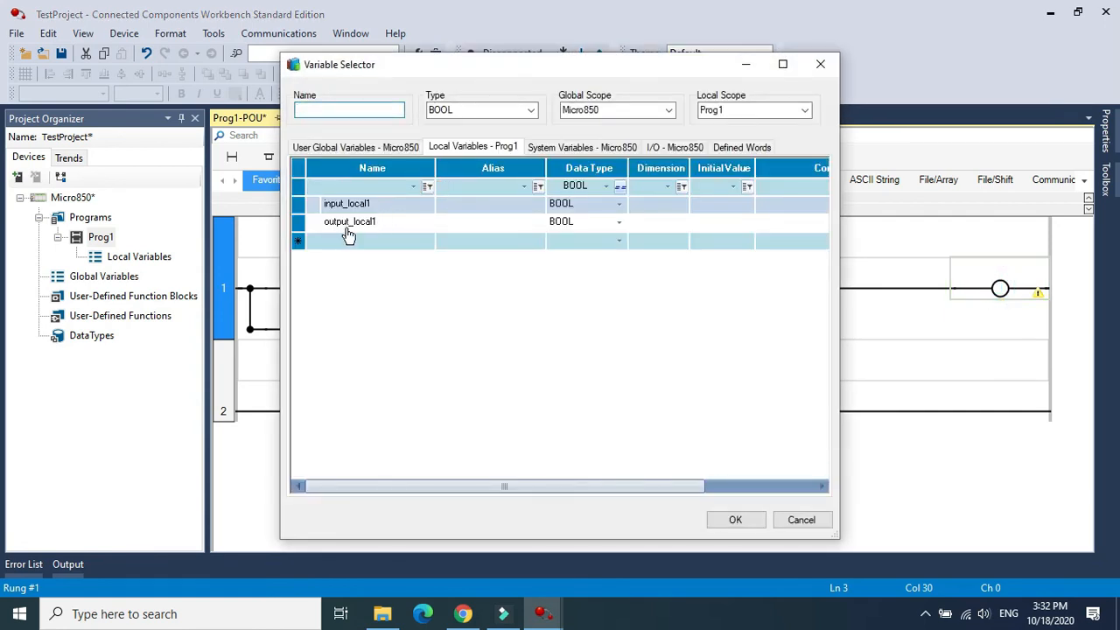
left_click(735, 519)
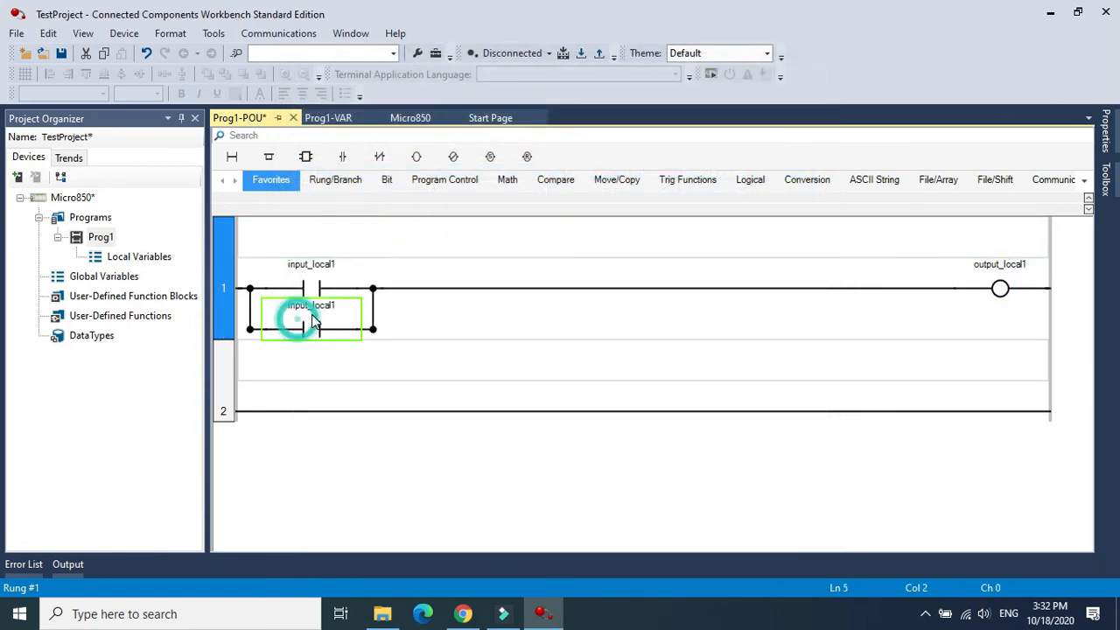
right_click(311, 317)
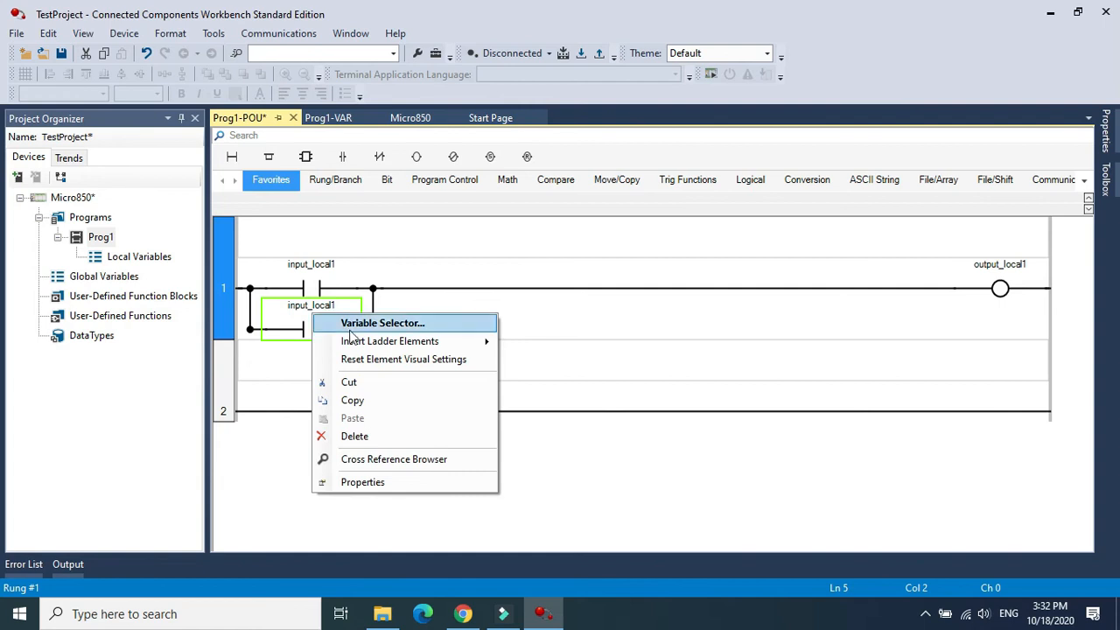
mouse_move(390, 342)
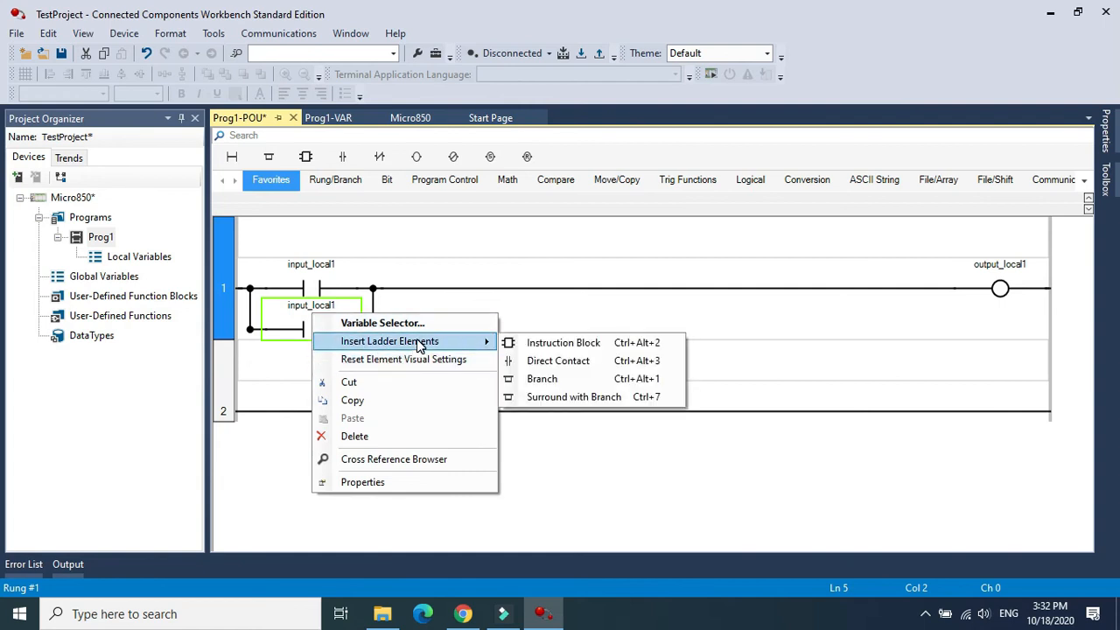
left_click(381, 323)
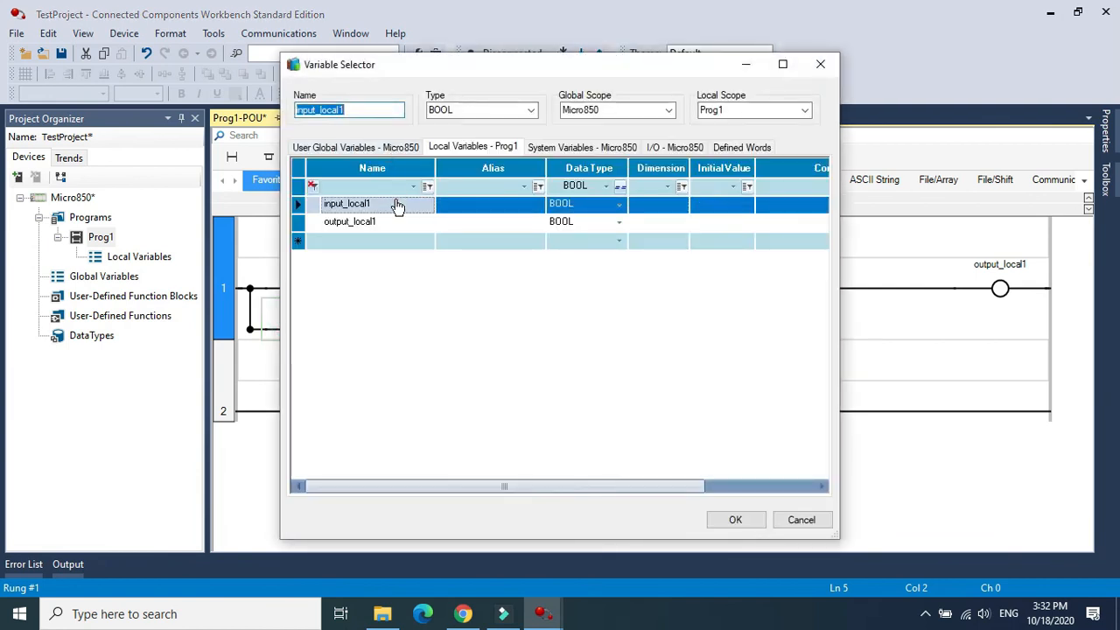
left_click(350, 222)
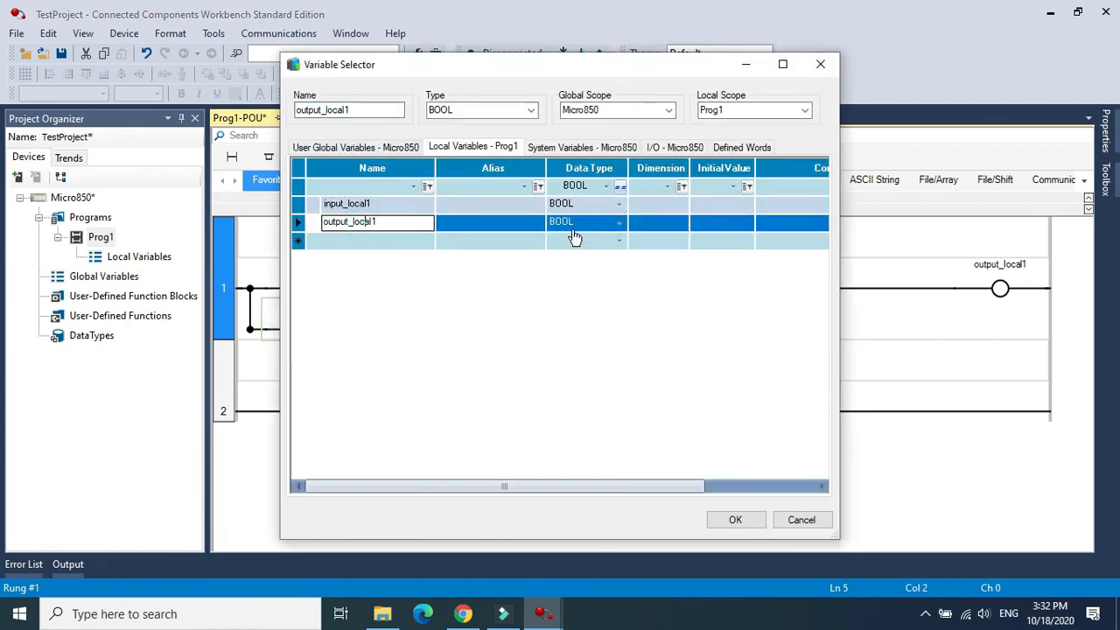
left_click(735, 520)
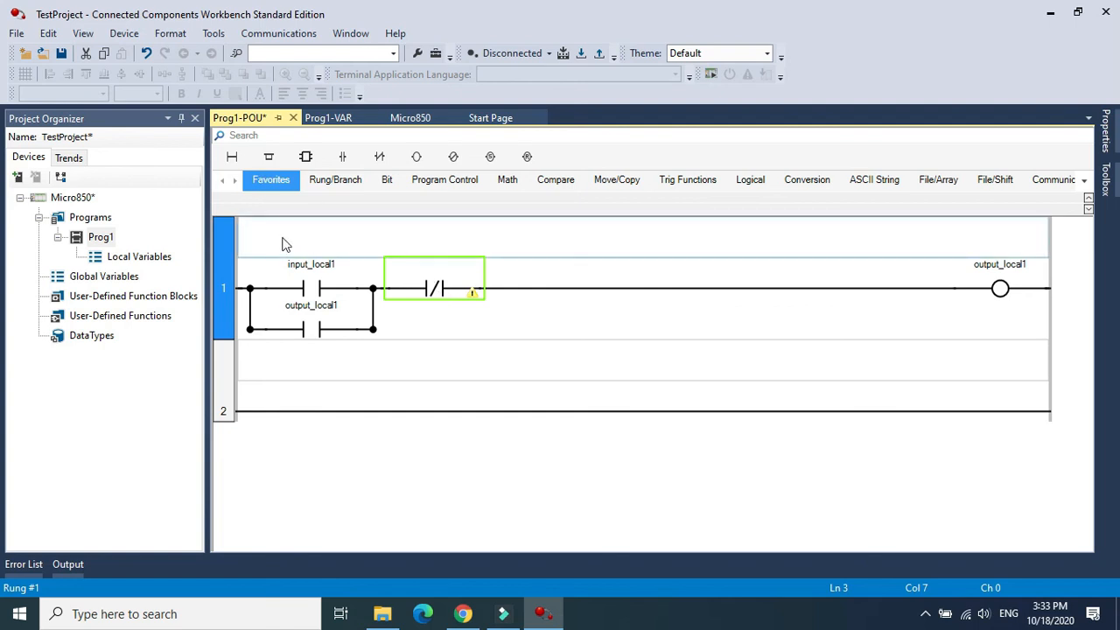
Step: Create local variable stop1 and assign it to the normally-closed contact
left_click(328, 117)
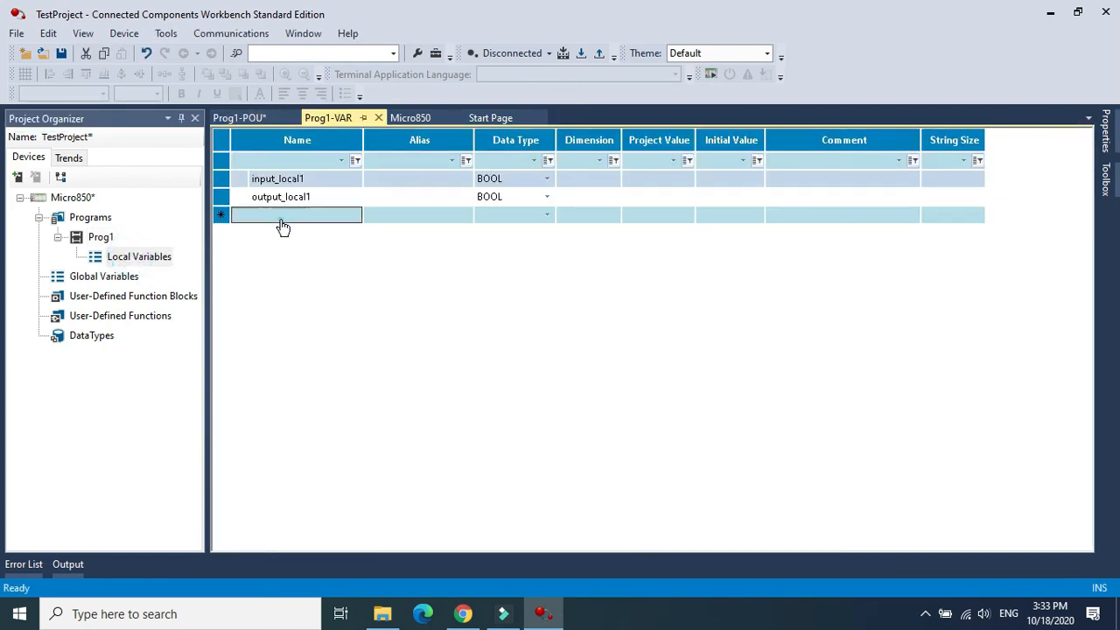
type("st")
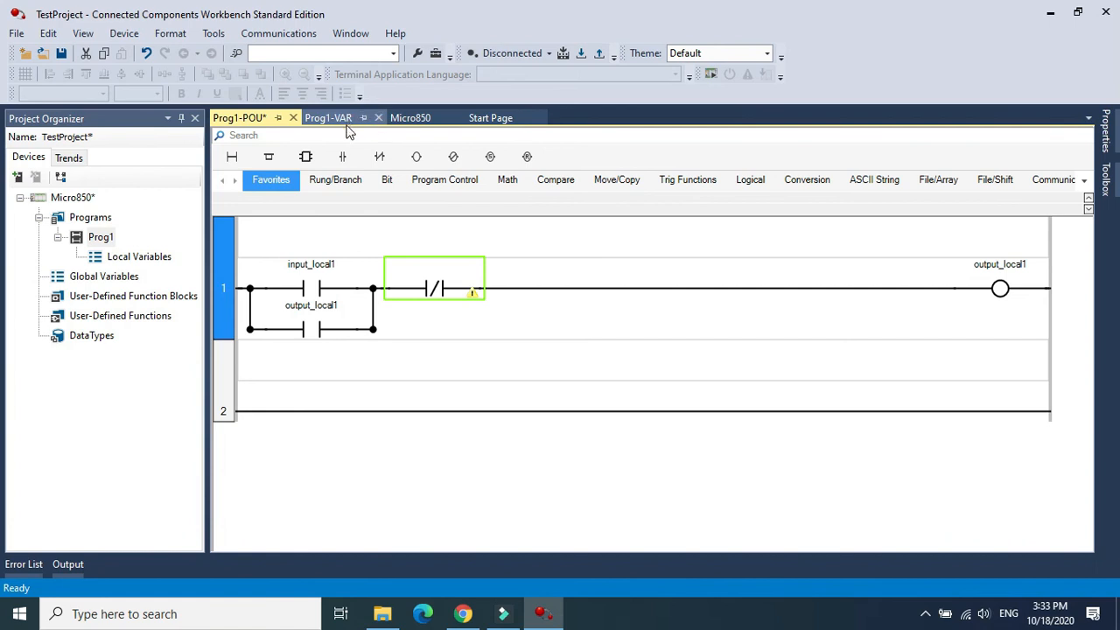
double_click(435, 289)
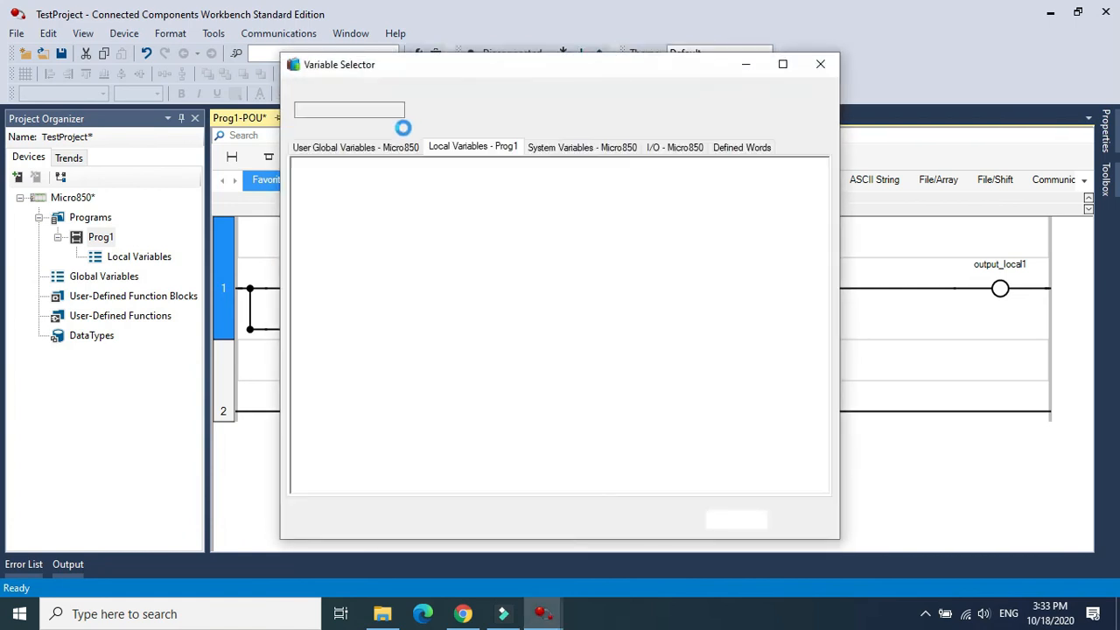
left_click(735, 511)
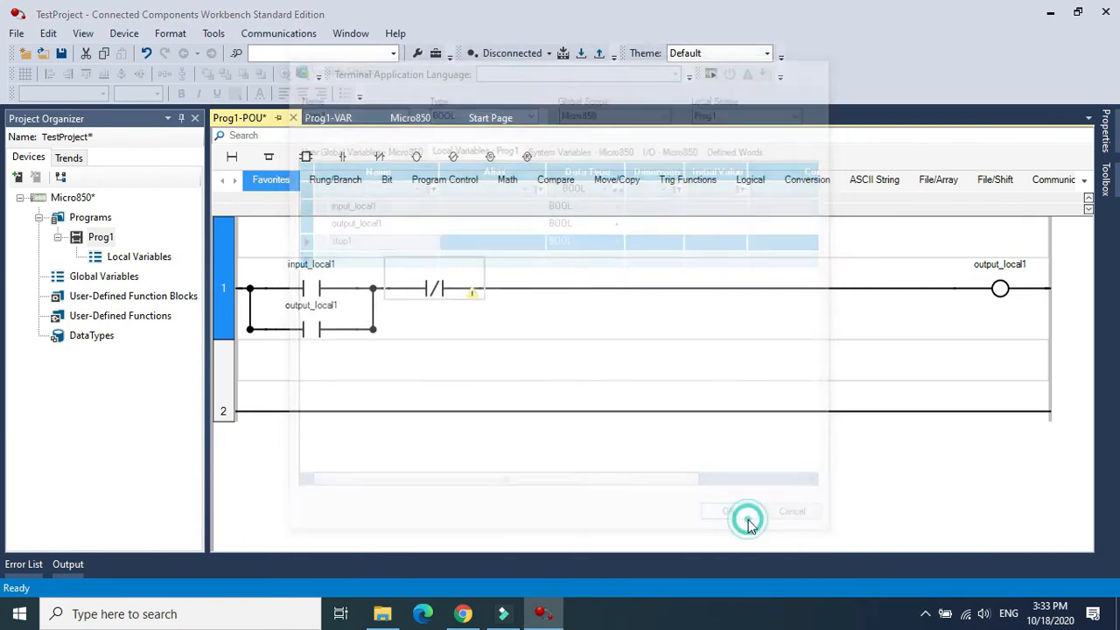
left_click(726, 511)
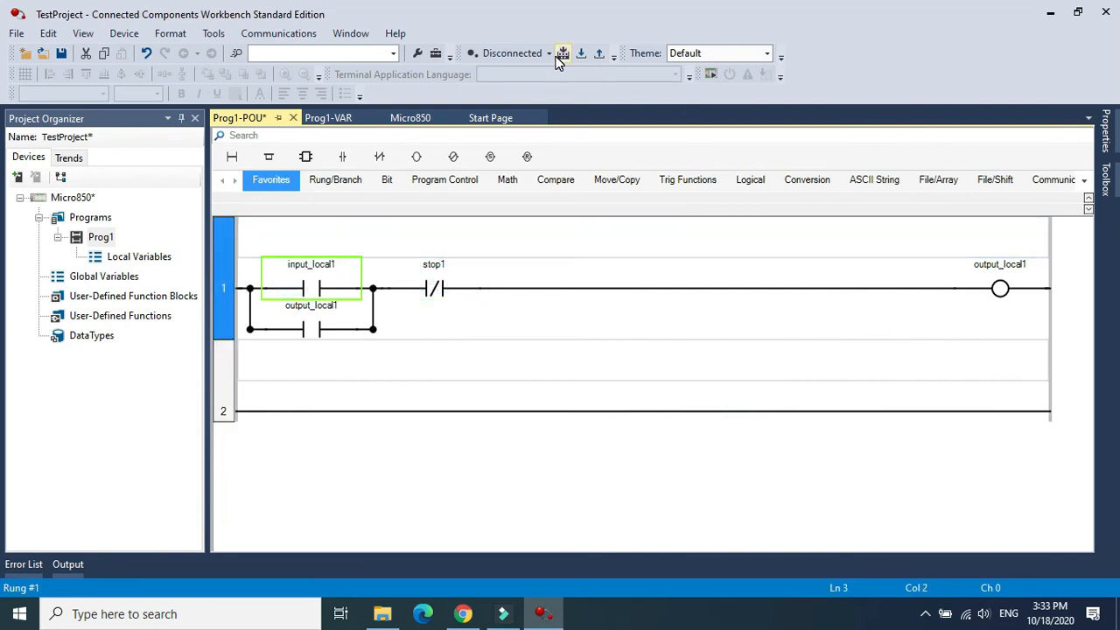
Step: Build TestProject with 0 errors, then start the download to the Micro850 simulator
left_click(562, 52)
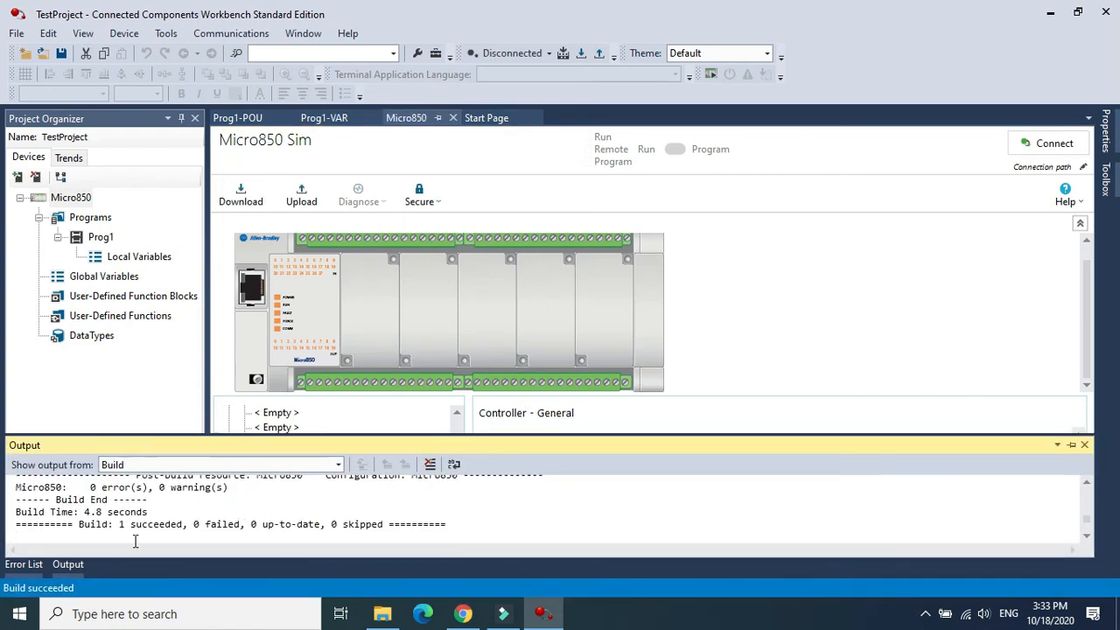
mouse_move(218, 529)
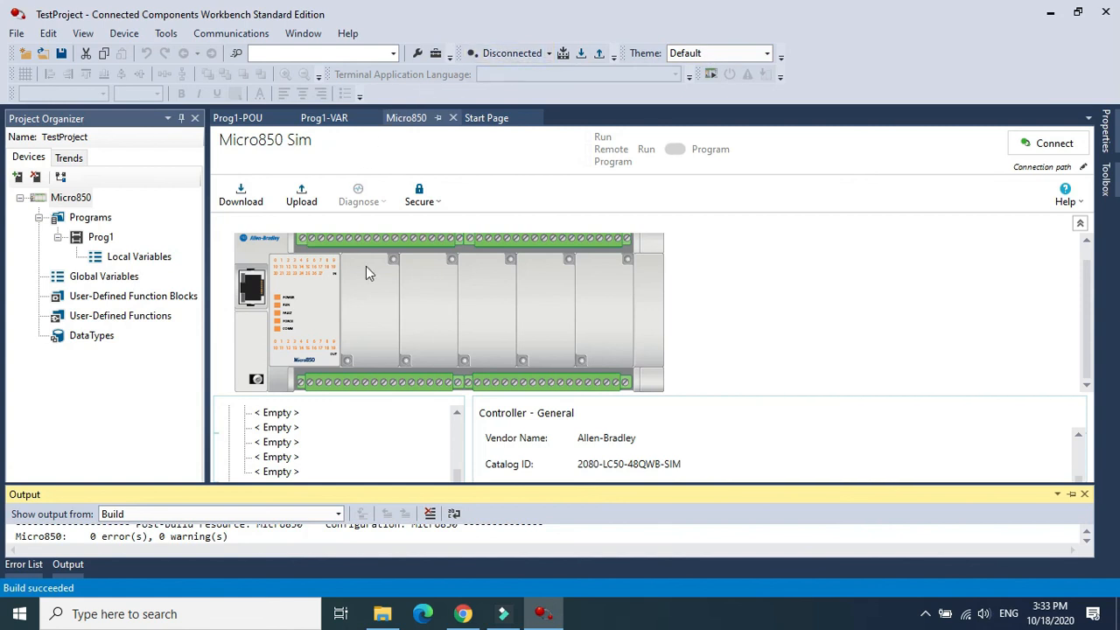
mouse_move(580, 53)
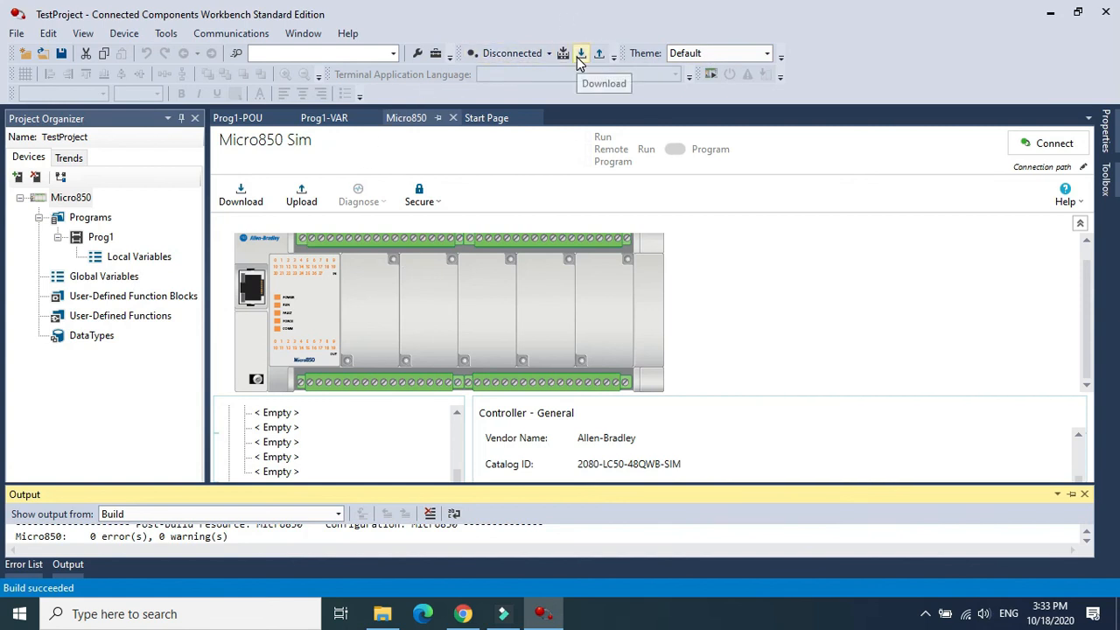
left_click(581, 53)
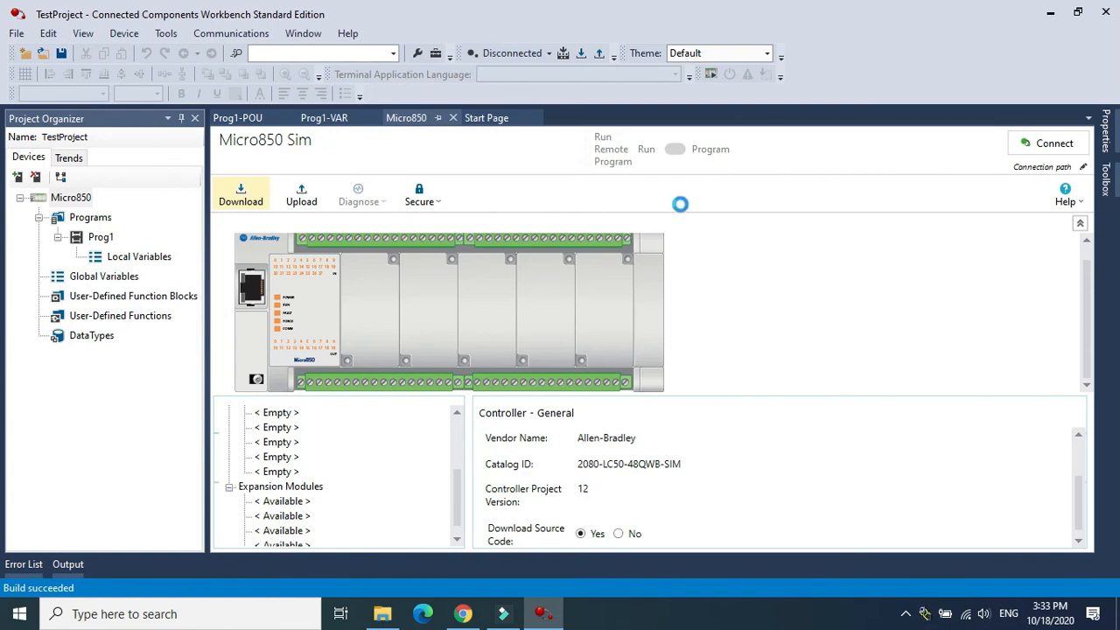
left_click(1047, 143)
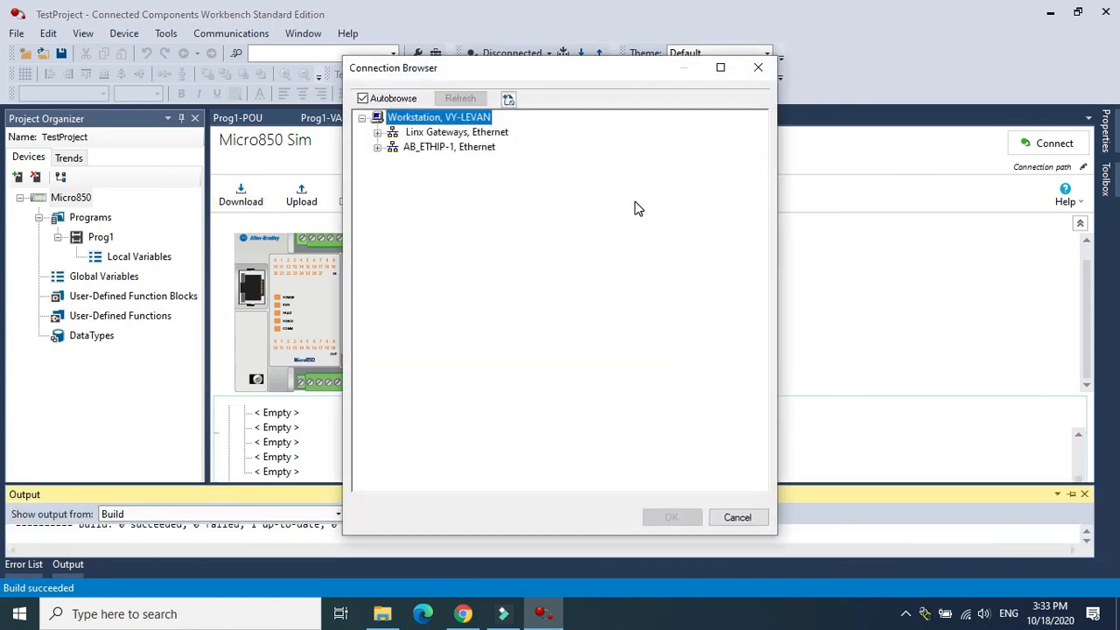
left_click(449, 146)
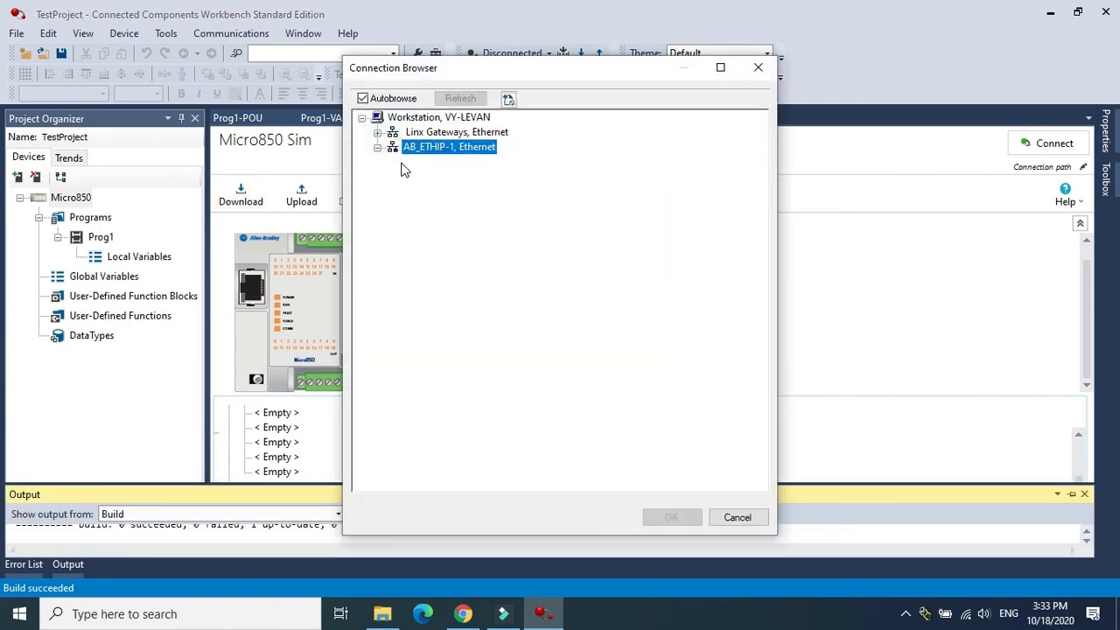
left_click(456, 131)
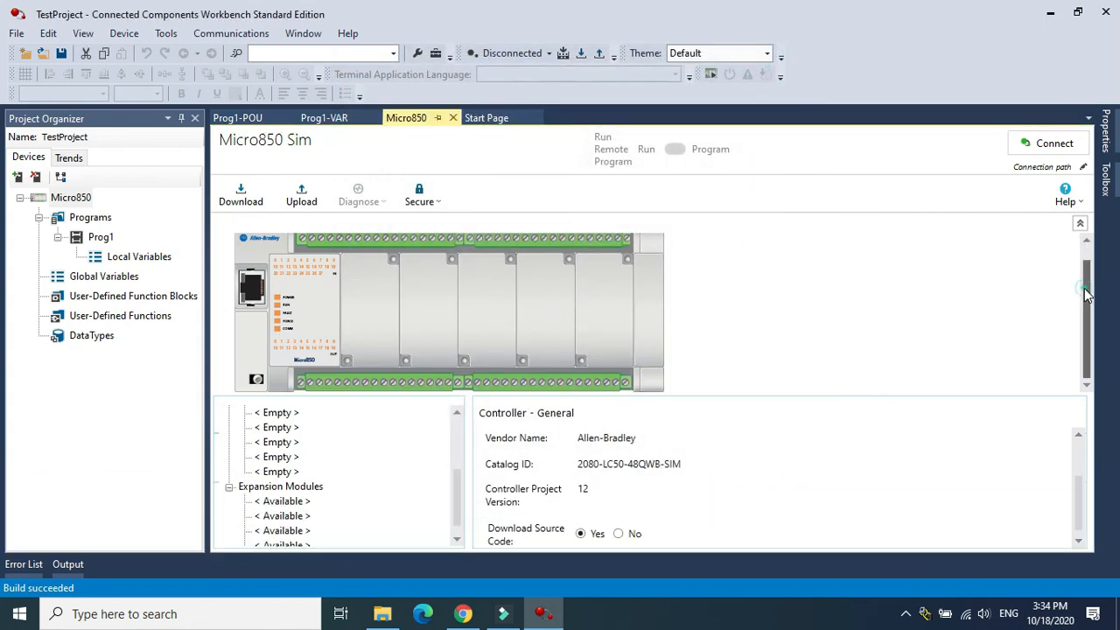
mouse_move(436, 53)
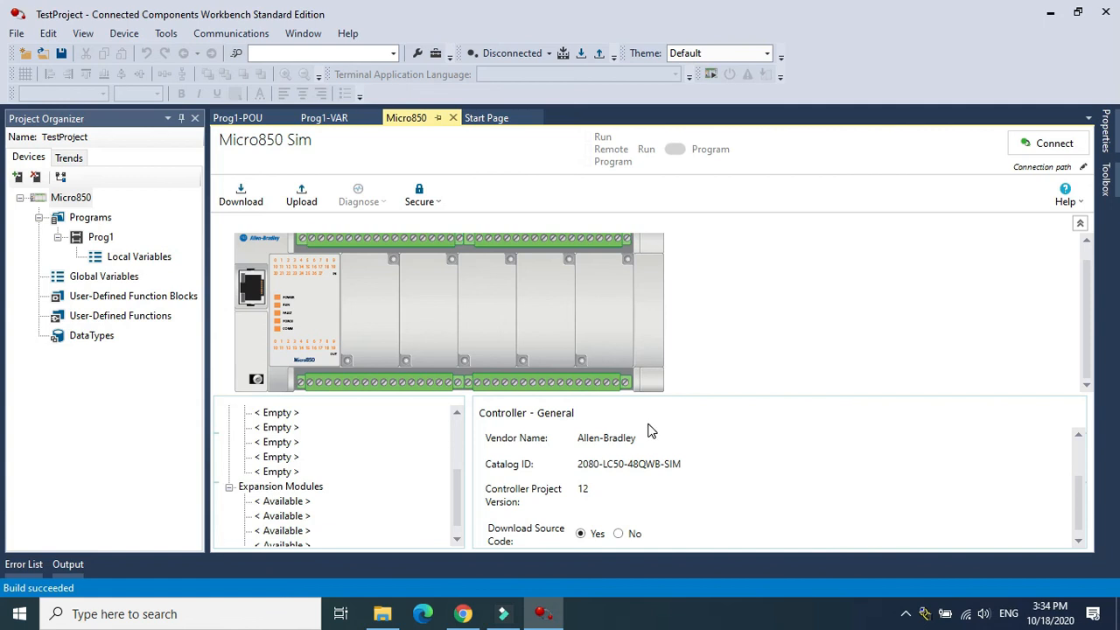
mouse_move(210, 288)
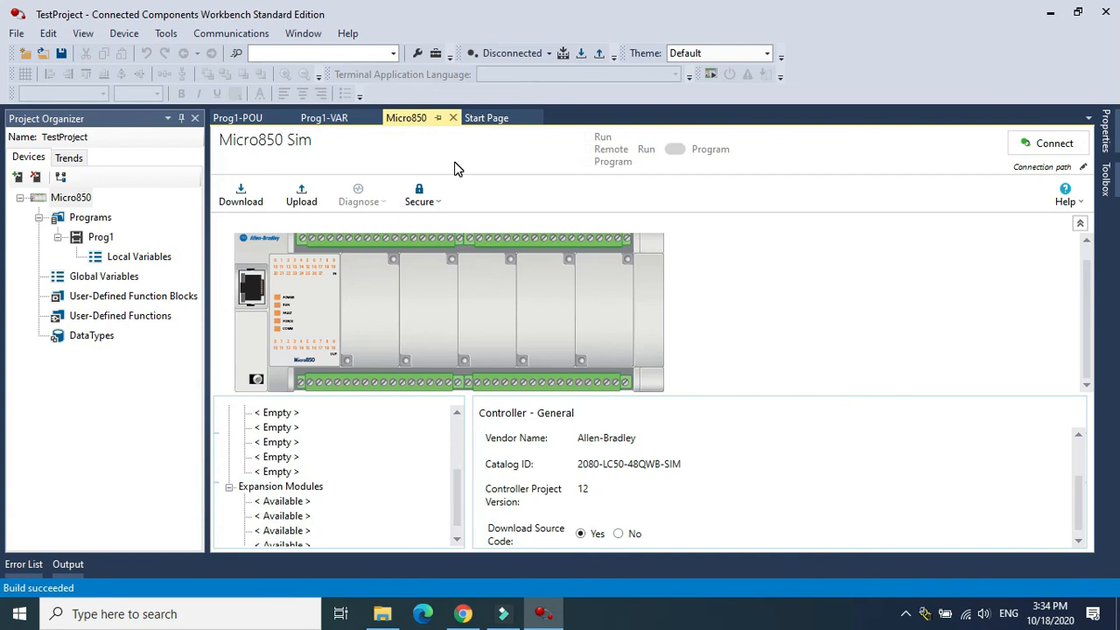
mouse_move(894, 237)
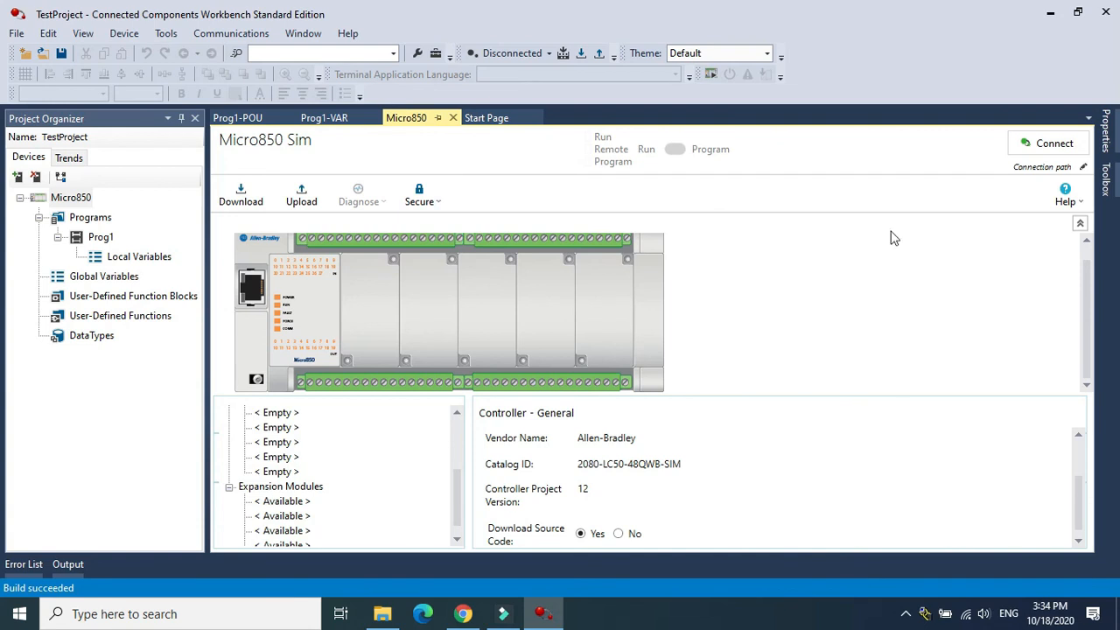
mouse_move(841, 344)
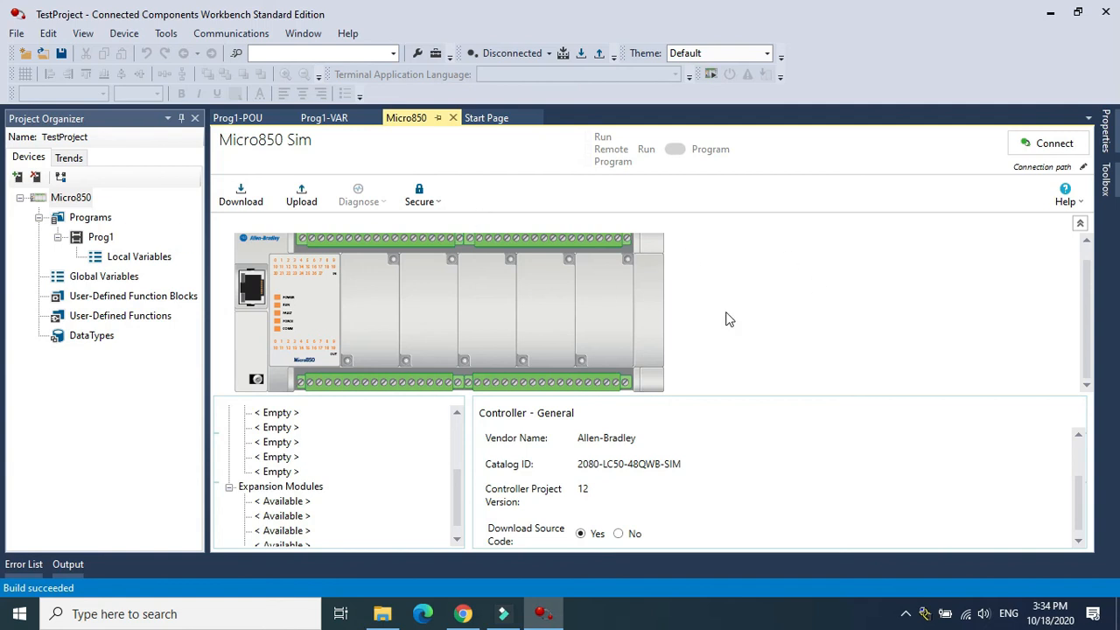
mouse_move(577, 304)
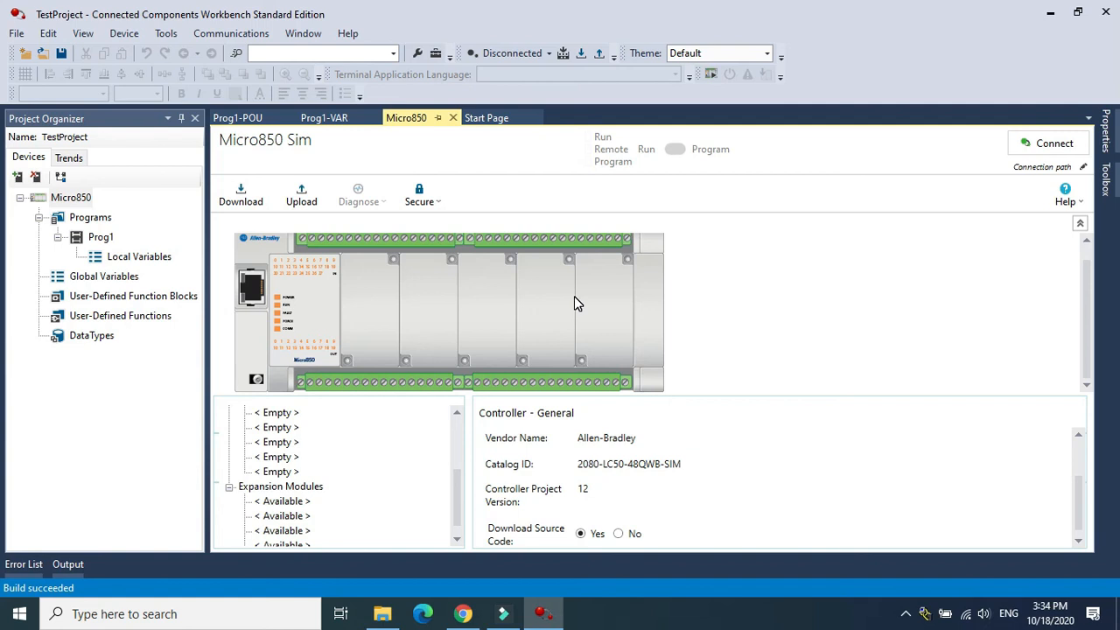
mouse_move(257, 295)
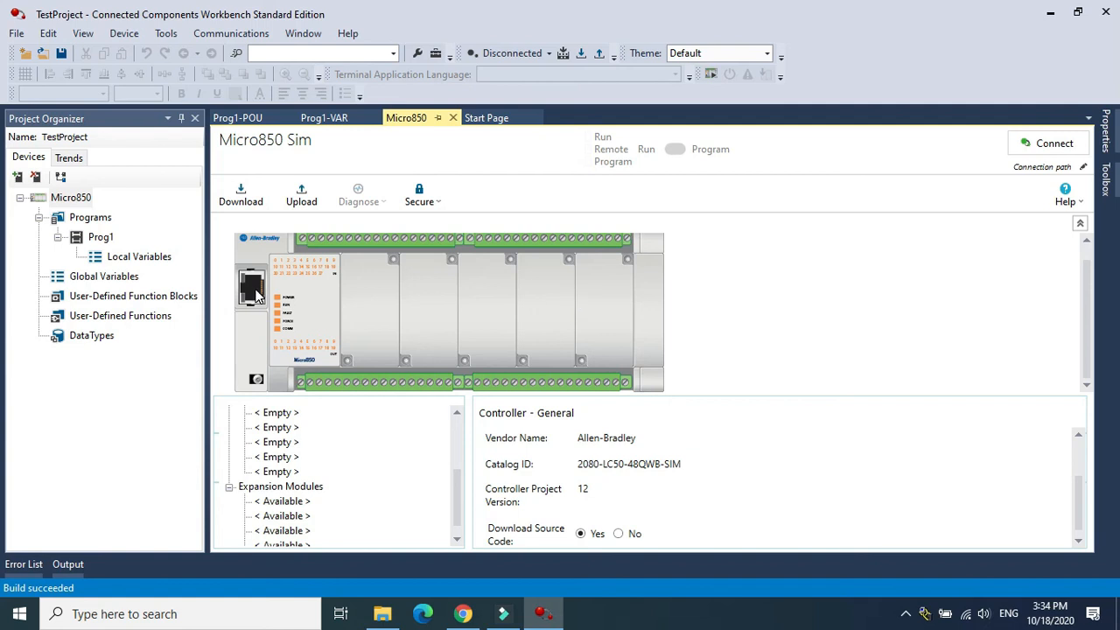
mouse_move(274, 142)
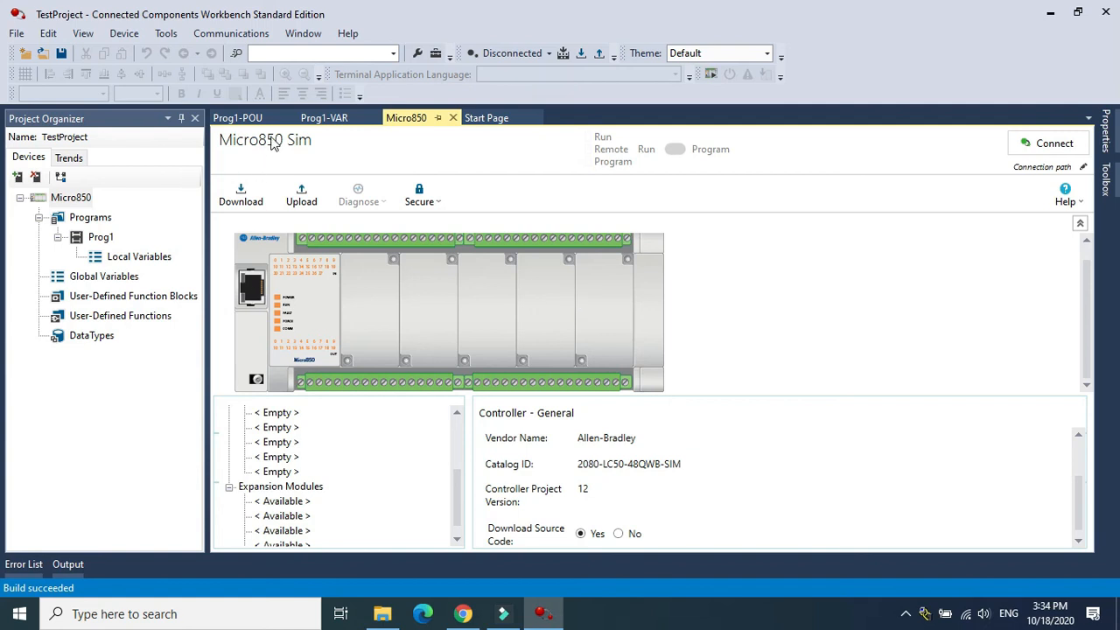
mouse_move(304, 155)
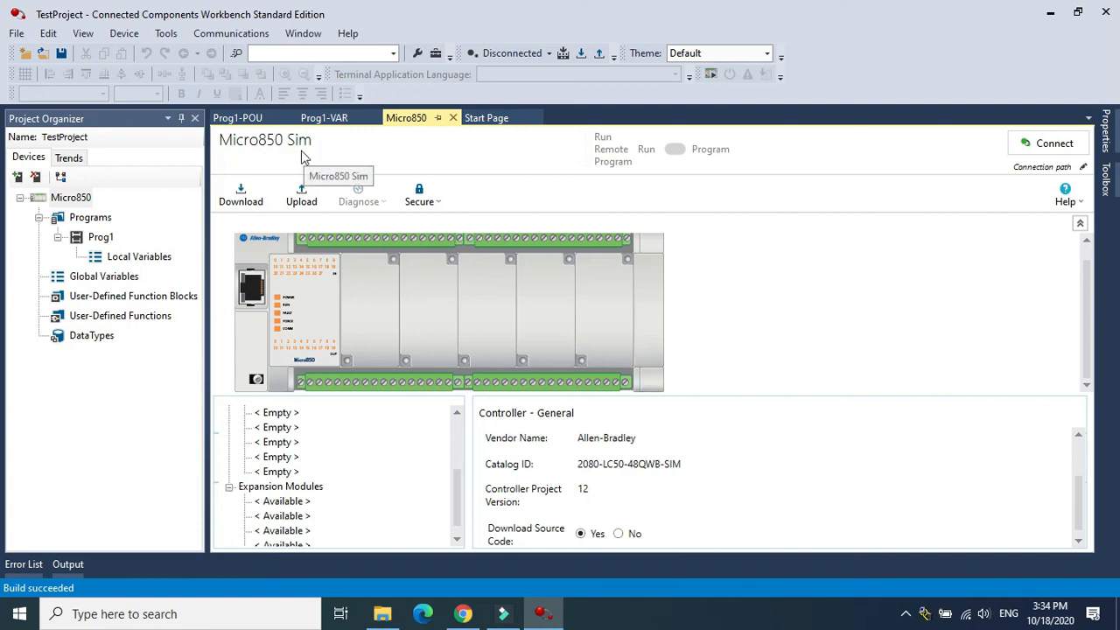
mouse_move(179, 138)
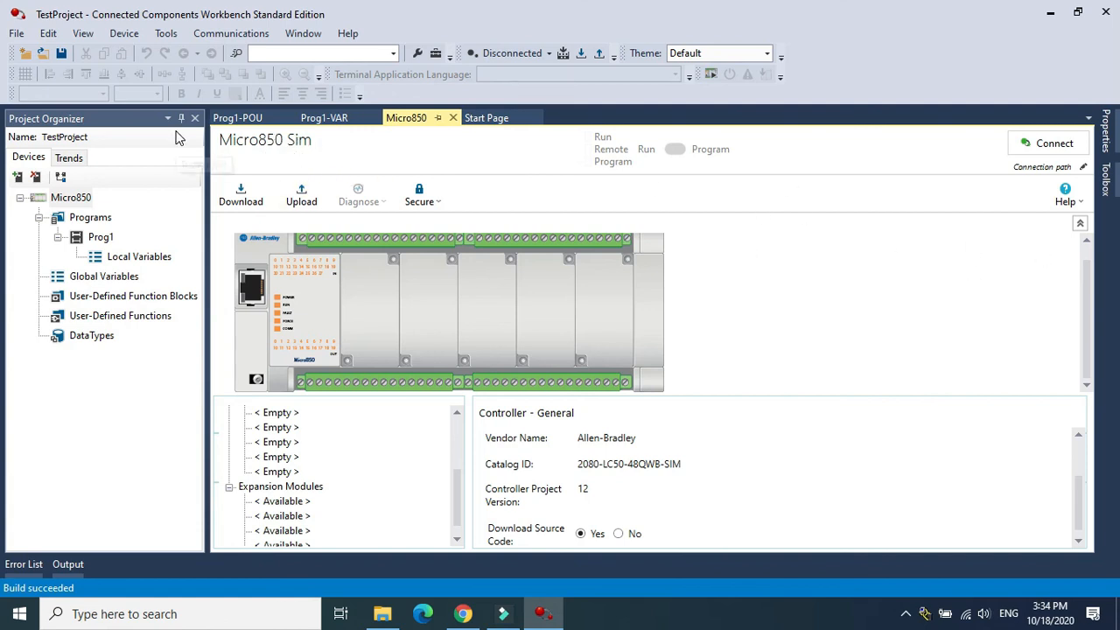